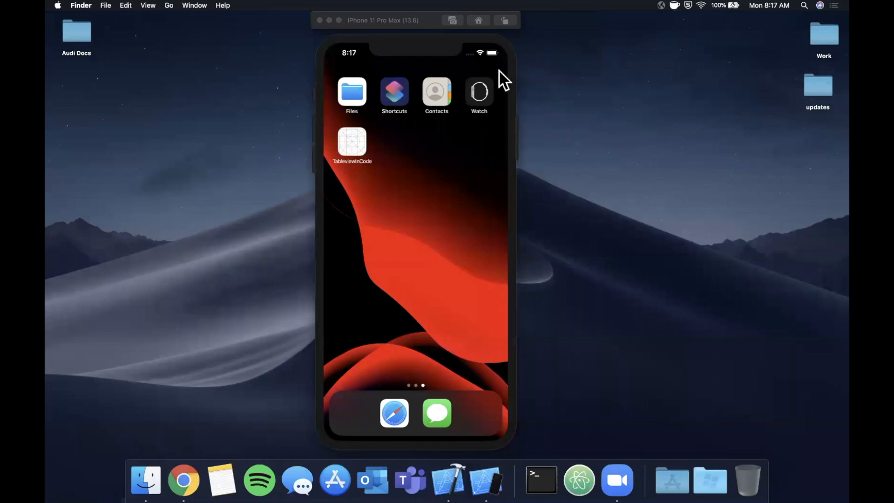
pyautogui.moveTo(473, 118)
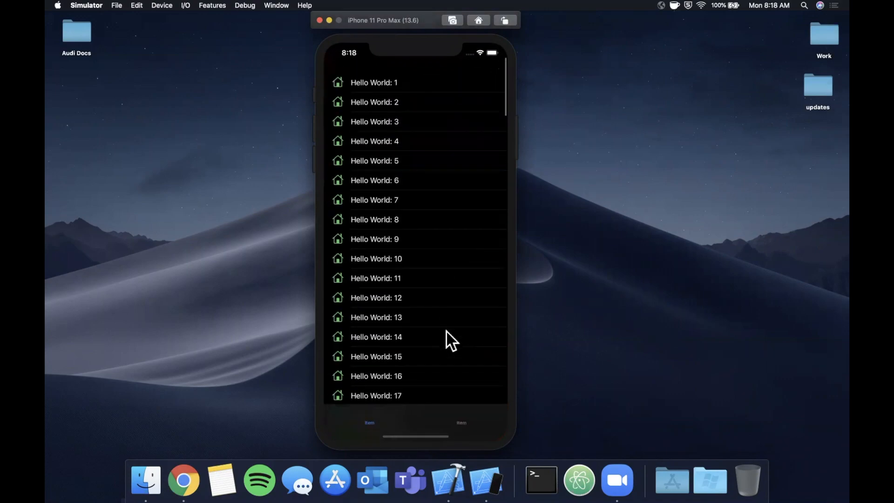
# Step: Show the app's second tab of grouped Hello World rows, then go to Settings for Light appearance
pyautogui.scroll(-3)
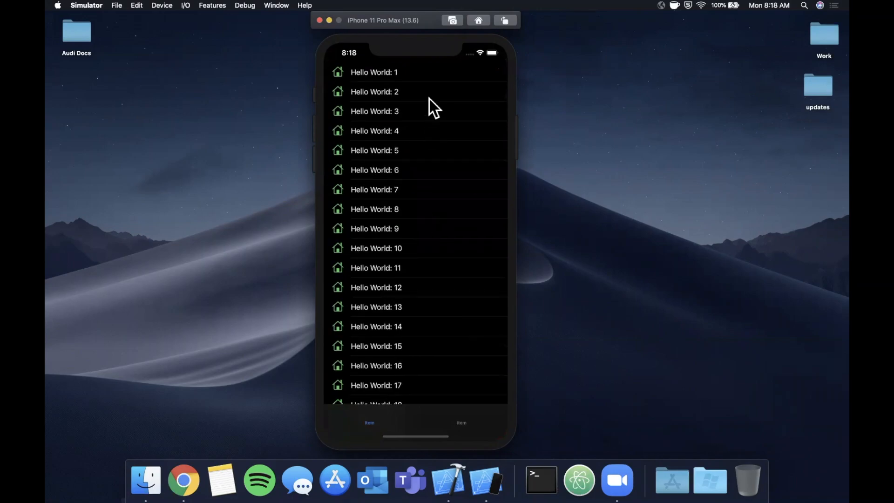
pyautogui.moveTo(376, 171)
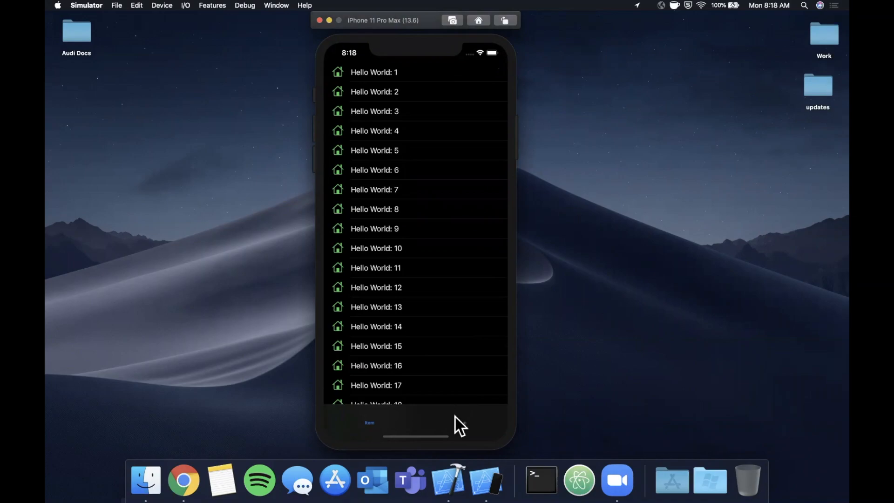
pyautogui.click(461, 425)
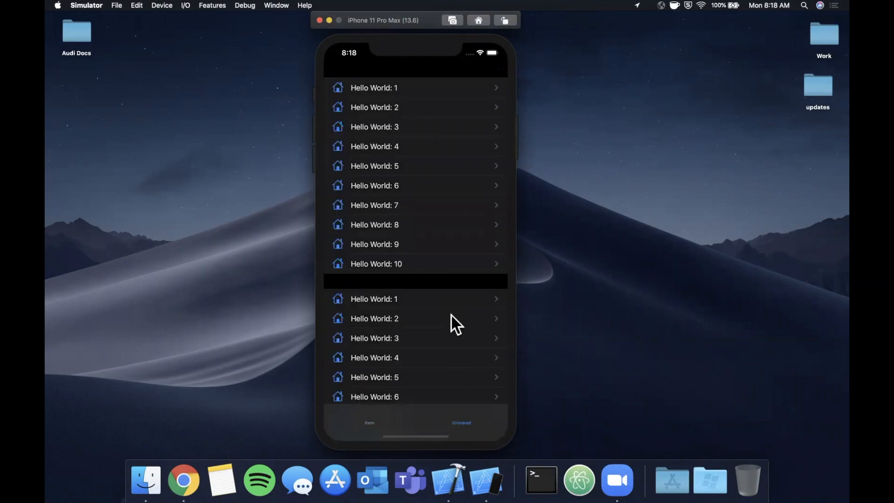
pyautogui.moveTo(445, 228)
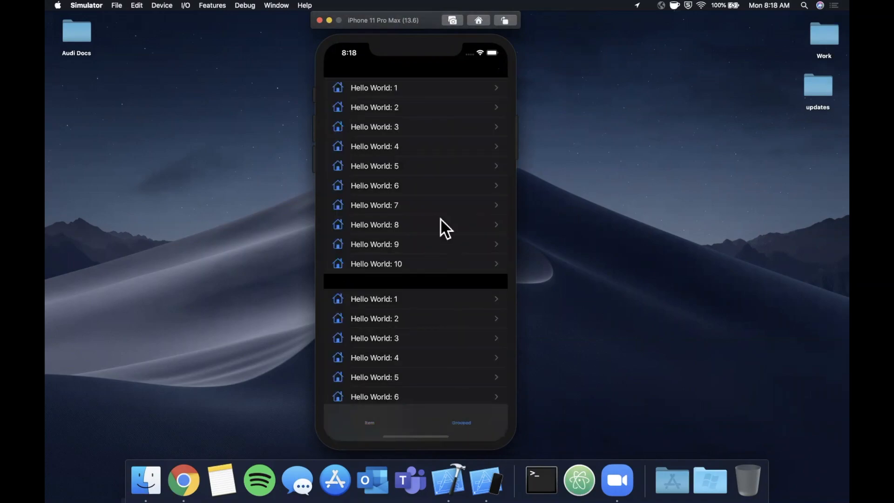
pyautogui.scroll(-3)
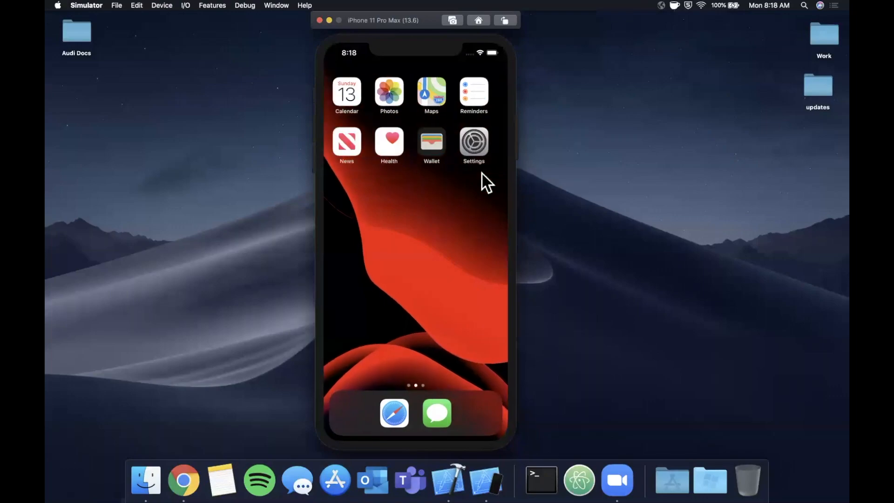
pyautogui.click(473, 141)
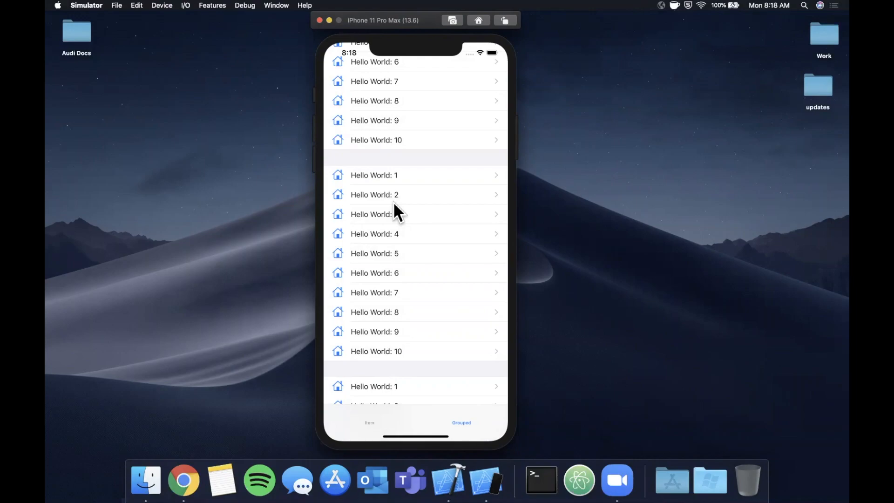
pyautogui.moveTo(393, 210)
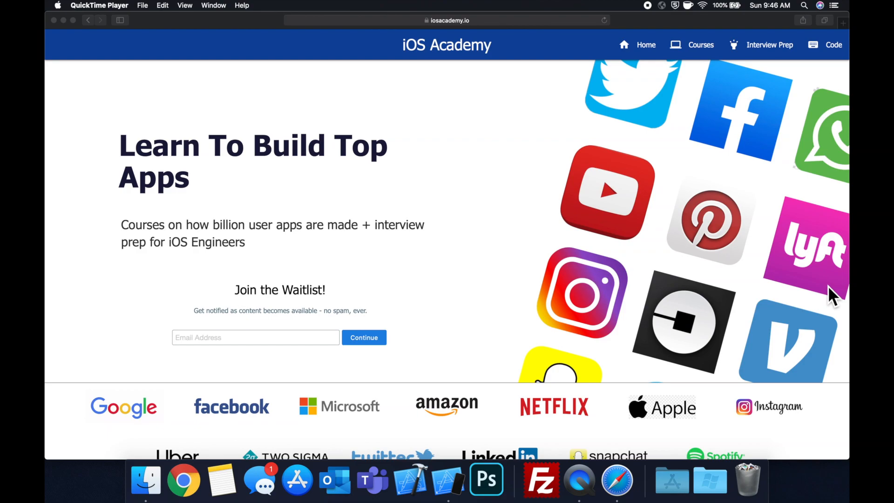
pyautogui.scroll(-3)
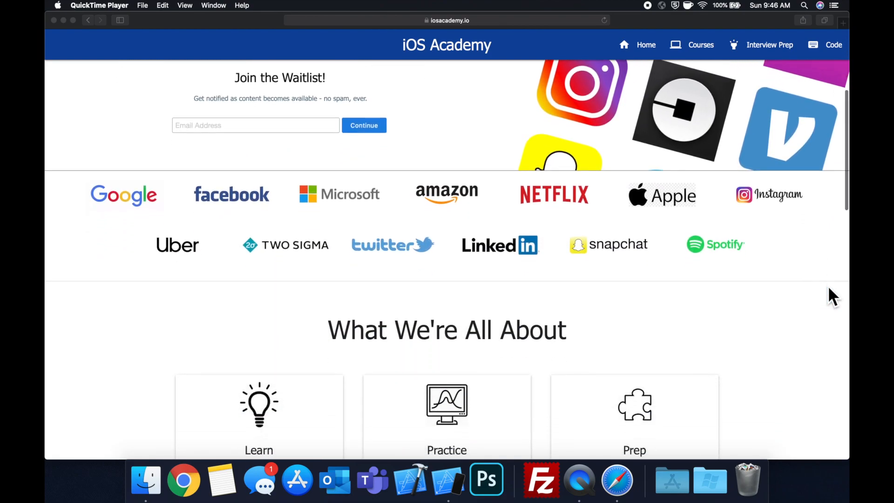
pyautogui.scroll(-3)
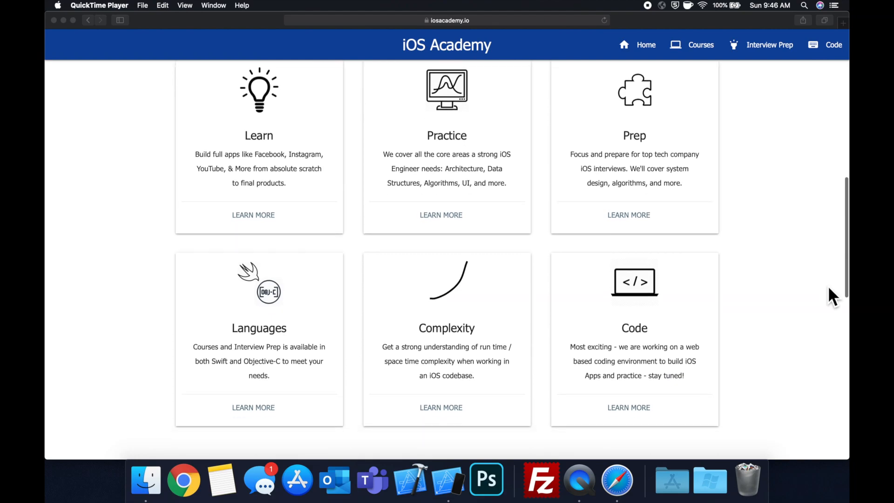
pyautogui.scroll(-3)
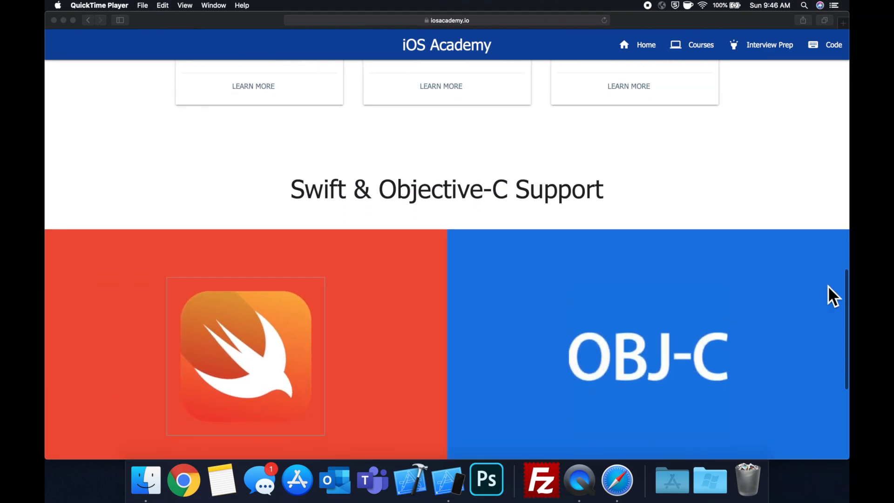
pyautogui.scroll(-3)
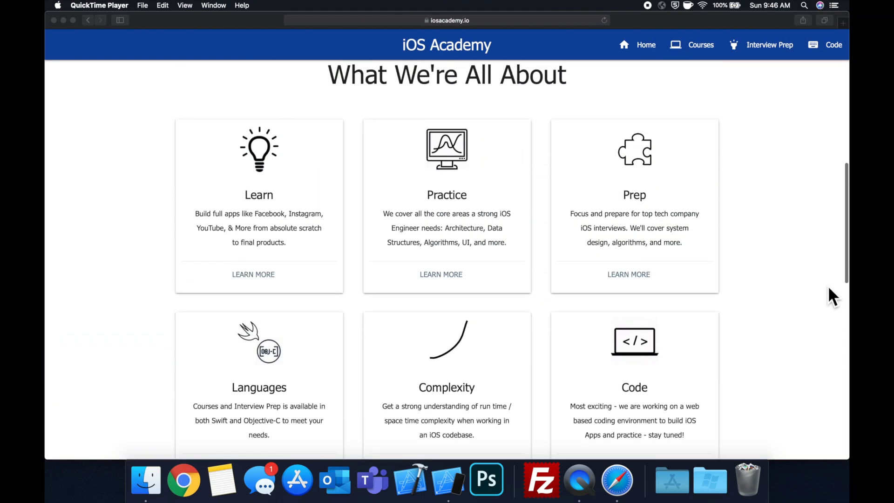
pyautogui.scroll(3)
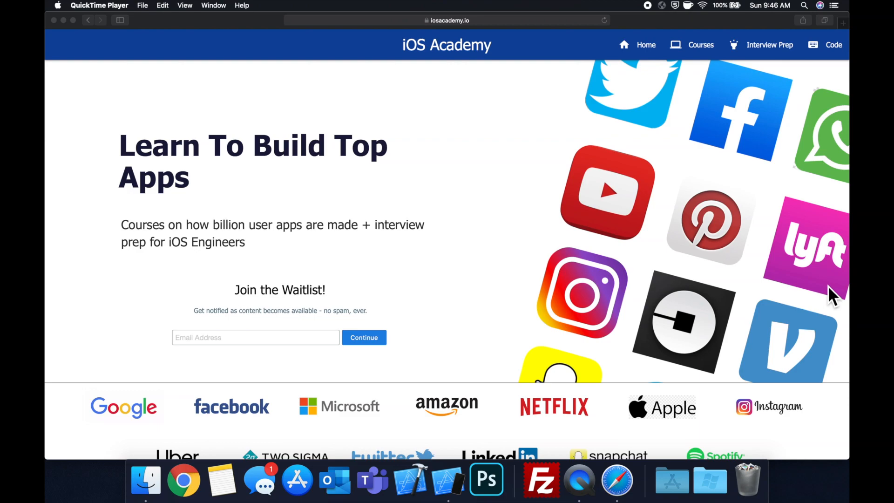
pyautogui.moveTo(641, 321)
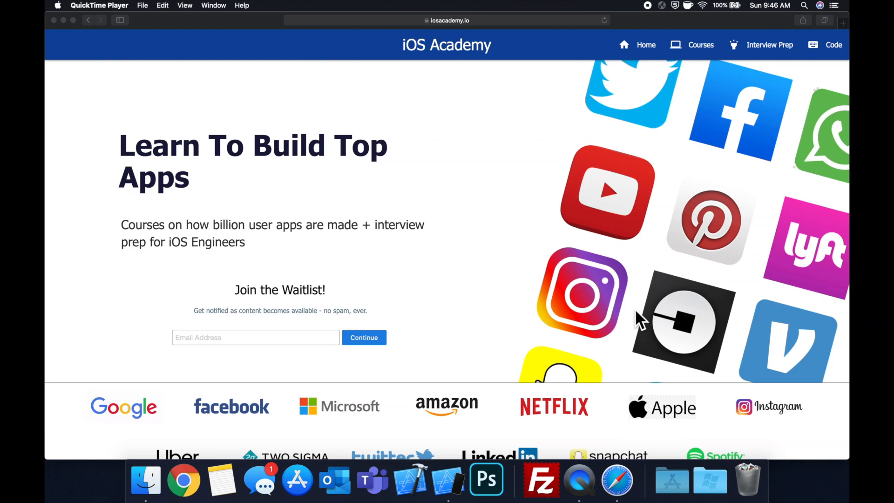
pyautogui.moveTo(422, 306)
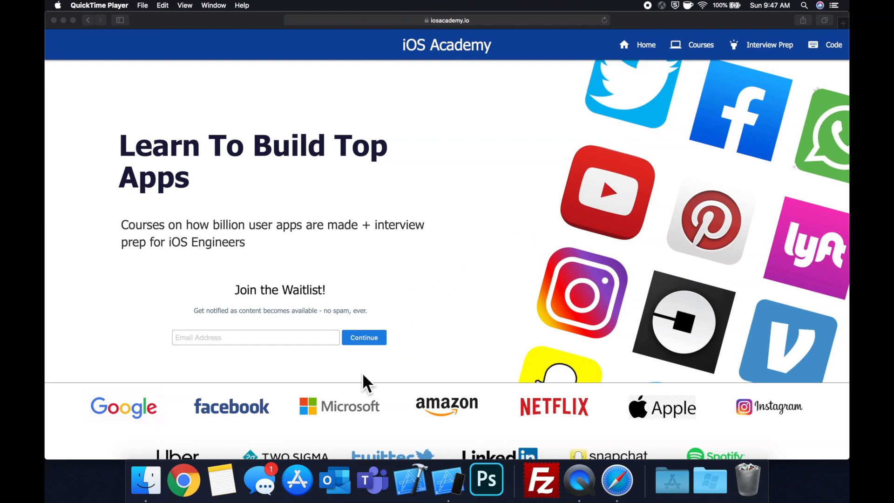
pyautogui.moveTo(284, 391)
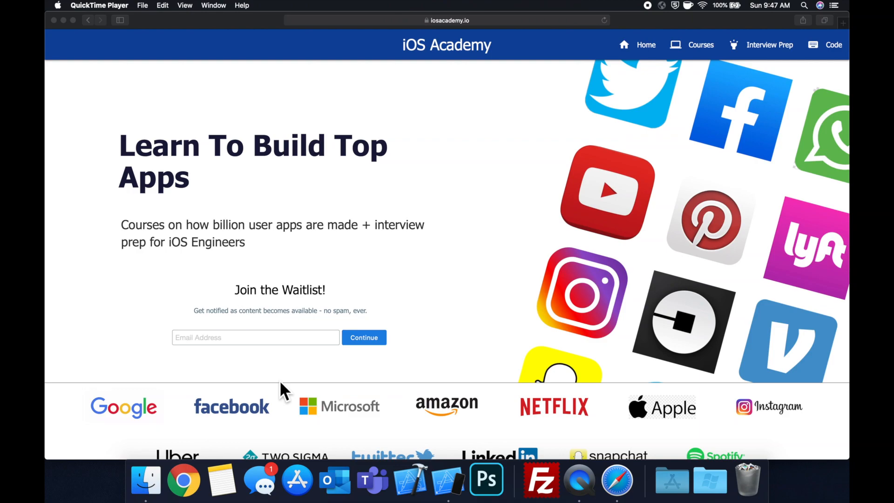
pyautogui.moveTo(325, 386)
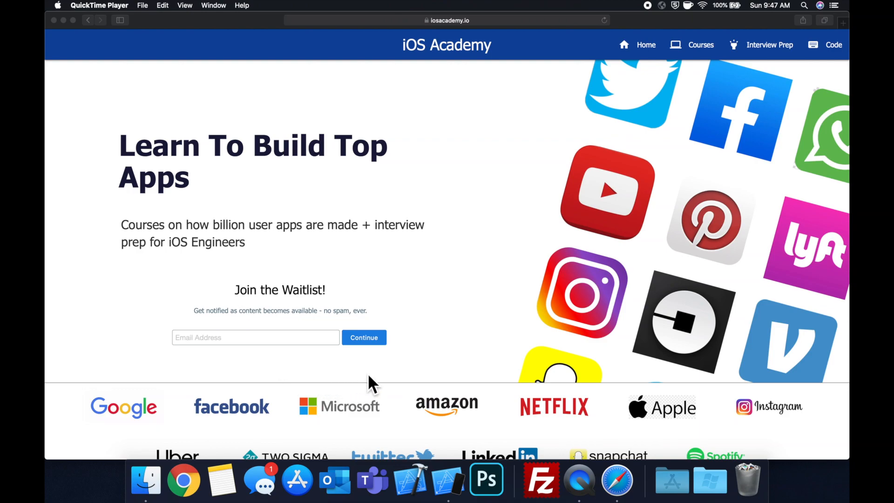
pyautogui.click(410, 479)
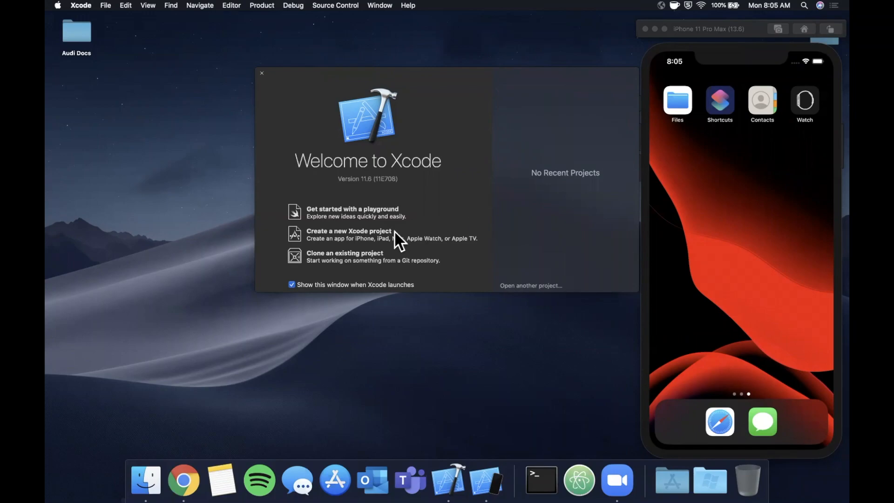
# Step: Create a Single View App project named TableviewInCode in Swift, saved to the Desktop
pyautogui.click(349, 233)
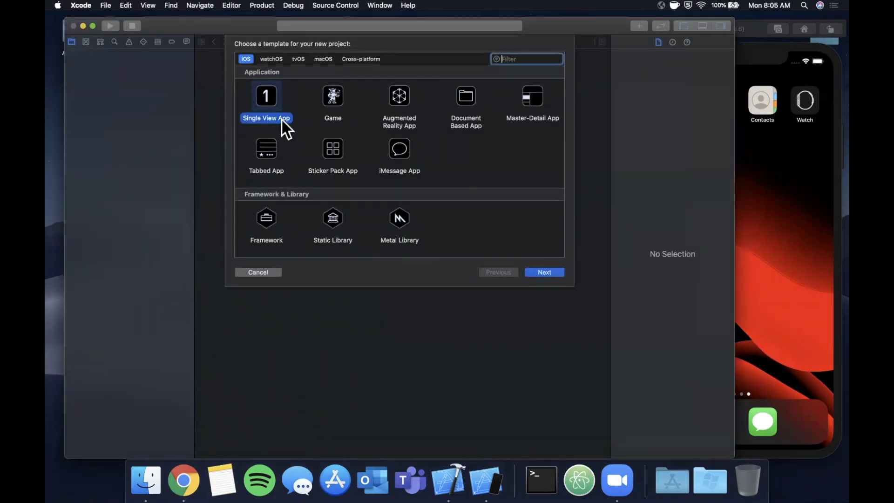
pyautogui.click(542, 272)
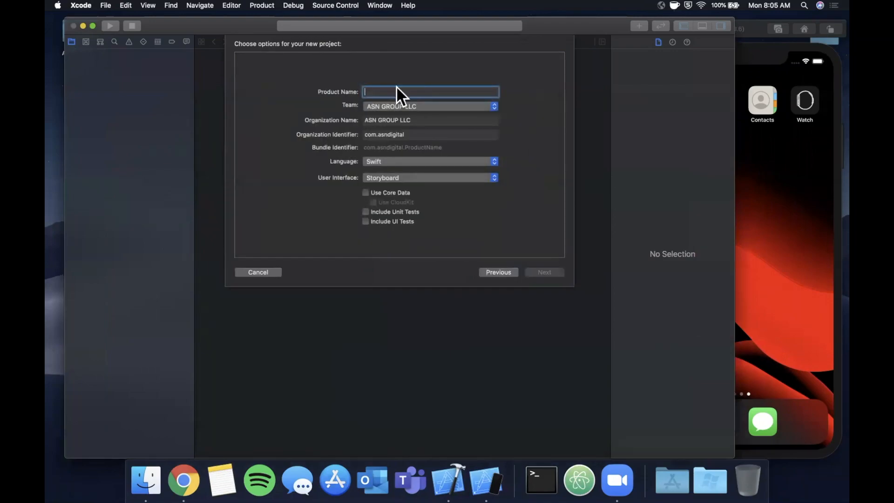
pyautogui.write('TableviewinC')
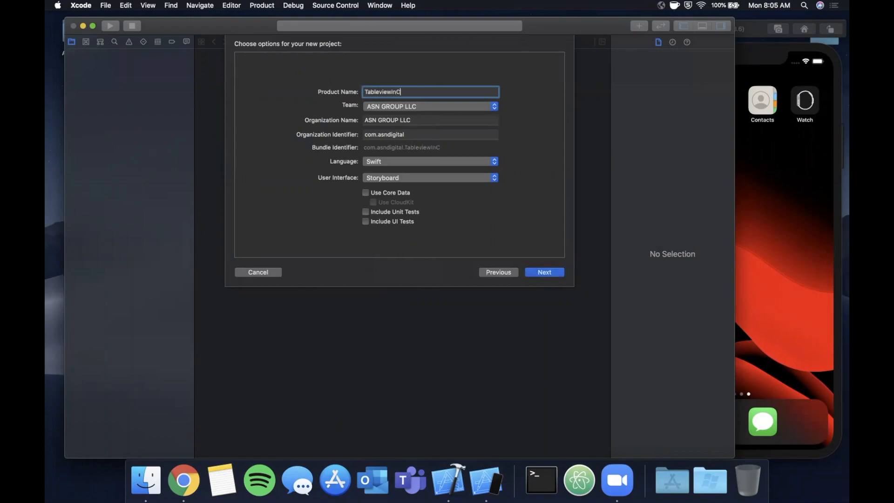
pyautogui.click(543, 272)
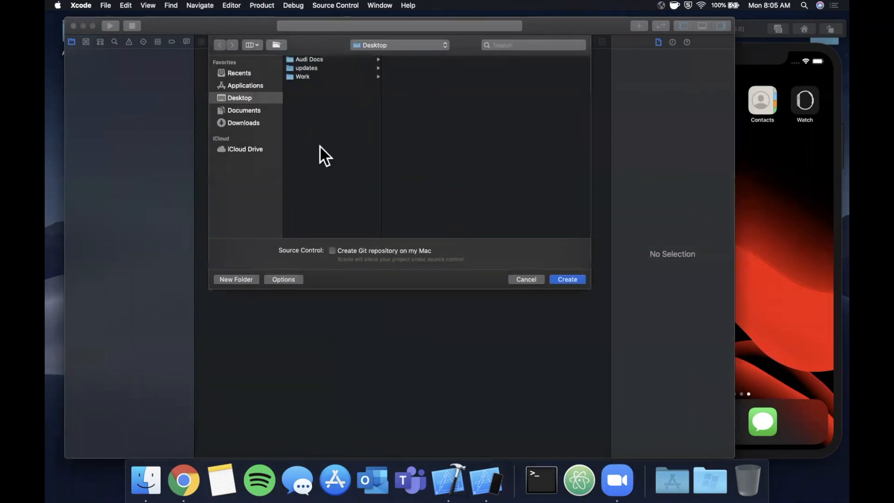
pyautogui.moveTo(263, 108)
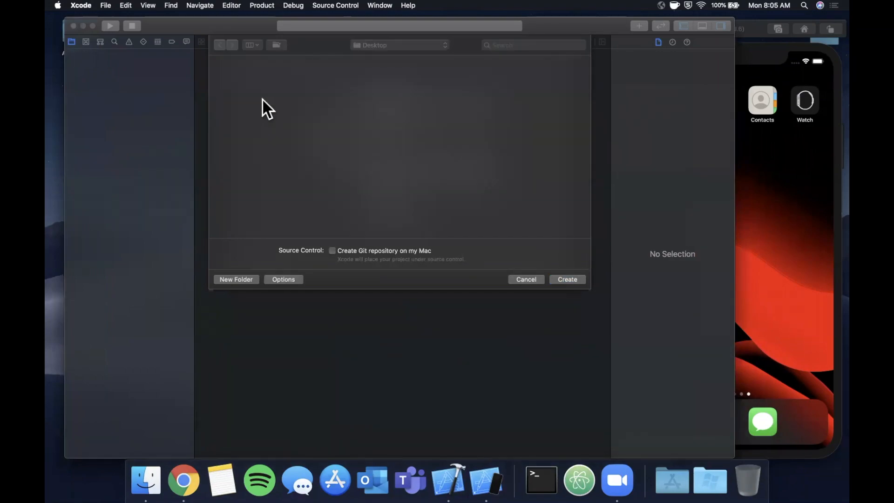
pyautogui.moveTo(381, 137)
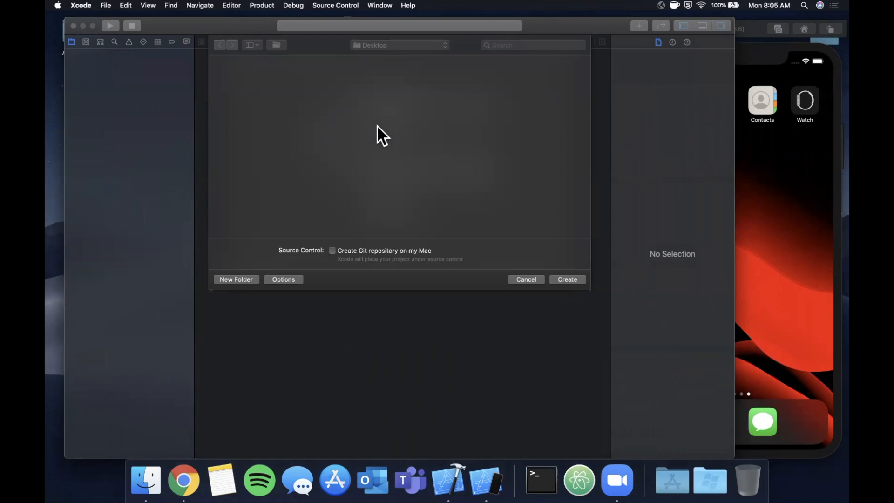
pyautogui.click(567, 279)
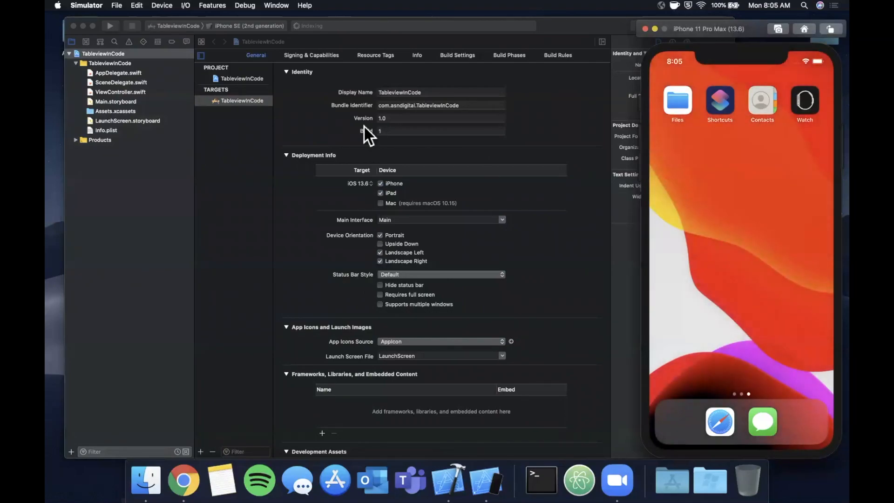
# Step: Build and run the new project on the iPhone 11 Pro Max simulator
pyautogui.click(177, 26)
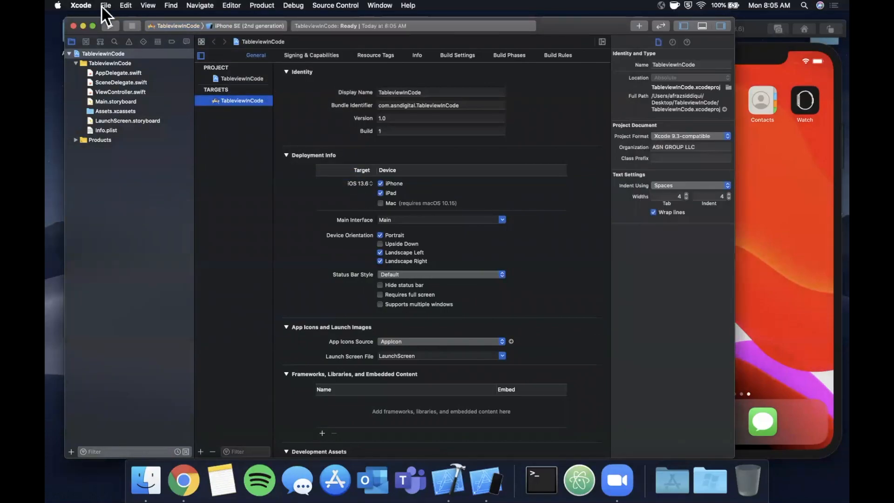
pyautogui.click(250, 26)
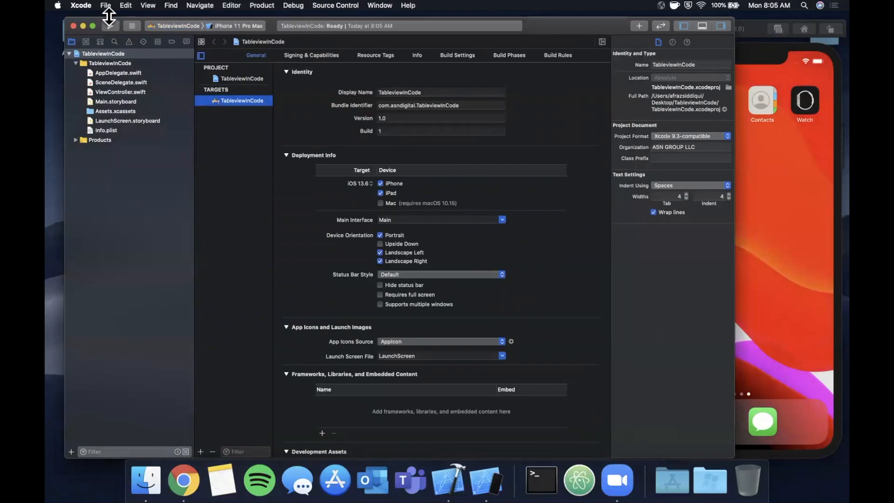
pyautogui.click(110, 26)
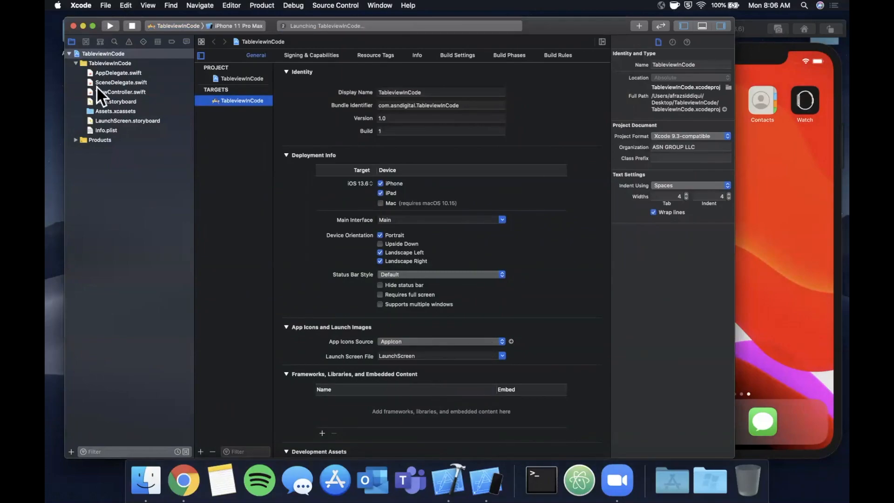
# Step: Show ViewController.swift and launch TableviewInCode from the simulator home screen to a blank view
pyautogui.click(121, 92)
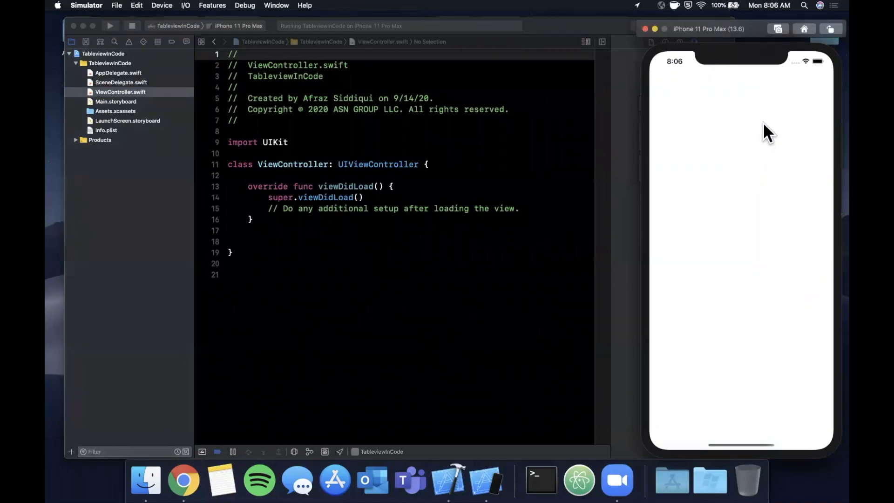
pyautogui.moveTo(682, 111)
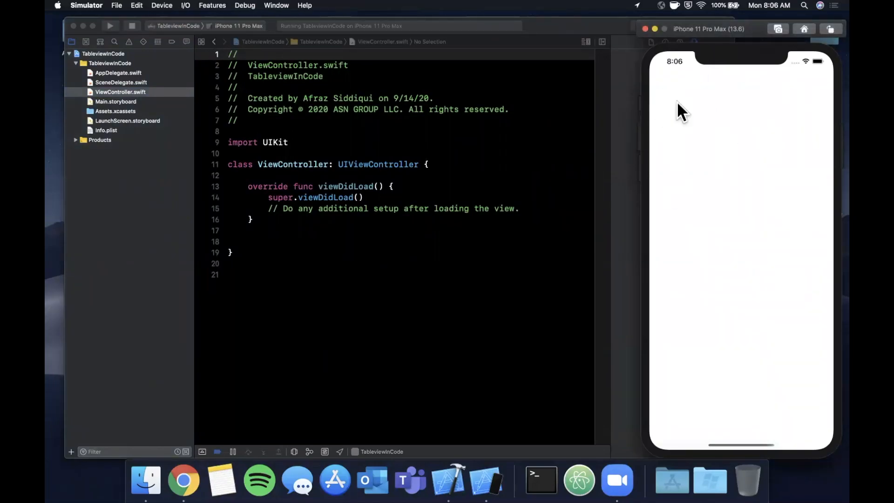
pyautogui.moveTo(810, 94)
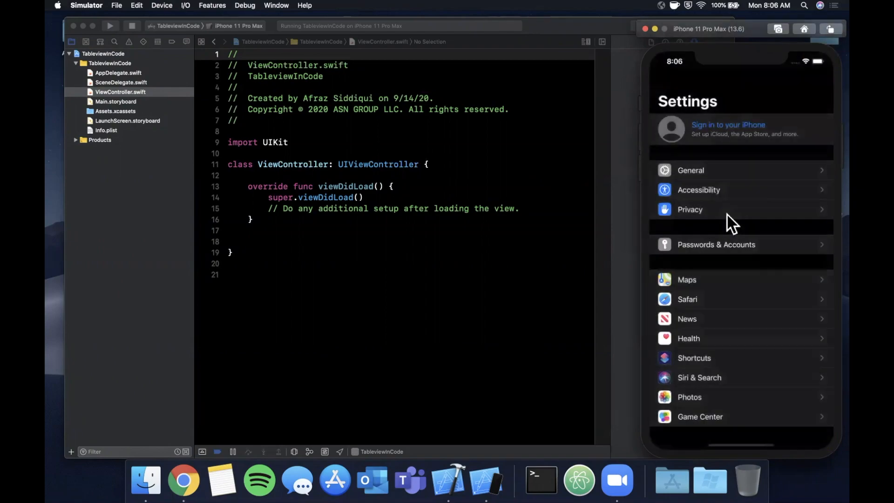
pyautogui.scroll(-3)
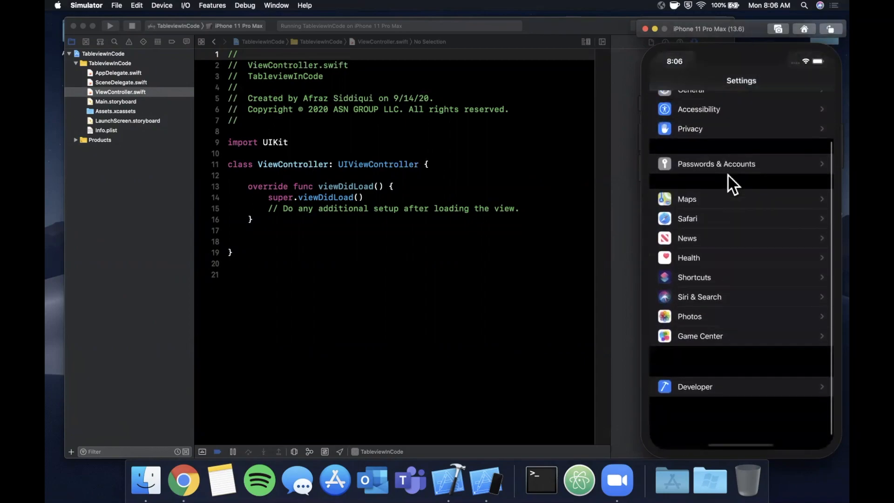
pyautogui.scroll(-3)
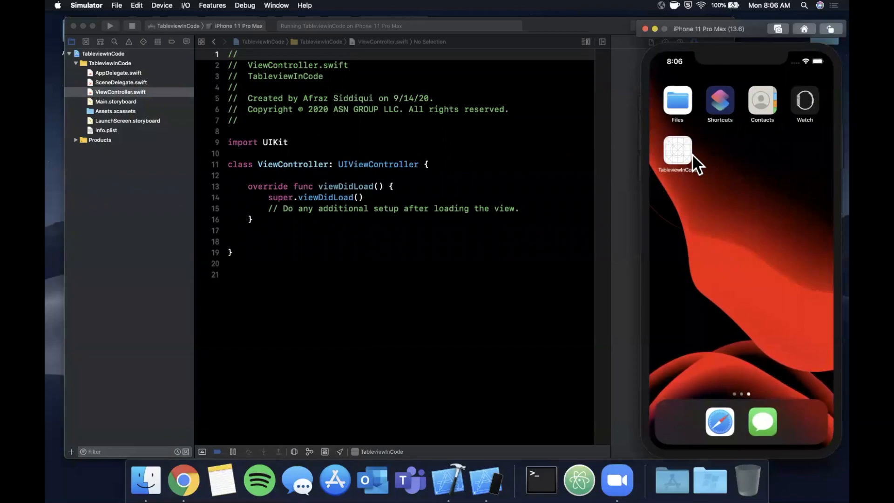
pyautogui.click(677, 151)
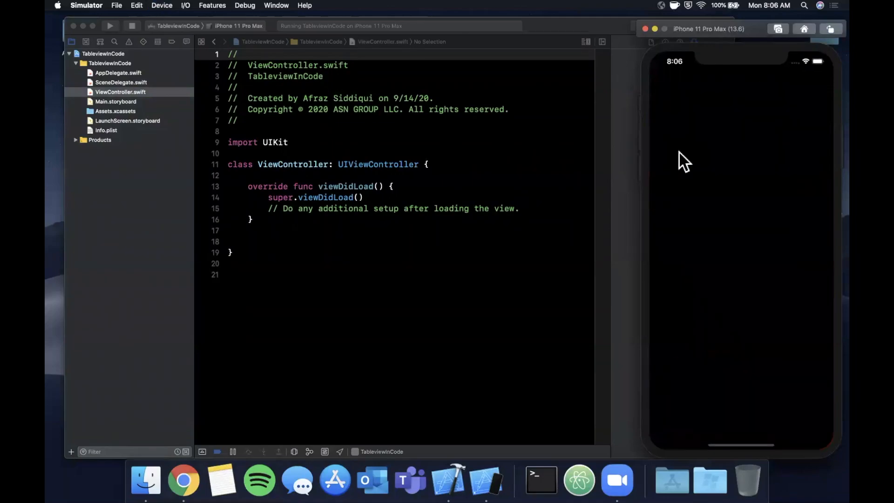
pyautogui.moveTo(674, 169)
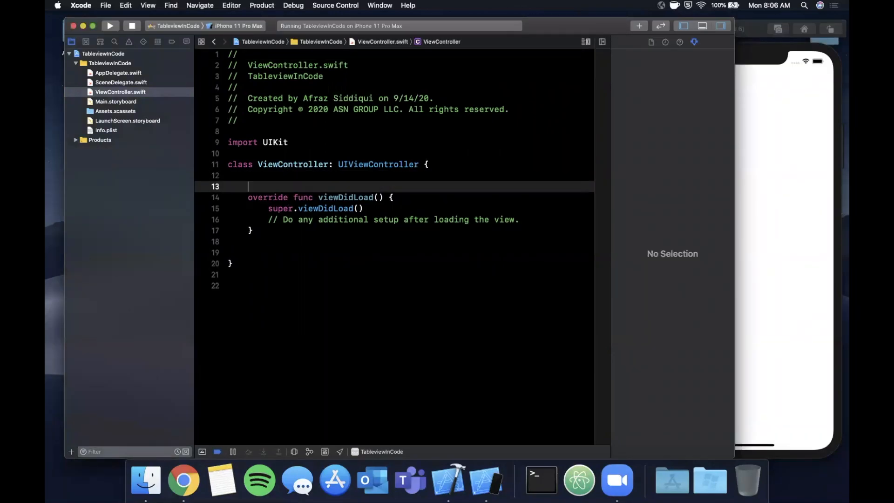
# Step: Declare a tableView property whose closure creates a UITableView and returns it
pyautogui.write('let')
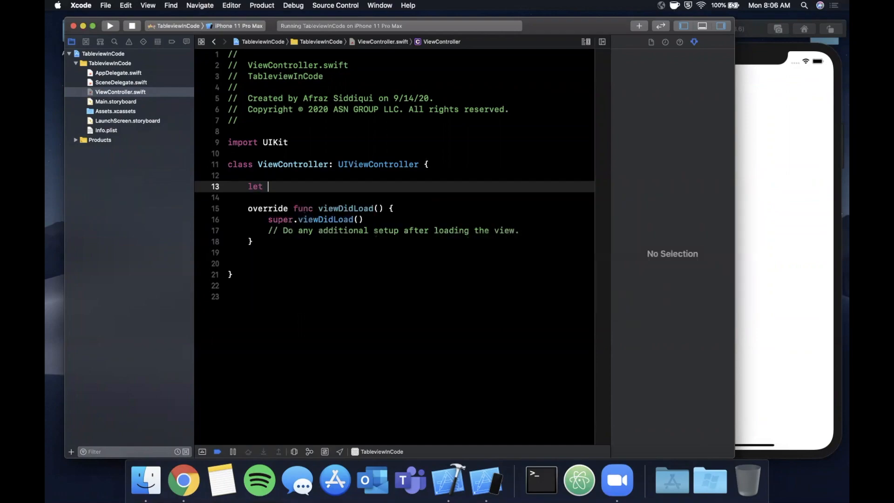
pyautogui.write('tableView: U')
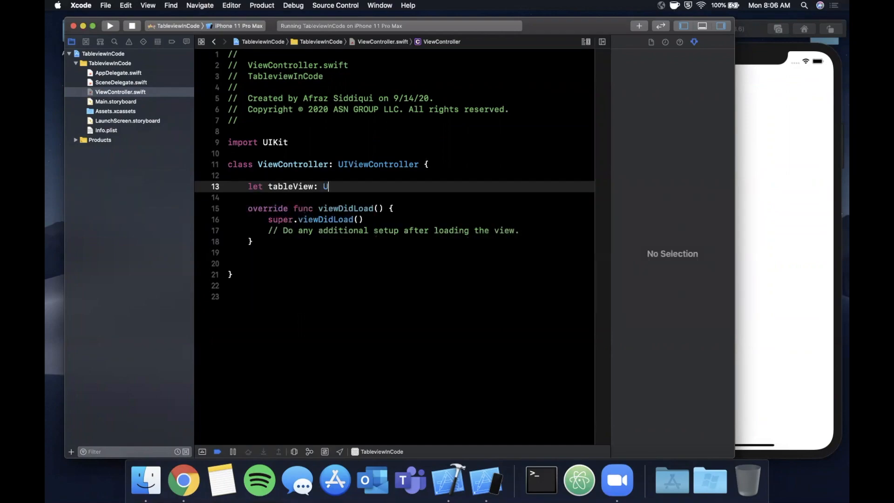
pyautogui.write('ITableView =')
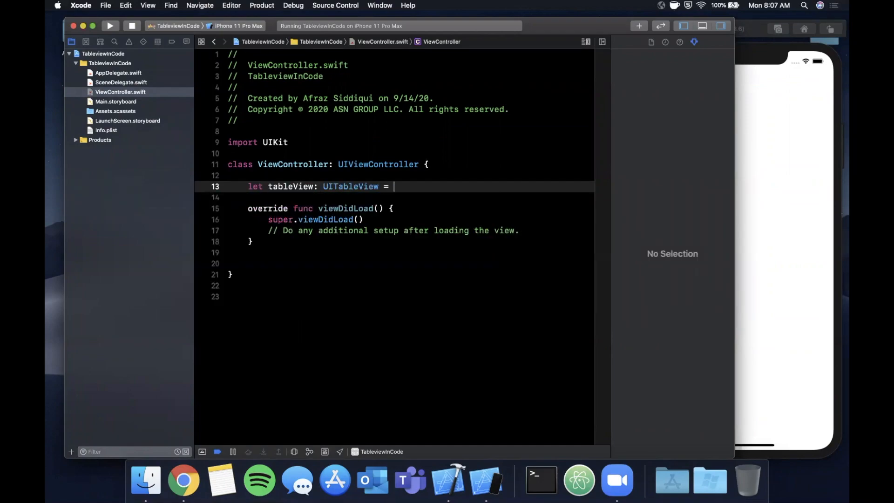
pyautogui.write('{')
pyautogui.write('let table')
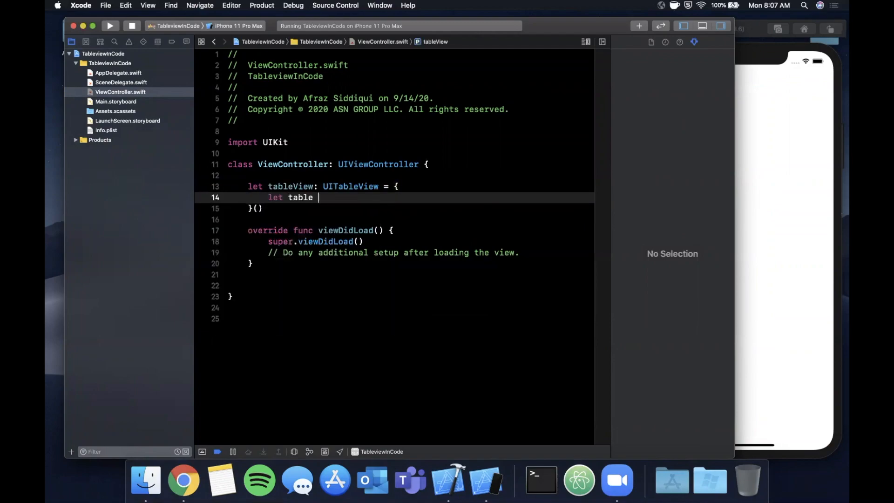
pyautogui.write('= UITableView()')
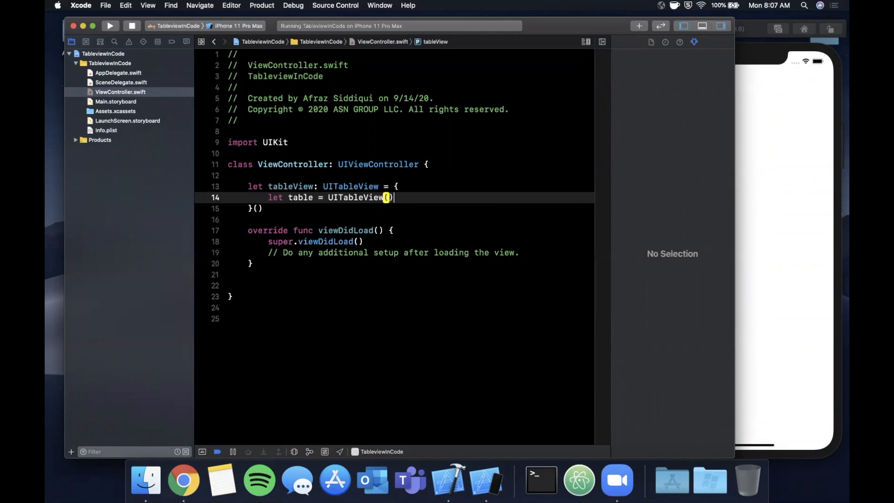
pyautogui.write('er')
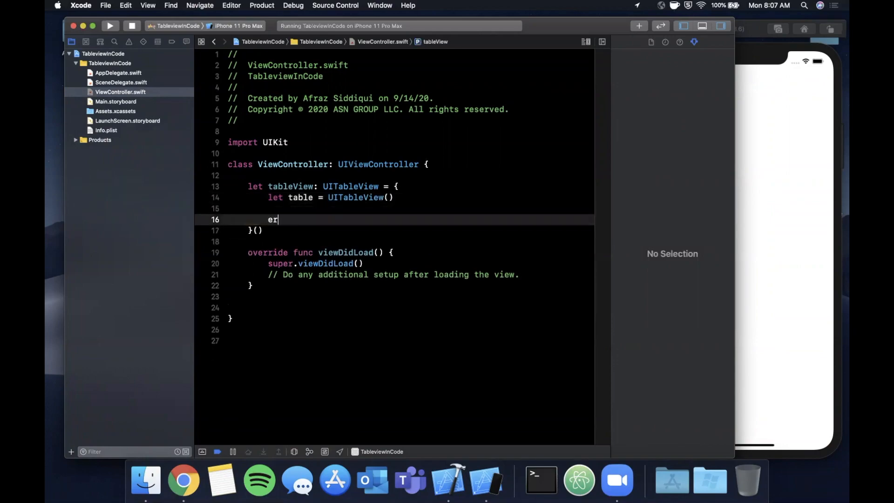
pyautogui.write('return ta')
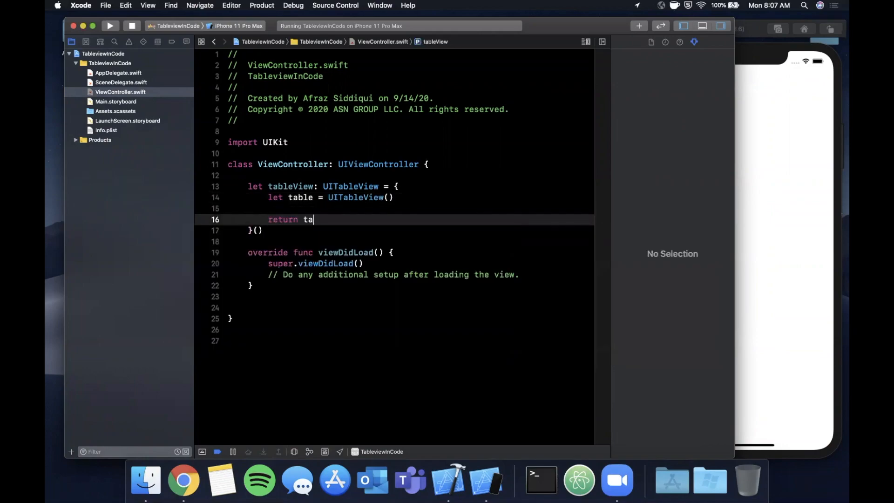
# Step: Register UITableViewCell on the table with reuse identifier "cell" inside the closure
pyautogui.write('table')
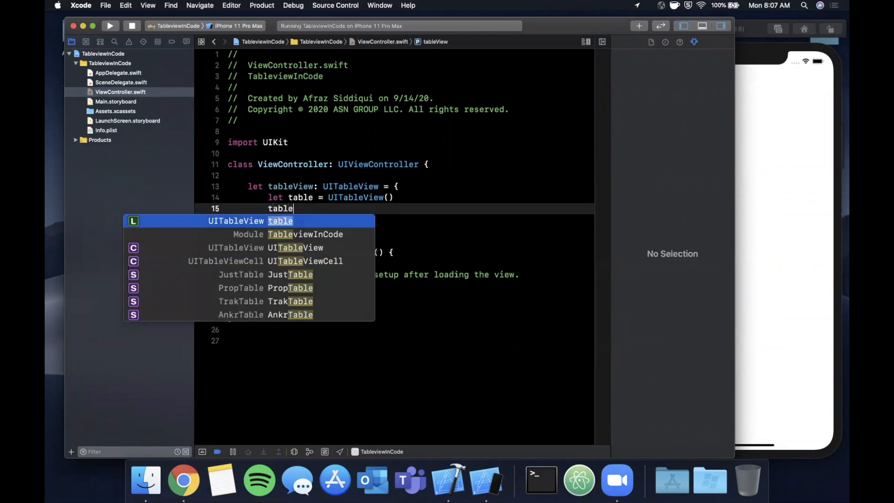
pyautogui.write('.register(cellClass: AnyClass?, forCellReuseIdentifier: String')
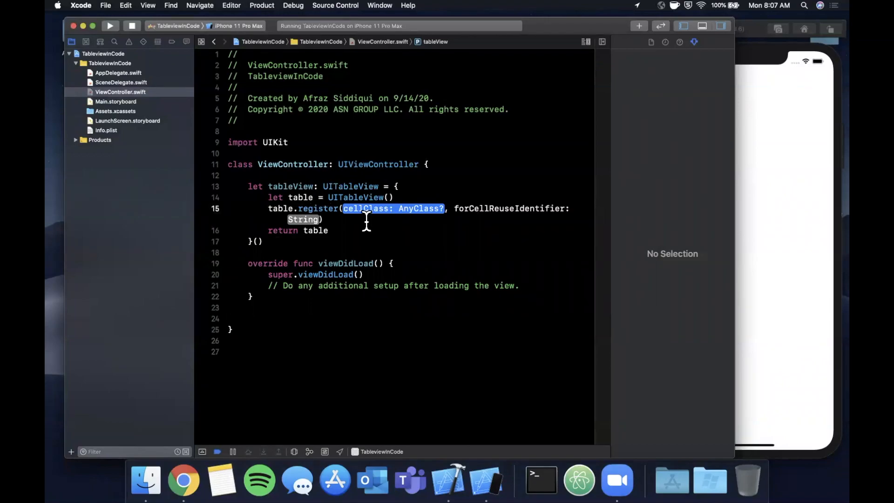
pyautogui.write('ui')
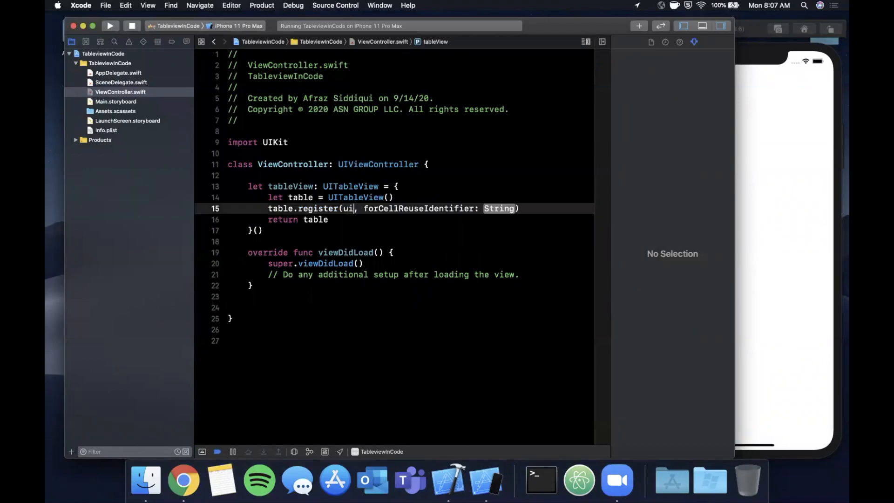
pyautogui.write('UITableViewCell.self,')
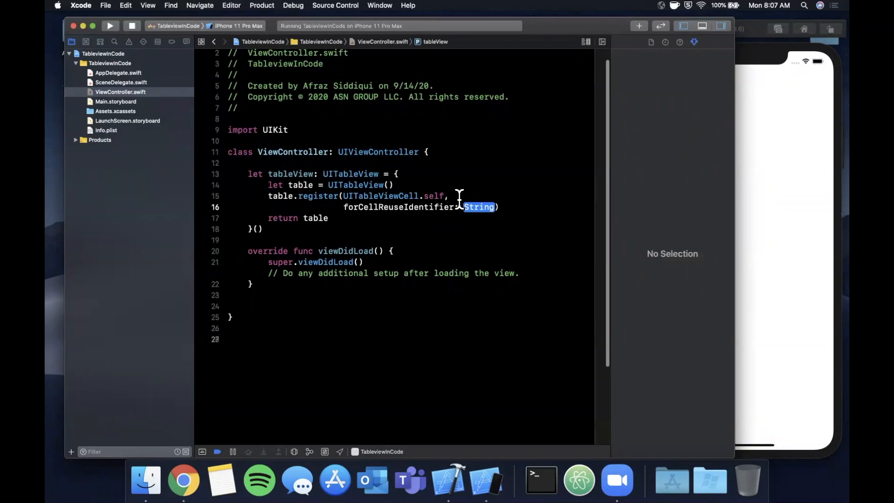
pyautogui.write('"')
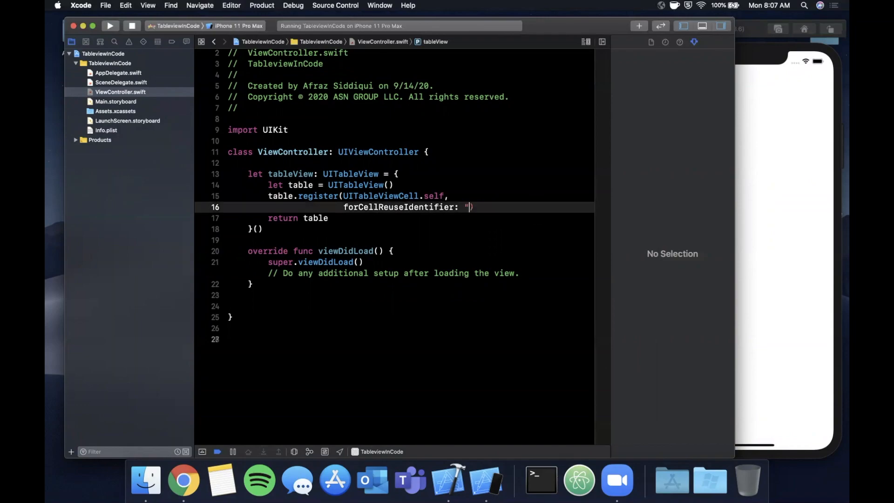
pyautogui.write('c')
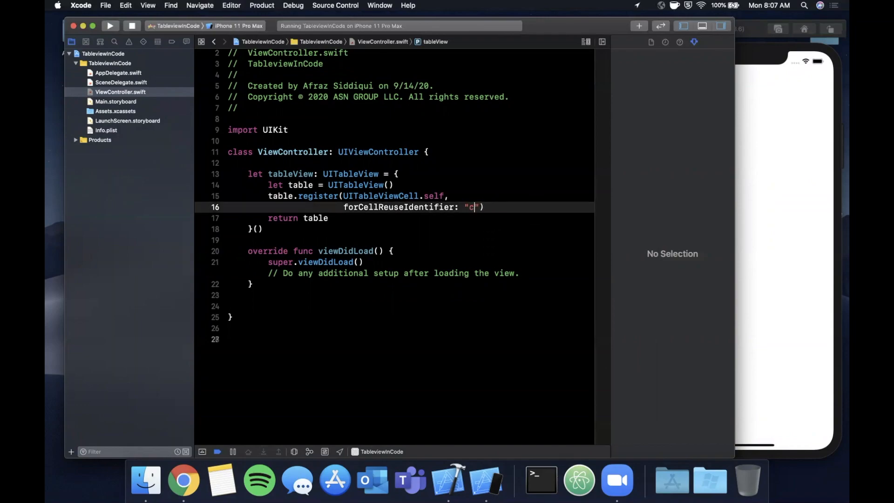
pyautogui.write('ell')
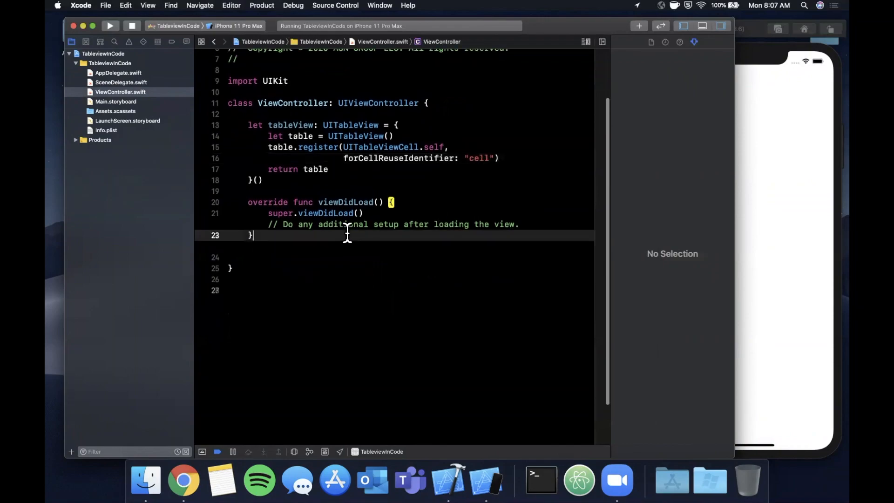
# Step: In viewDidLoad set tableView's dataSource and delegate to self and add it as a subview
pyautogui.write('view')
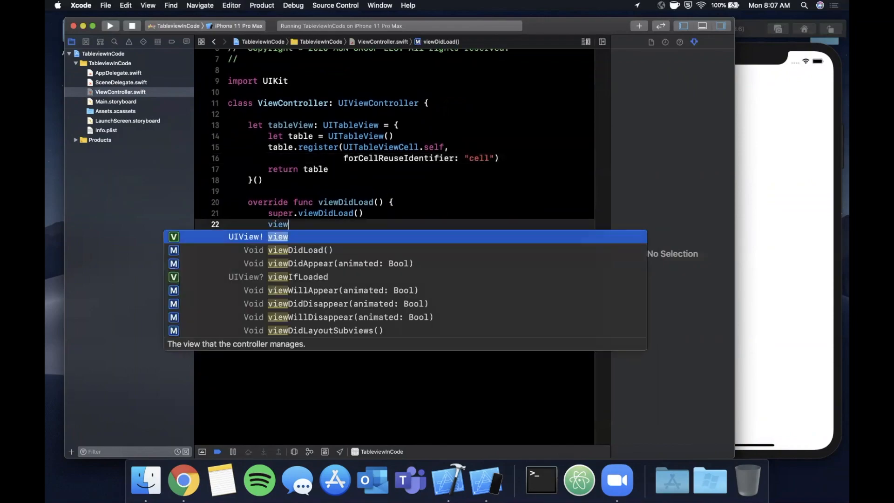
pyautogui.write('.addSubview(tableView)')
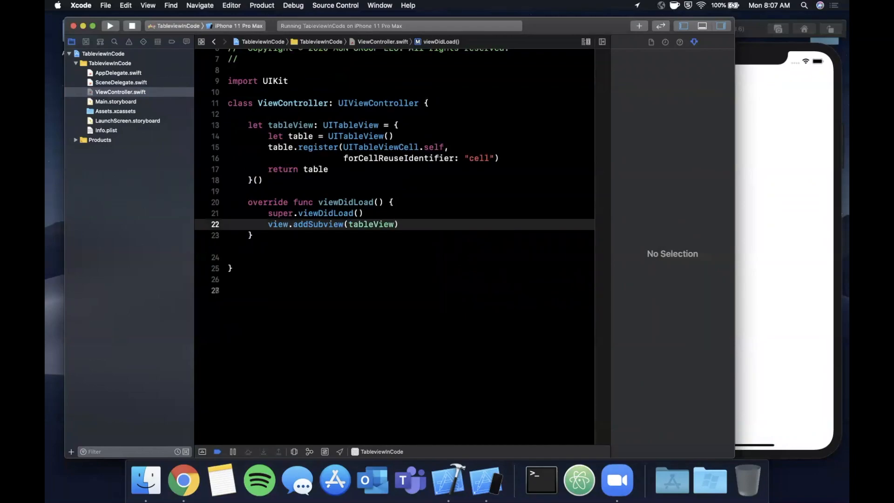
pyautogui.doubleClick(277, 225)
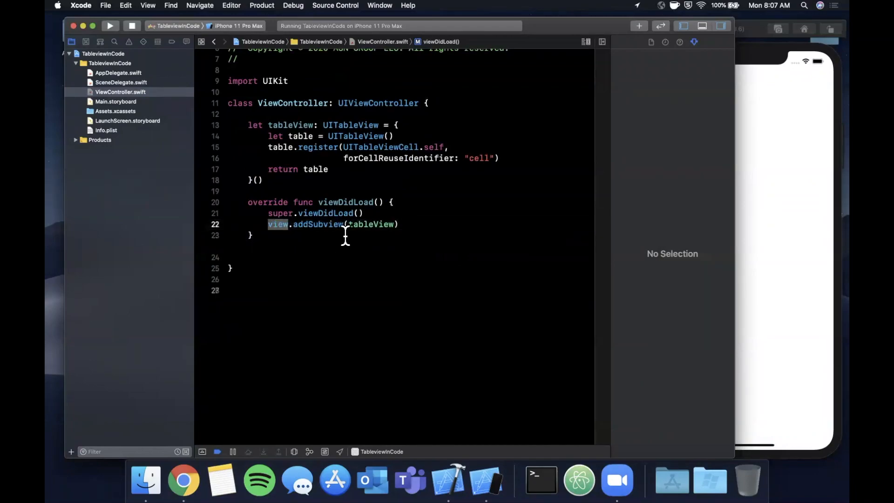
pyautogui.press('Return')
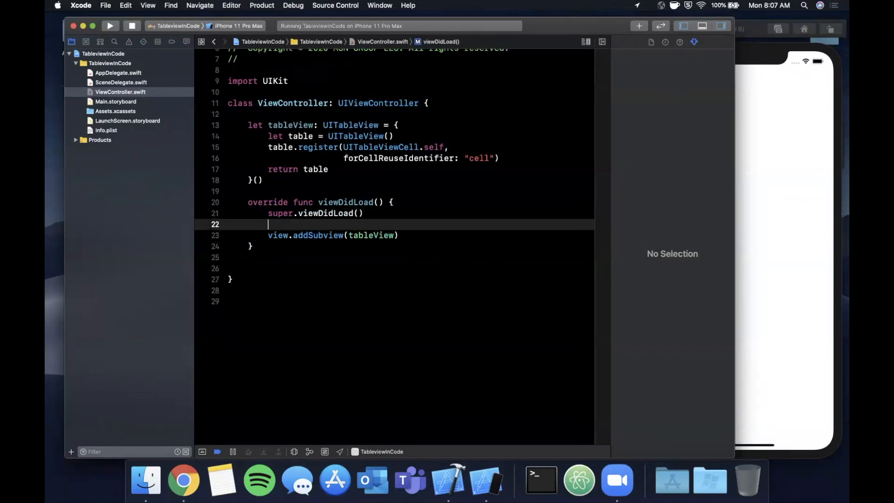
pyautogui.write('tableView.dataSource =')
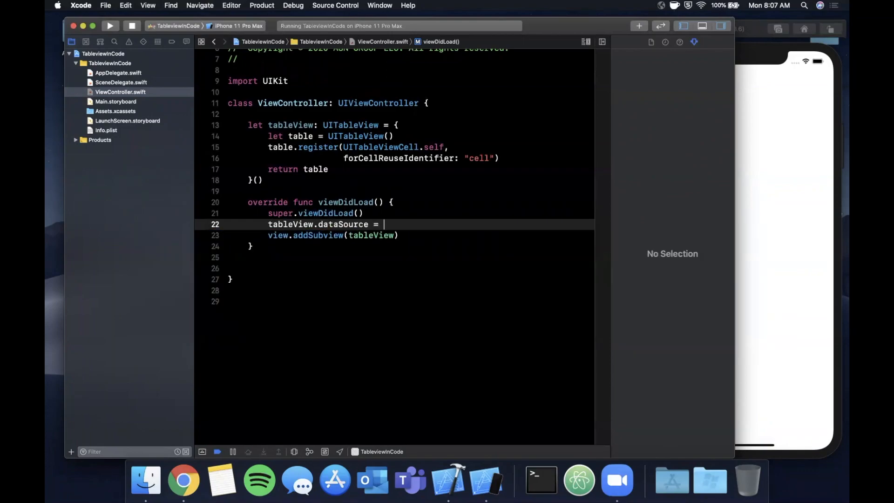
pyautogui.write('self')
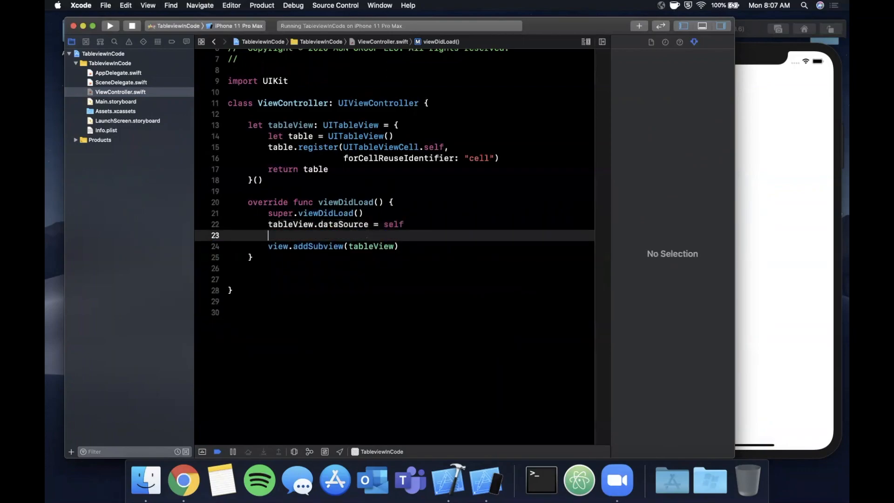
pyautogui.write('tableView.e')
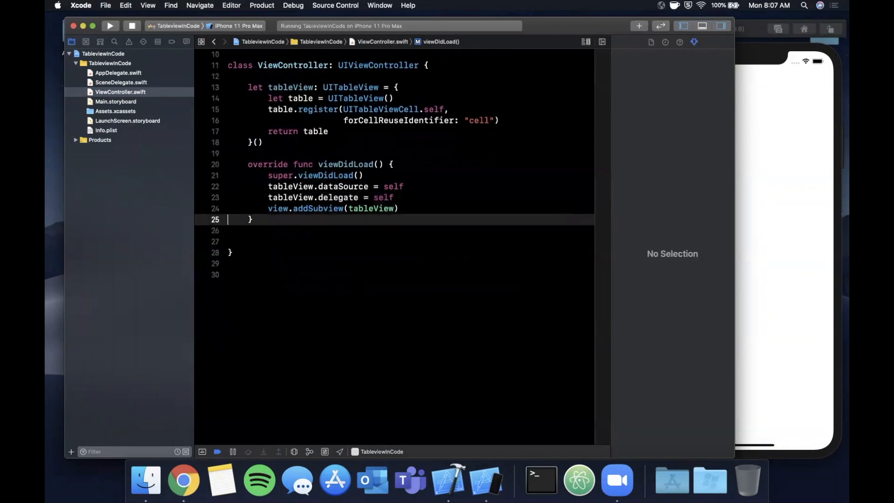
pyautogui.press('return')
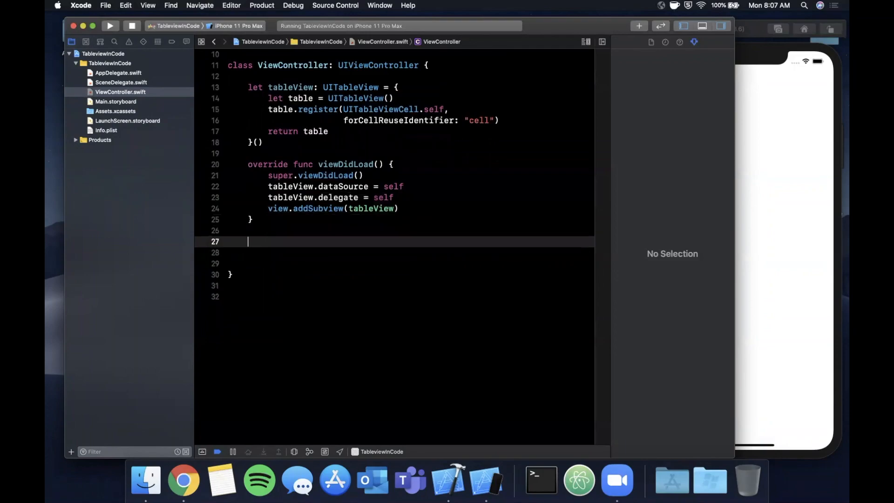
# Step: Override viewDidLayoutSubviews to call super and set tableView.frame = view.bounds
pyautogui.write('viewDidLayoutSubviews() {')
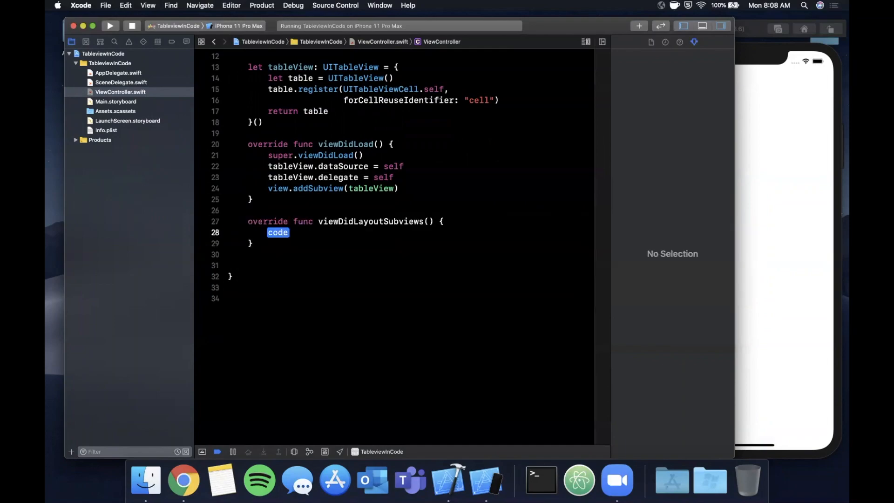
pyautogui.write('usu')
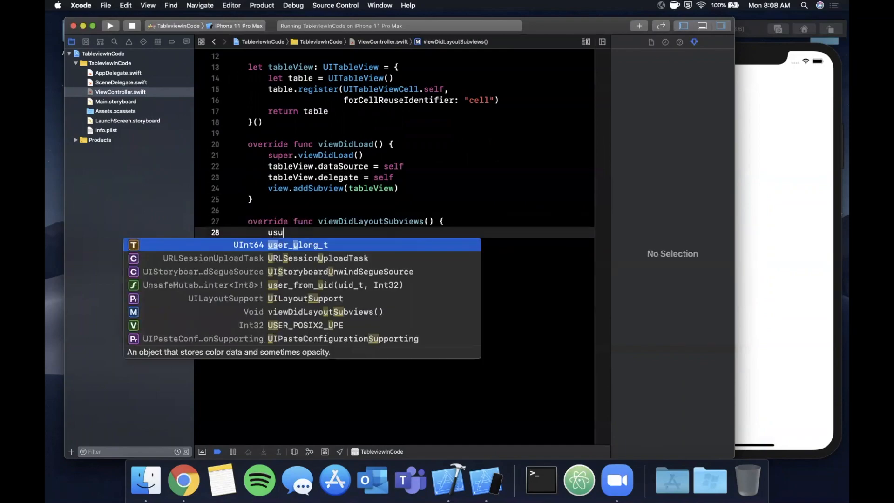
pyautogui.write('super.viewdi')
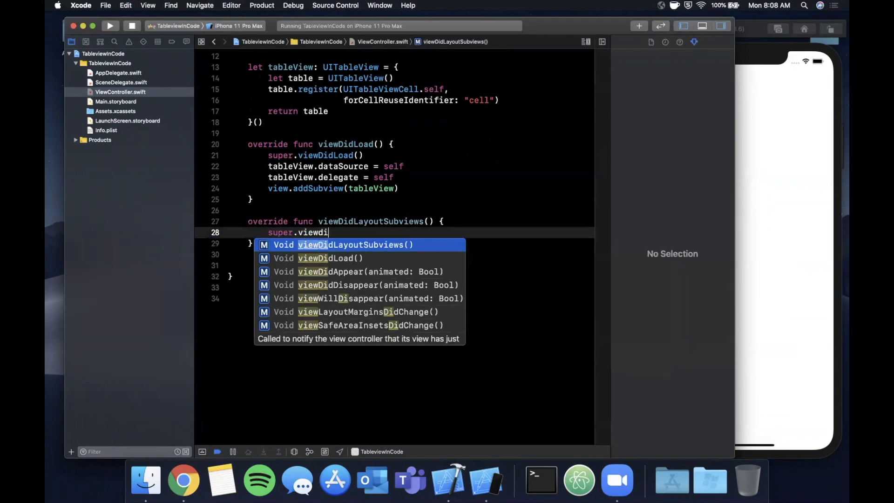
pyautogui.press('Return')
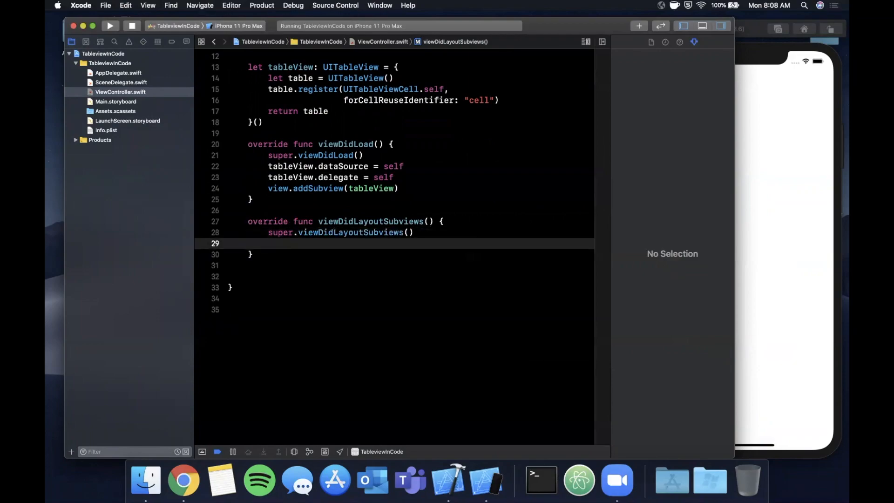
pyautogui.write('tableView.frame =')
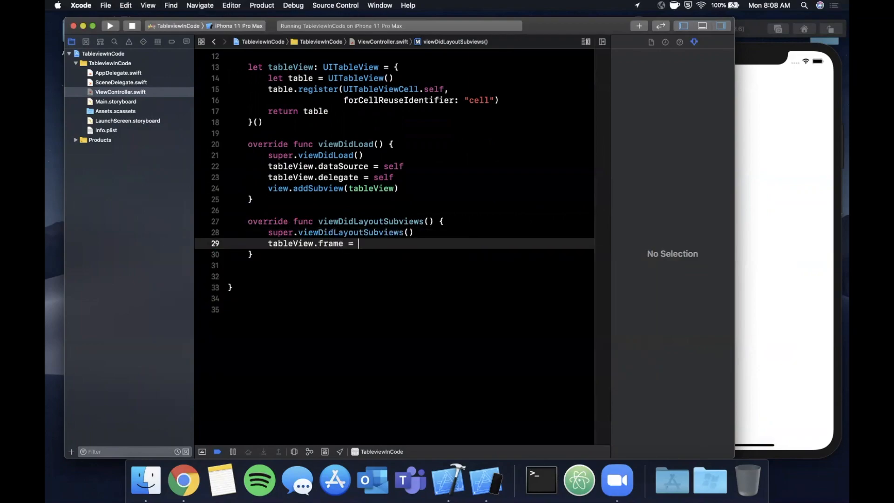
pyautogui.write('view.bounds')
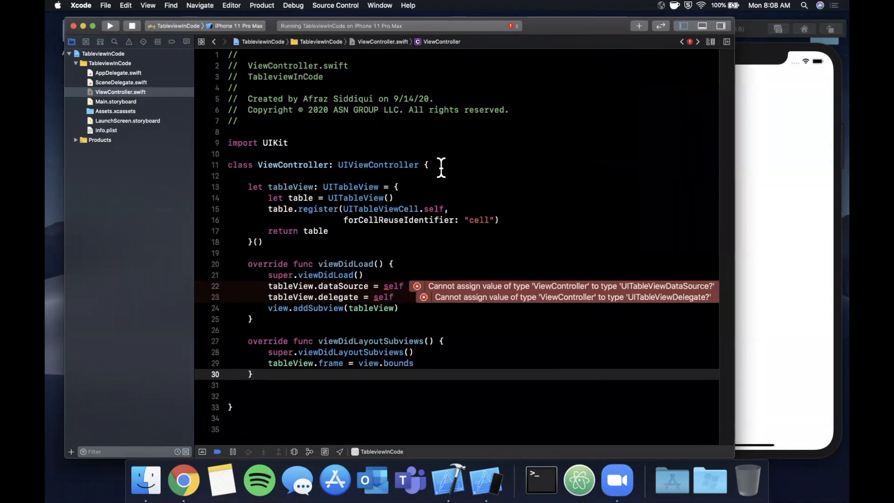
# Step: Adopt UITableViewDelegate and UITableViewDataSource and let Xcode's Fix insert the data source stubs
pyautogui.write(', ui')
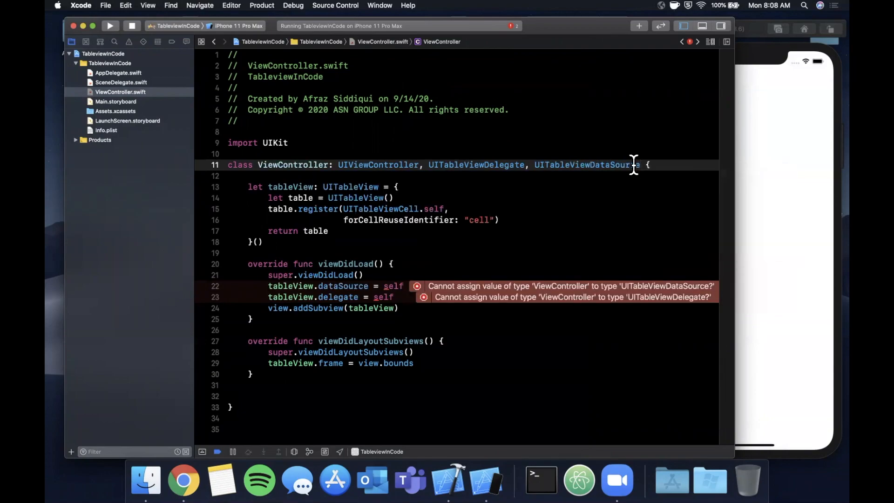
pyautogui.scroll(-3)
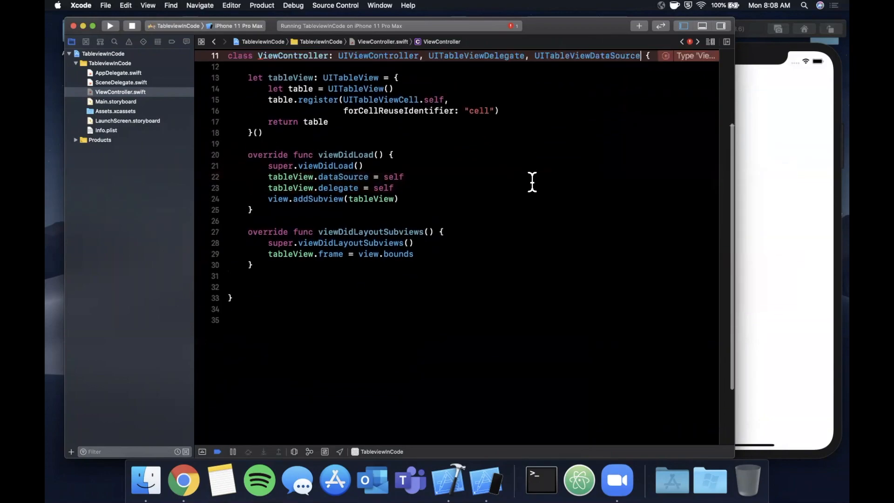
pyautogui.scroll(3)
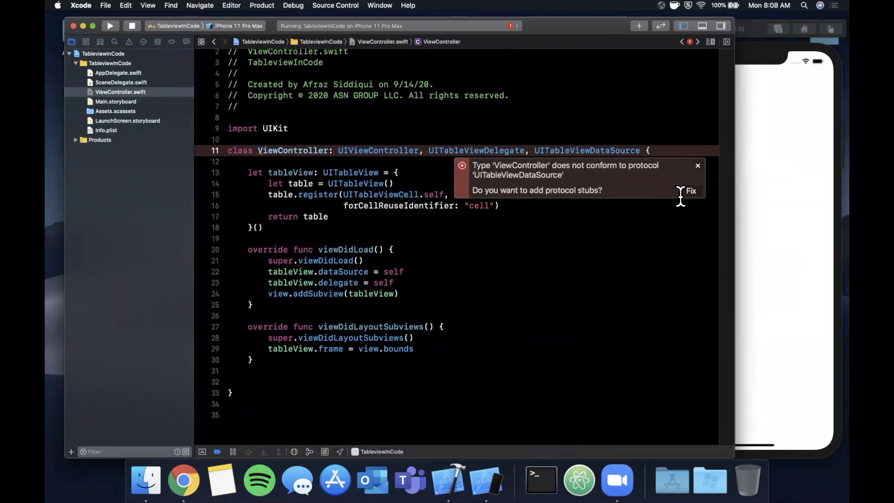
pyautogui.click(693, 190)
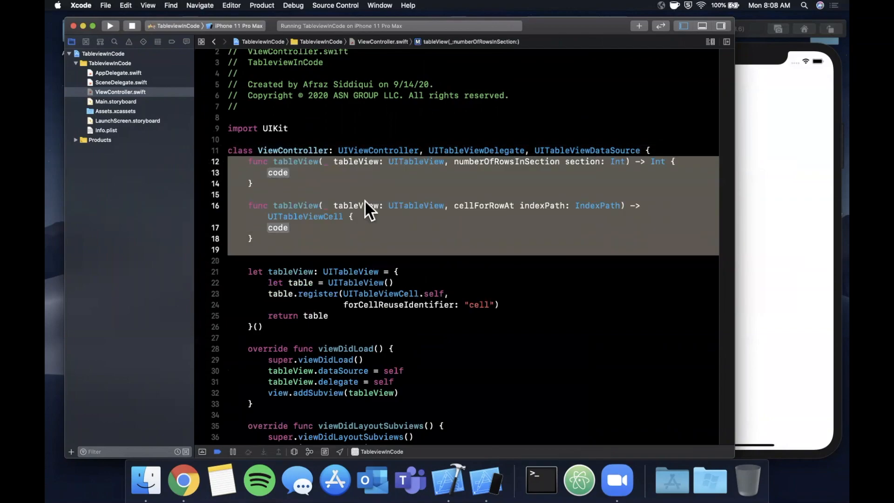
# Step: Return 100 rows and begin cellForRowAt by dequeuing a reusable cell with identifier "cell"
pyautogui.scroll(-3)
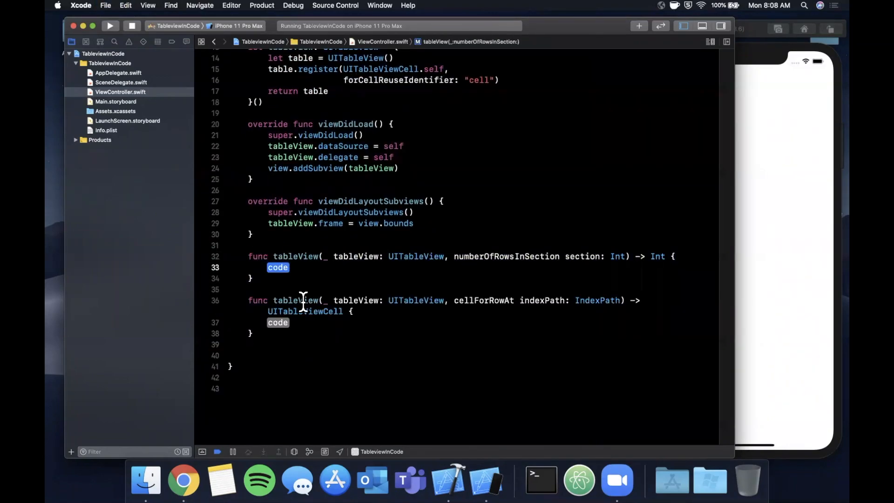
pyautogui.write('return 100')
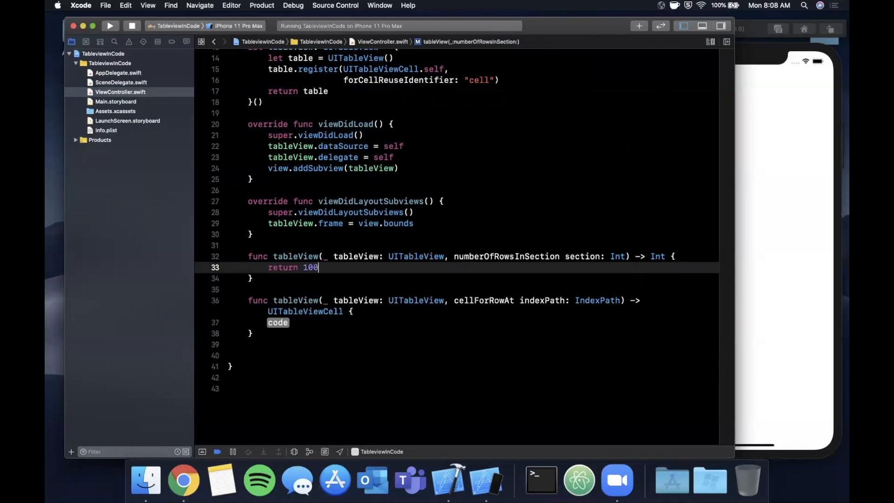
pyautogui.scroll(-3)
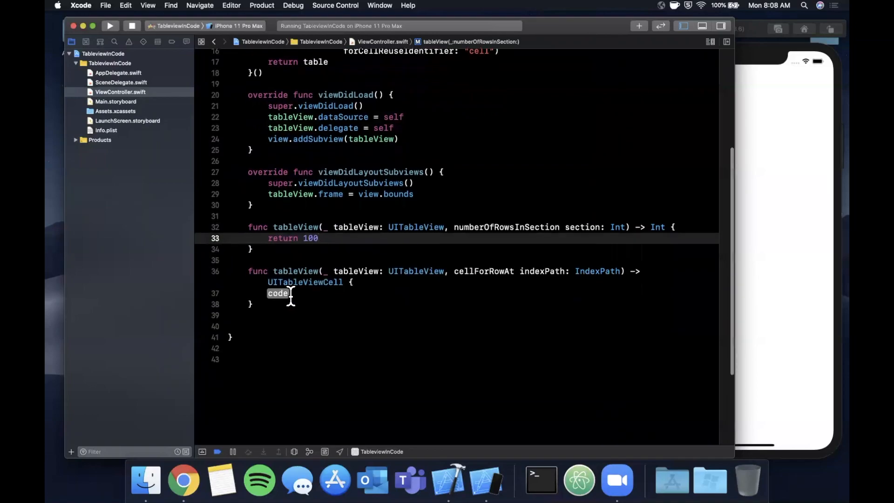
pyautogui.write('let cell =')
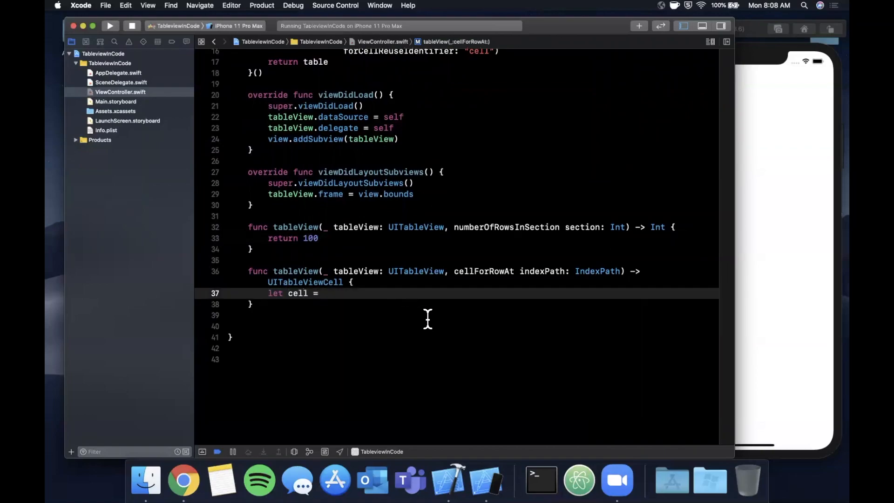
pyautogui.write('tableView.dequeueReusableCell(withIdentifier: String)')
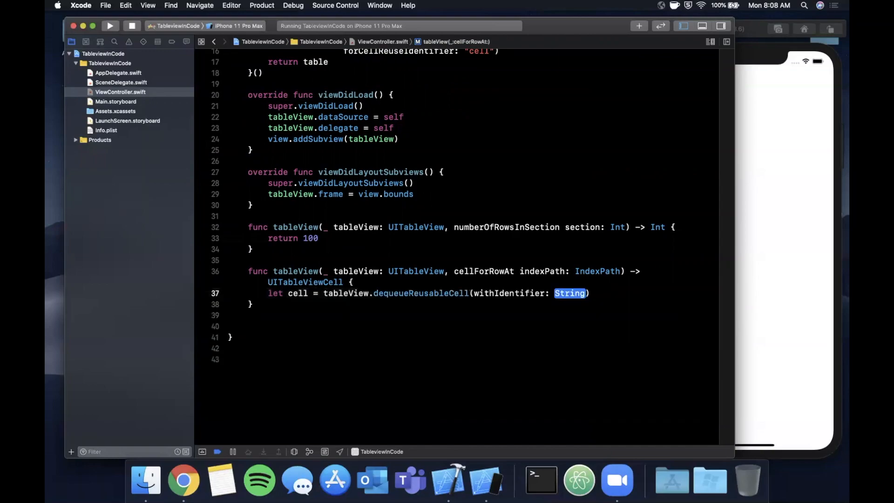
pyautogui.moveTo(660, 329)
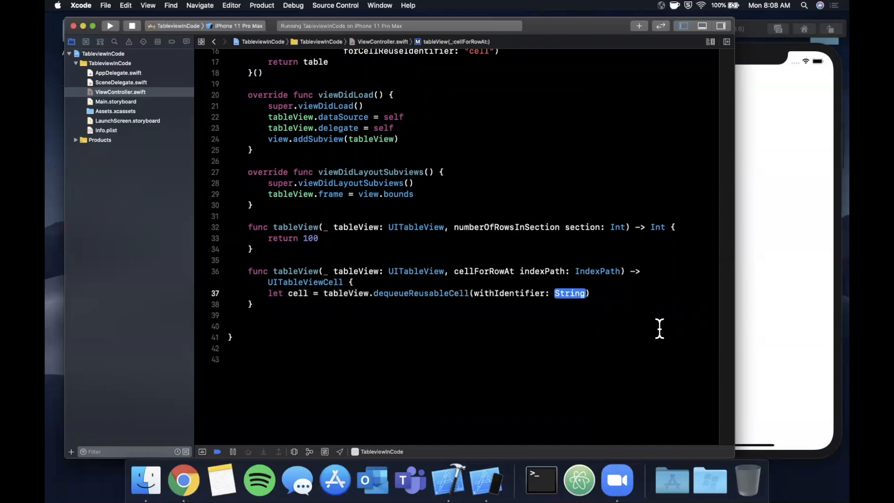
pyautogui.write('"cell"')
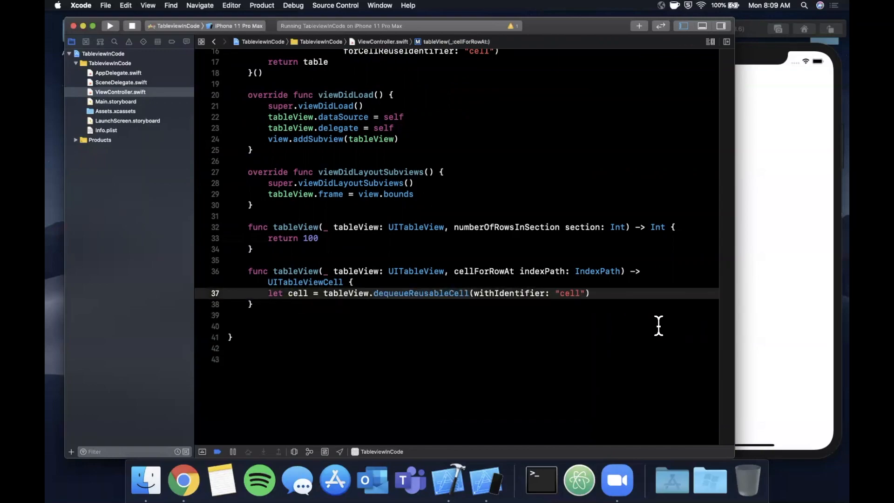
pyautogui.scroll(3)
pyautogui.write(', ')
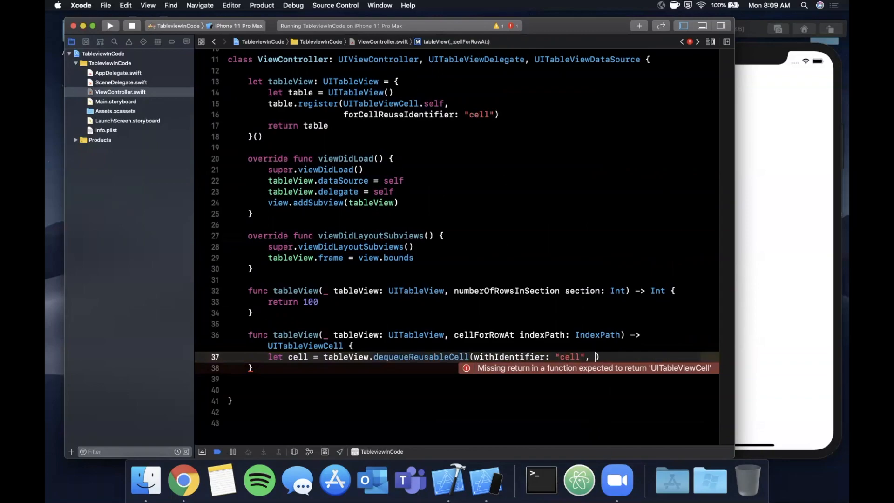
# Step: Dequeue for: indexPath, set textLabel to "Hello World: \(indexPath.row+1)" and return the cell
pyautogui.write('for: indexPath')
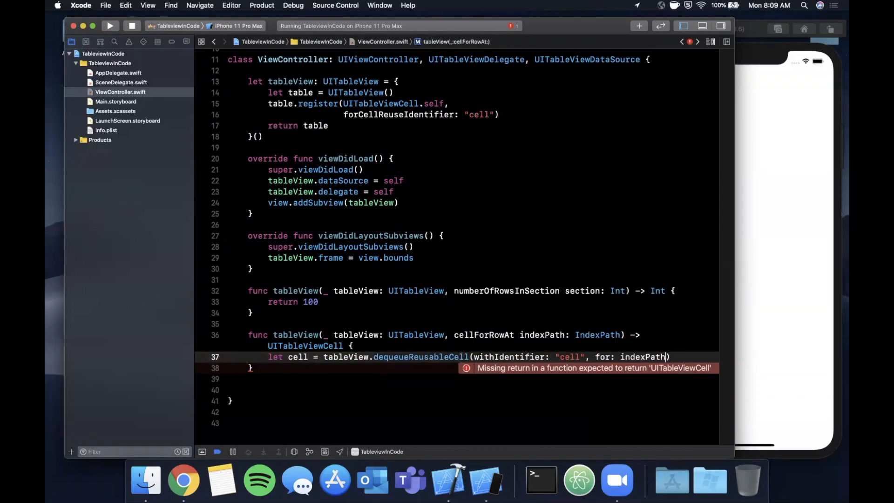
pyautogui.write('return')
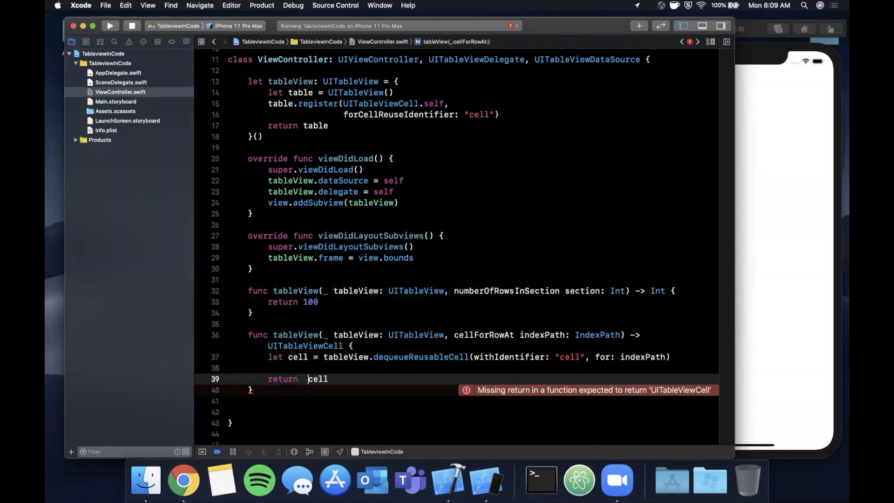
pyautogui.write('cell')
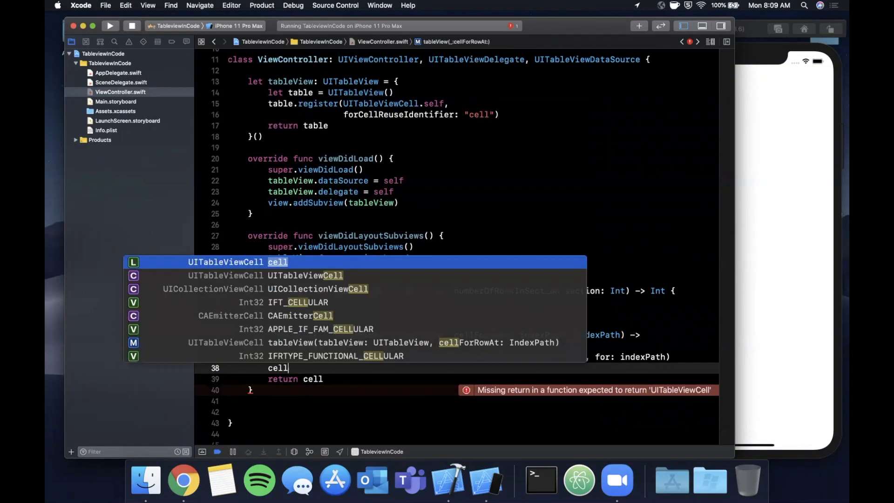
pyautogui.write('.textLabel.text')
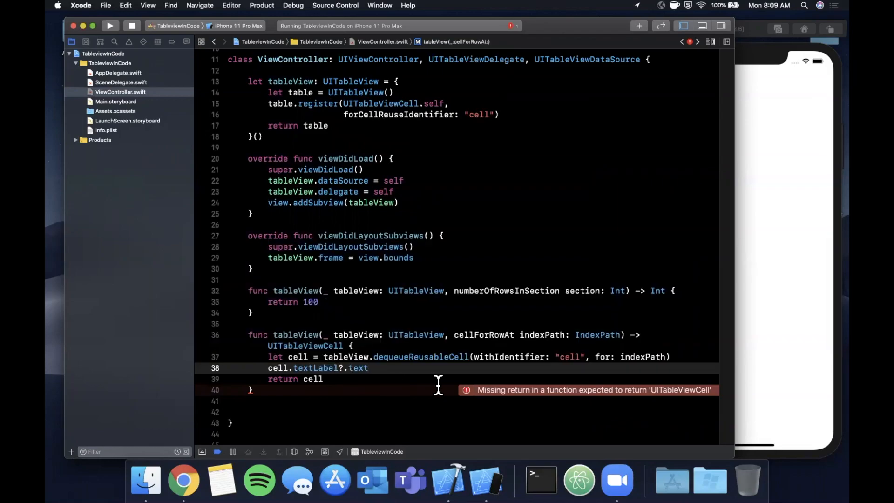
pyautogui.write('= "Hel"')
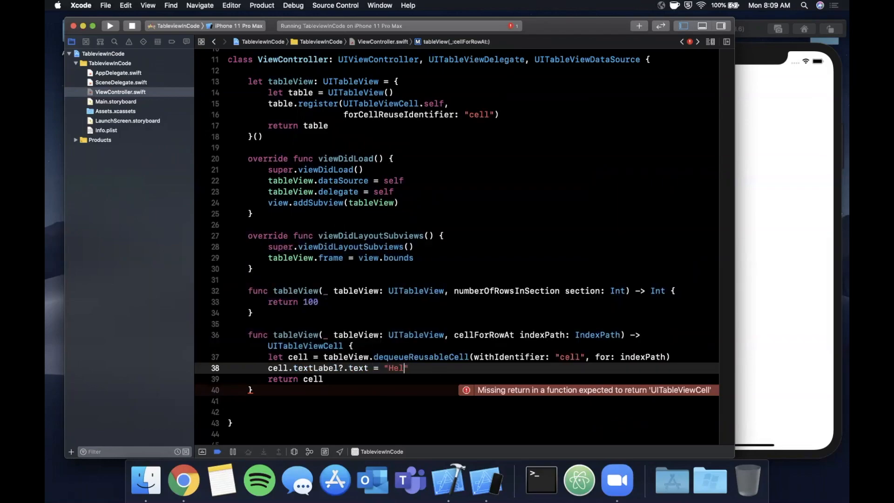
pyautogui.write('lo World:')
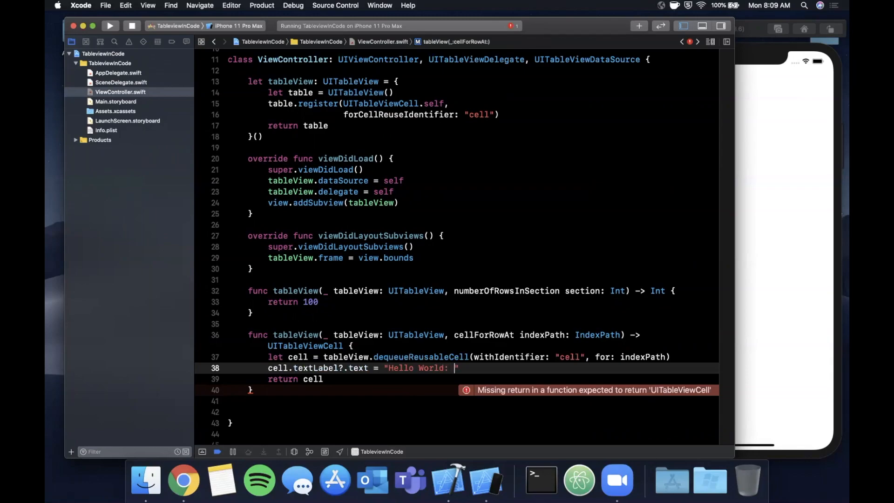
pyautogui.write('\\()')
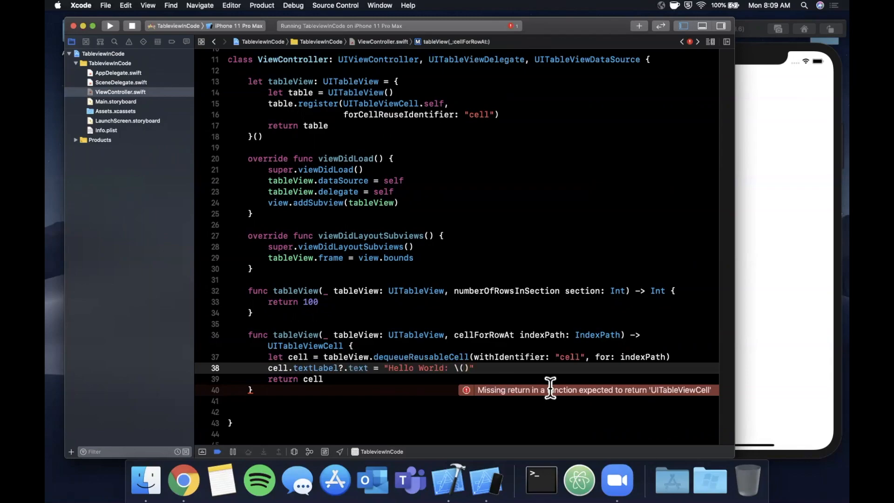
pyautogui.write('indexPath.row')
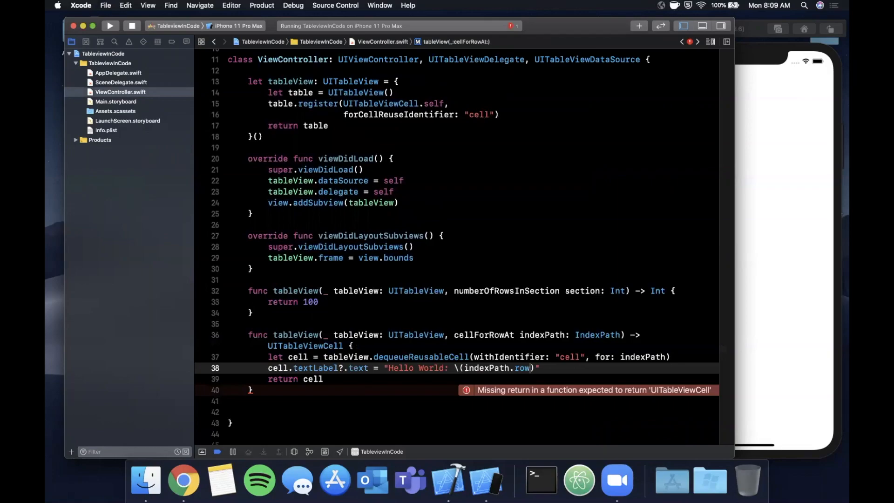
pyautogui.write('+1')
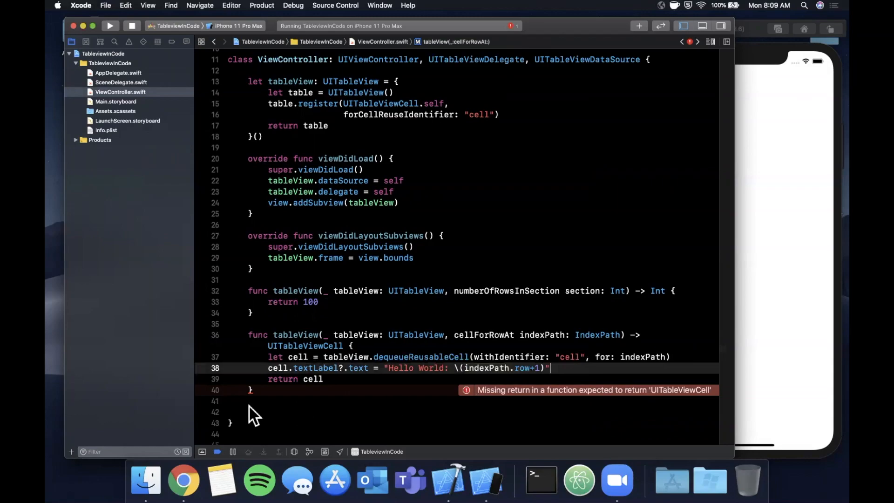
# Step: Give each cell's imageView a "house" system image tinted .systemGreen and rerun the app
pyautogui.write('cel')
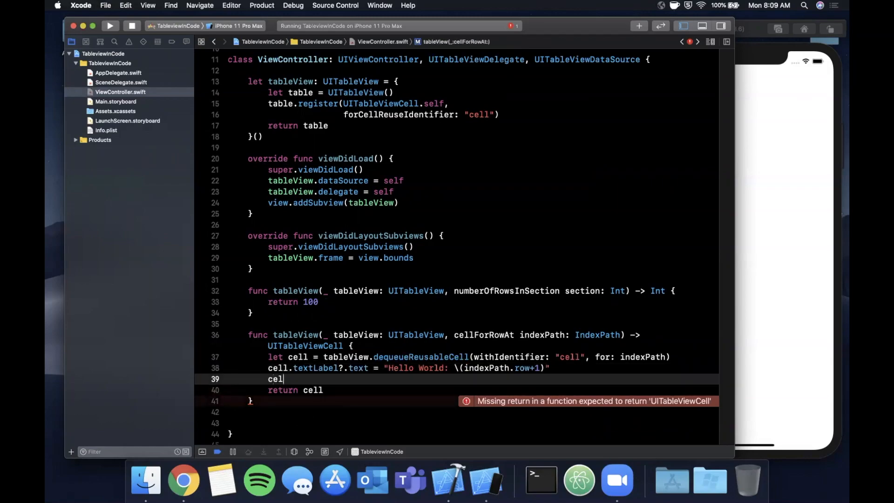
pyautogui.write('l.imageView')
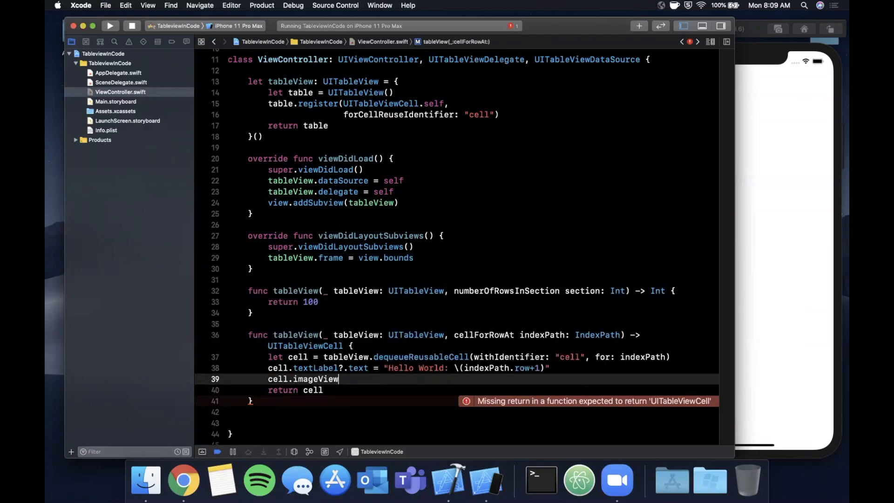
pyautogui.write('.image = UIImage(systemName: "house')
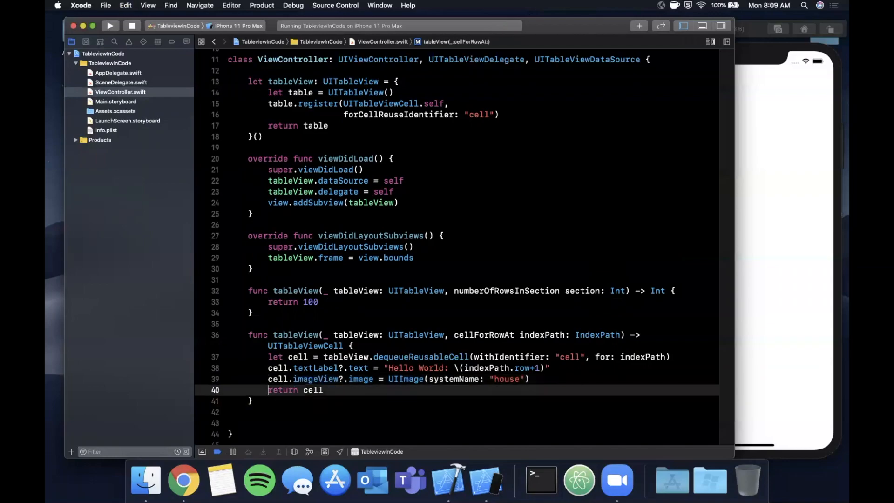
pyautogui.write('.')
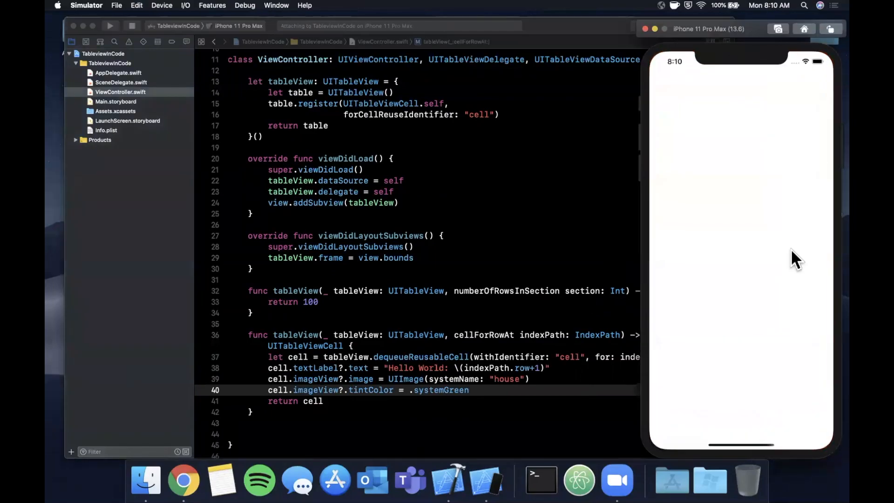
# Step: Bring the Simulator forward to view the numbered Hello World rows with green house icons
pyautogui.click(110, 26)
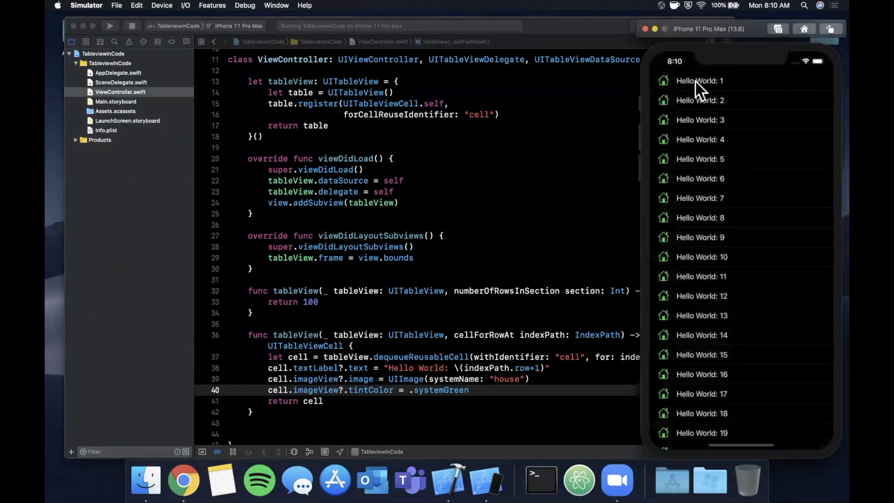
pyautogui.moveTo(710, 154)
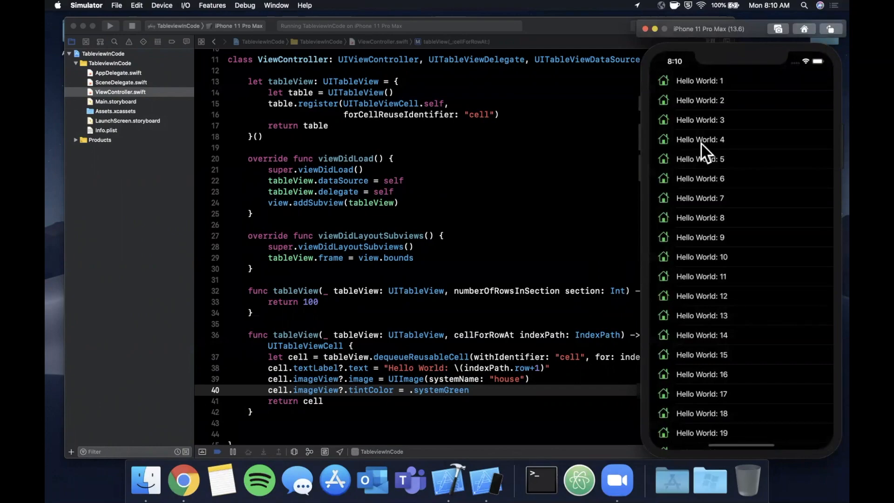
pyautogui.moveTo(761, 138)
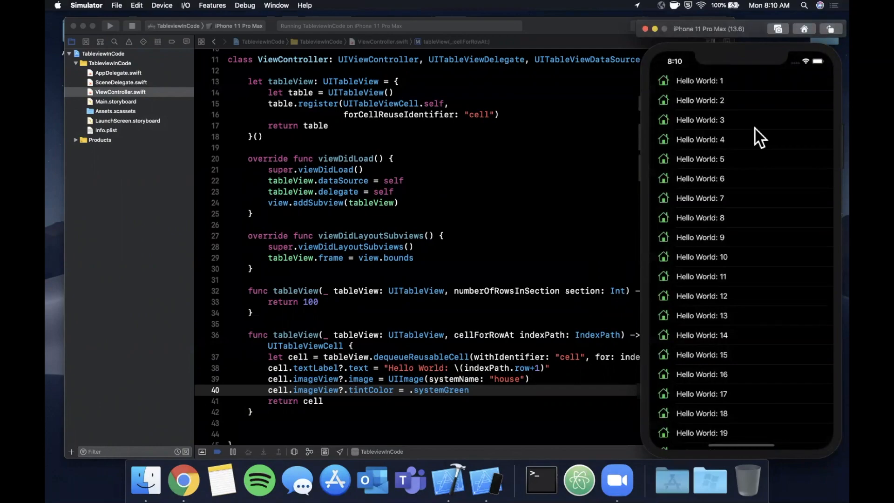
pyautogui.moveTo(731, 106)
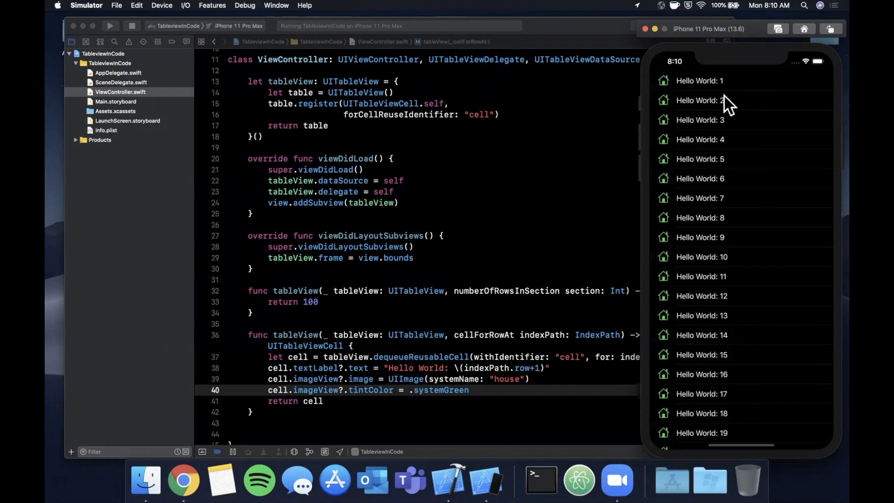
pyautogui.moveTo(699, 146)
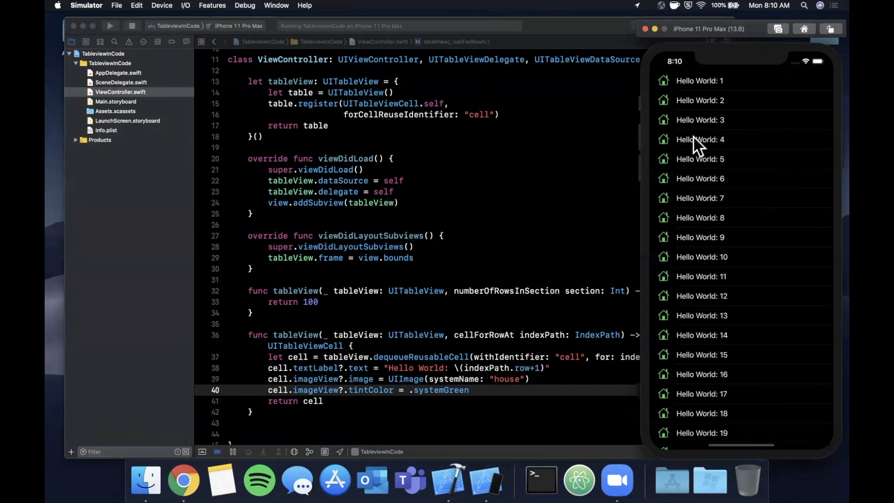
pyautogui.moveTo(725, 217)
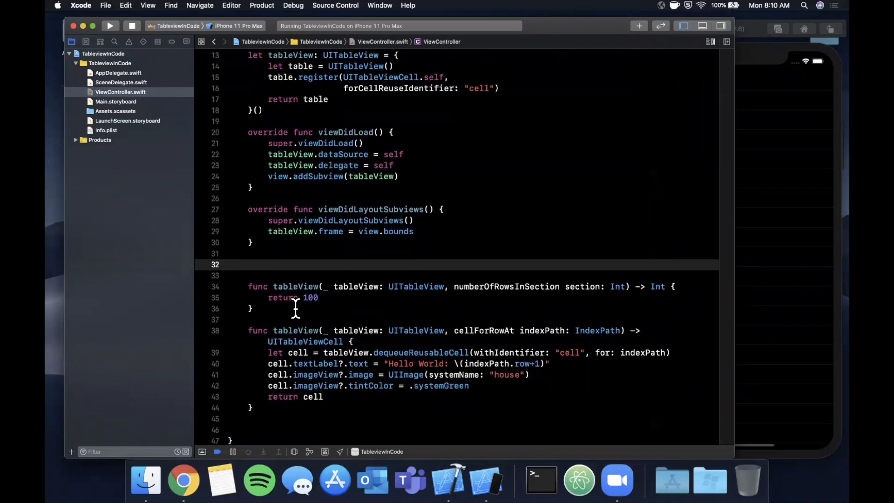
# Step: Add numberOfSections returning 2, return 3 rows per section, and rerun to see two three-row groups
pyautogui.write('numberofsections(in tableView: UITableView) -> Int {')
pyautogui.click(457, 276)
pyautogui.write('return 2')
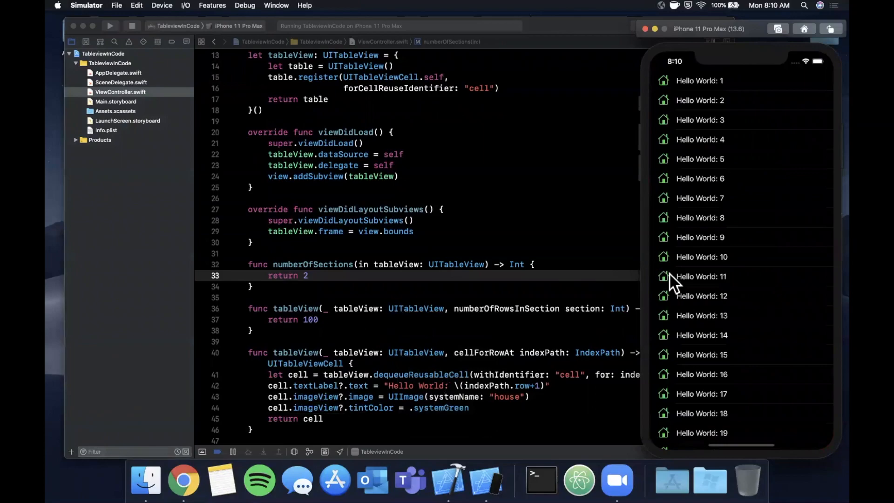
pyautogui.scroll(-3)
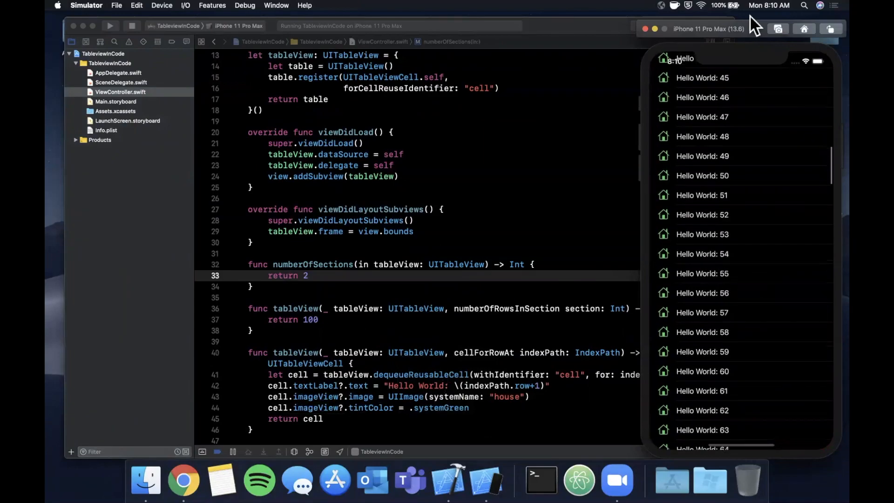
pyautogui.click(400, 228)
pyautogui.write('3')
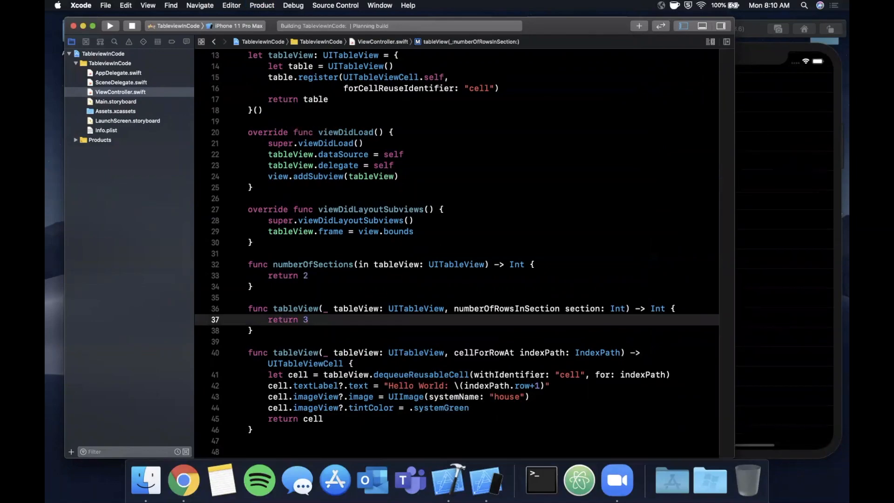
pyautogui.click(110, 26)
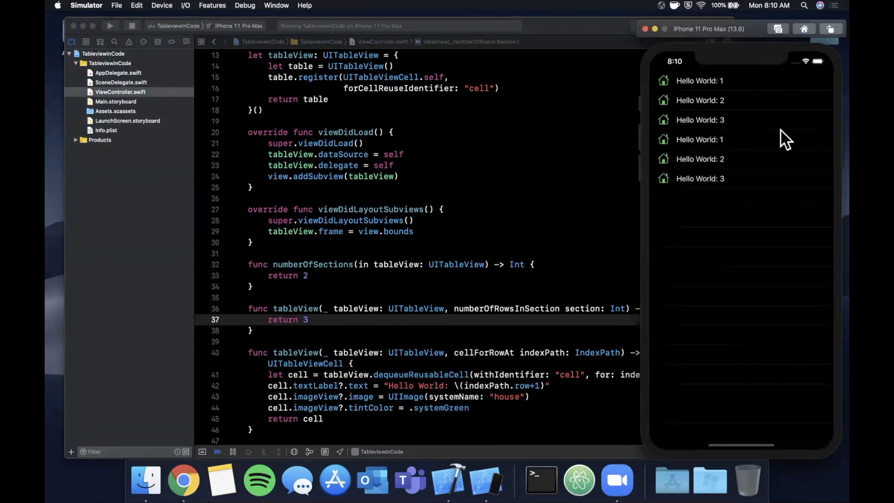
pyautogui.moveTo(833, 134)
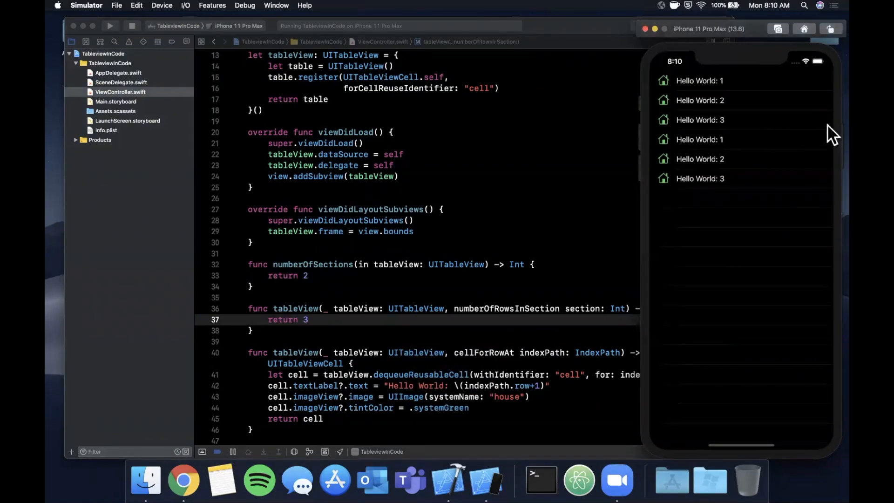
pyautogui.moveTo(798, 117)
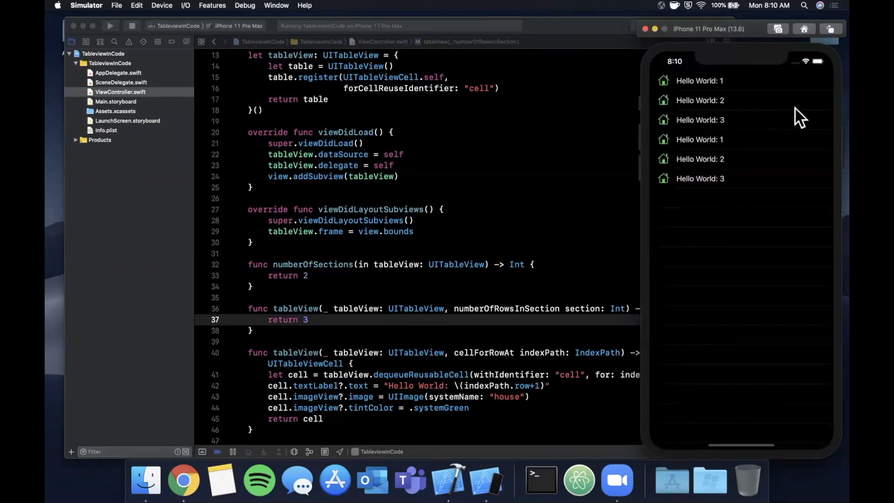
pyautogui.moveTo(798, 129)
pyautogui.write('100')
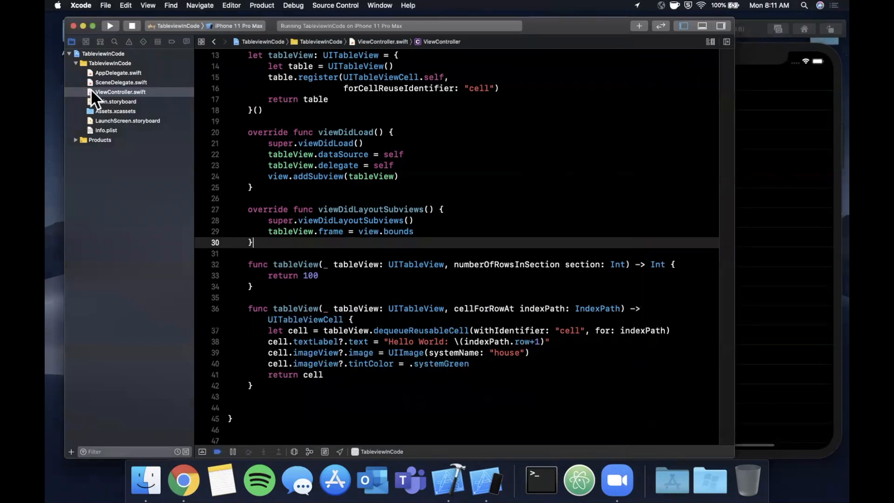
# Step: Add a new Cocoa Touch Class file, SecondViewController, to the TableviewInCode group
pyautogui.click(120, 92)
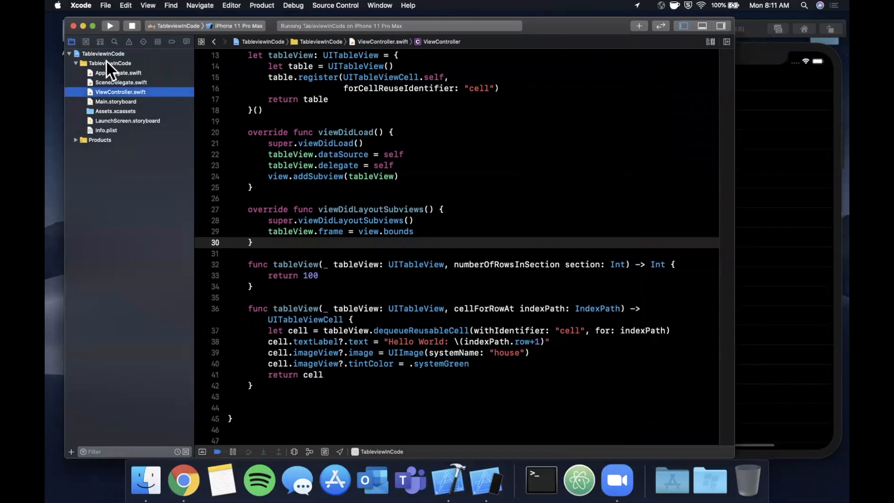
pyautogui.rightClick(109, 63)
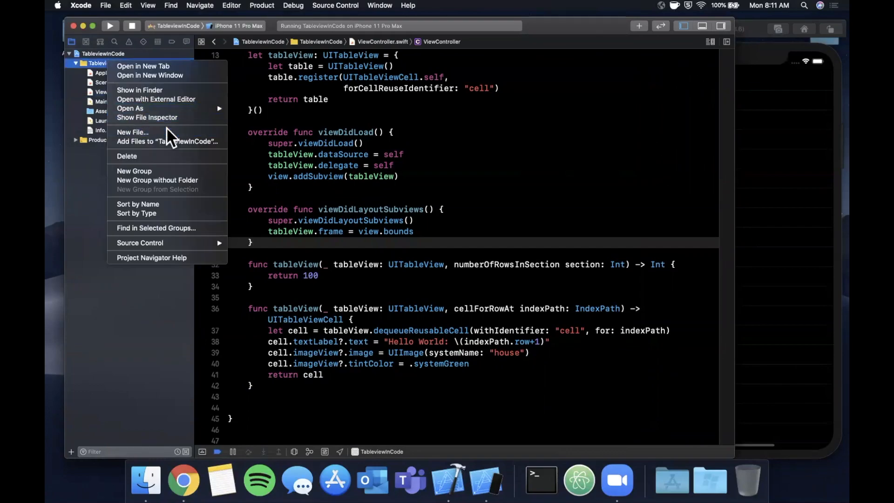
pyautogui.click(133, 132)
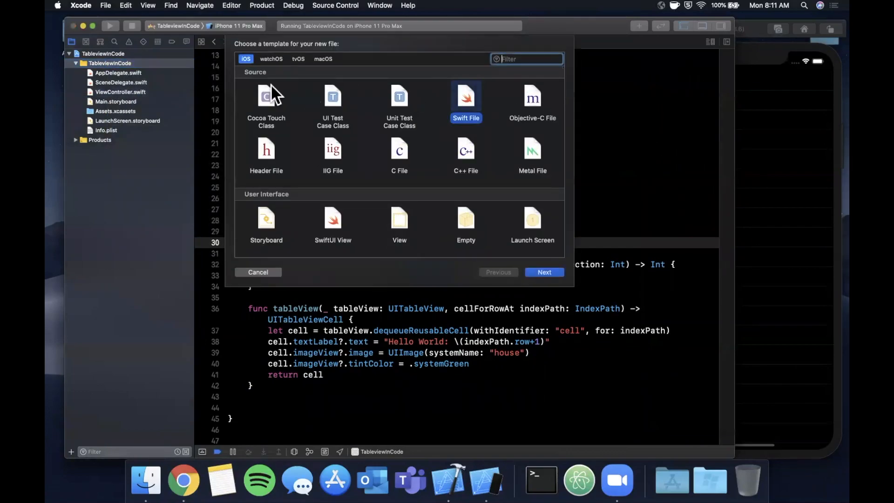
pyautogui.click(543, 272)
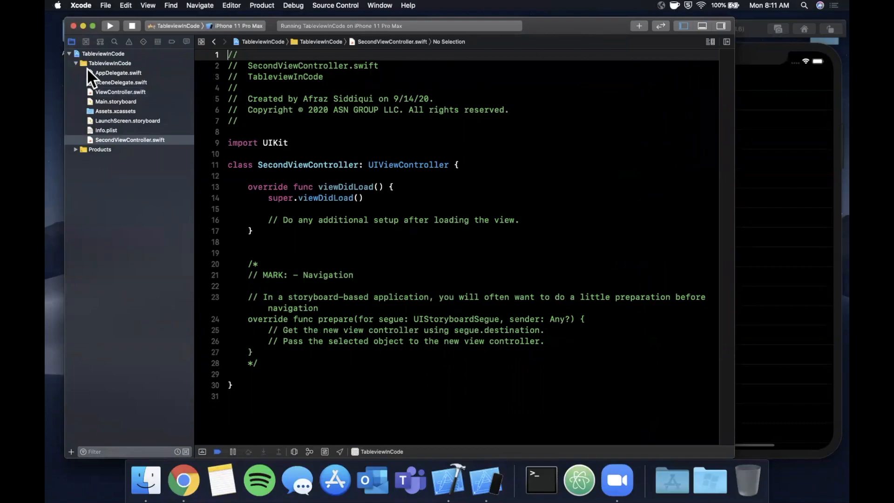
# Step: Copy the table view code into SecondViewController and adopt UITableViewDelegate and data source protocols
pyautogui.click(120, 93)
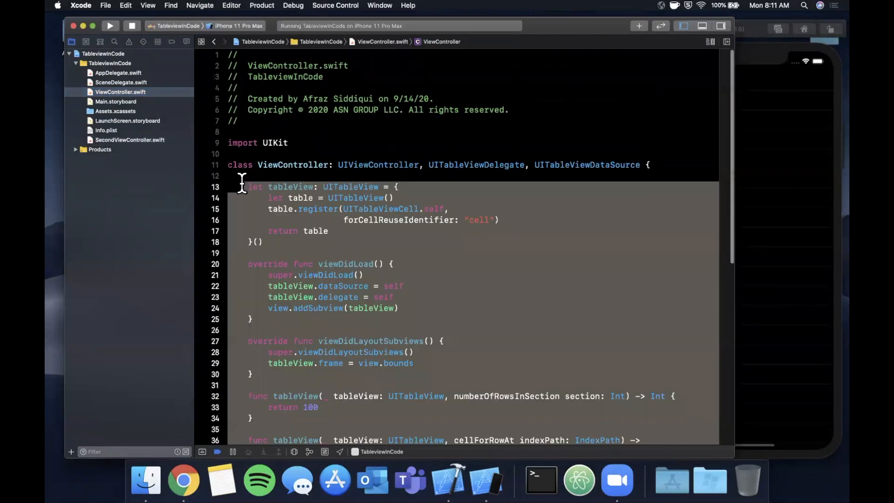
pyautogui.click(129, 140)
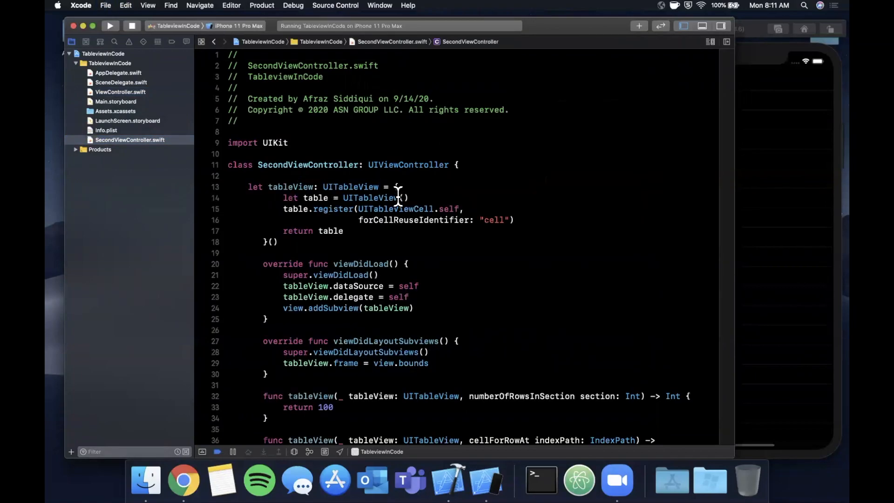
pyautogui.scroll(-3)
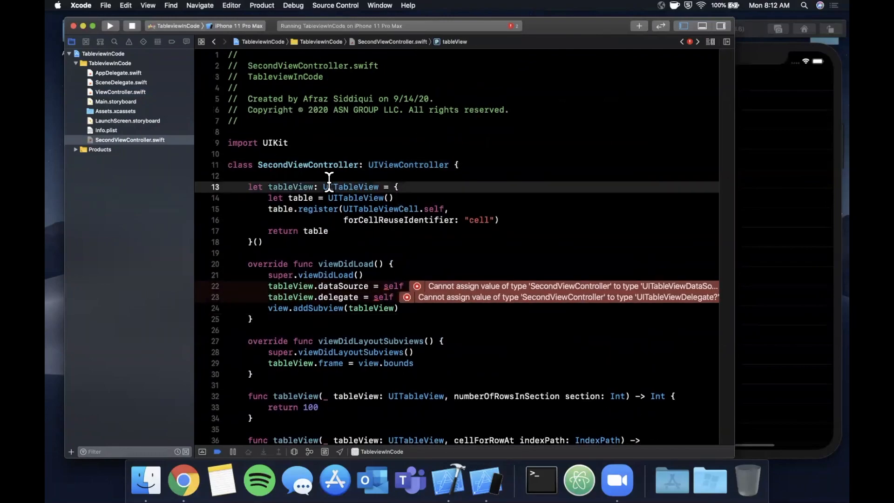
pyautogui.doubleClick(351, 186)
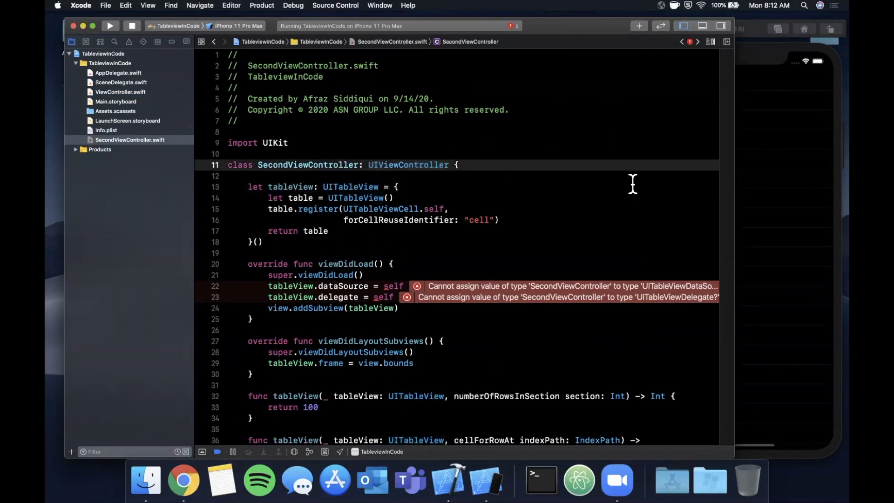
pyautogui.write(', UITableViewDelegatem, UITableViewDataSource')
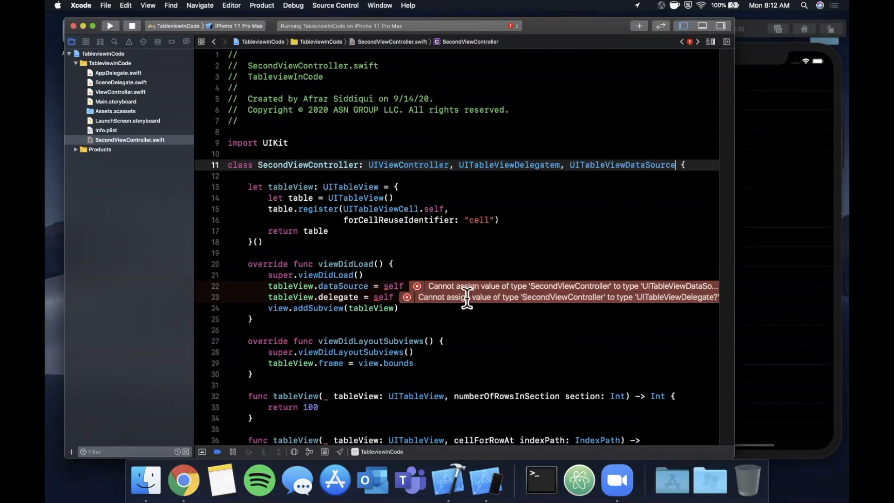
# Step: Set title = "Grouped" in SecondViewController's viewDidLoad
pyautogui.scroll(-3)
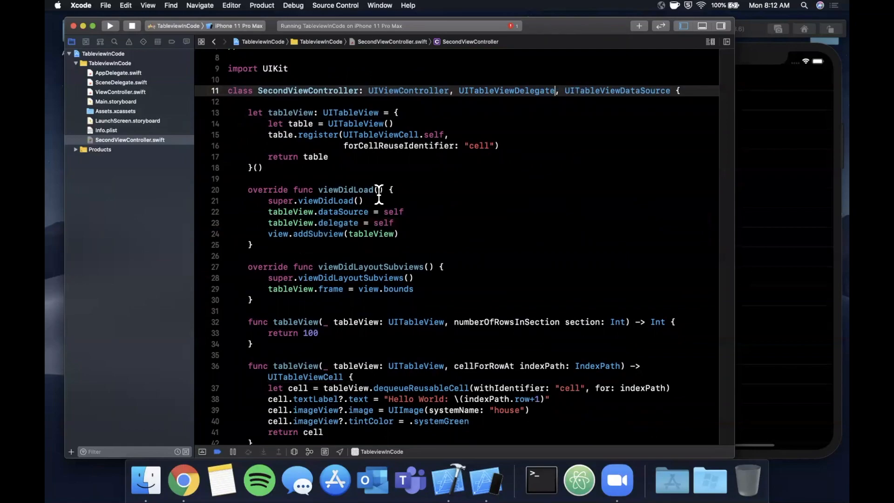
pyautogui.write('title')
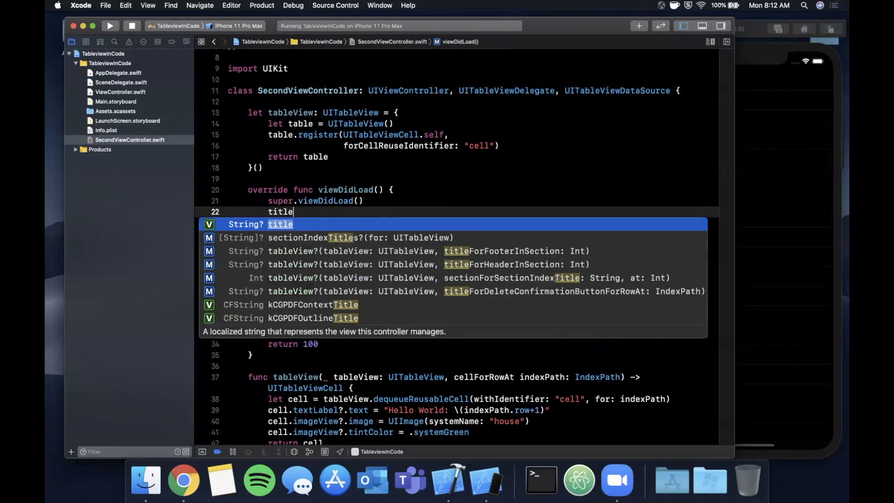
pyautogui.write('= "Grouped"')
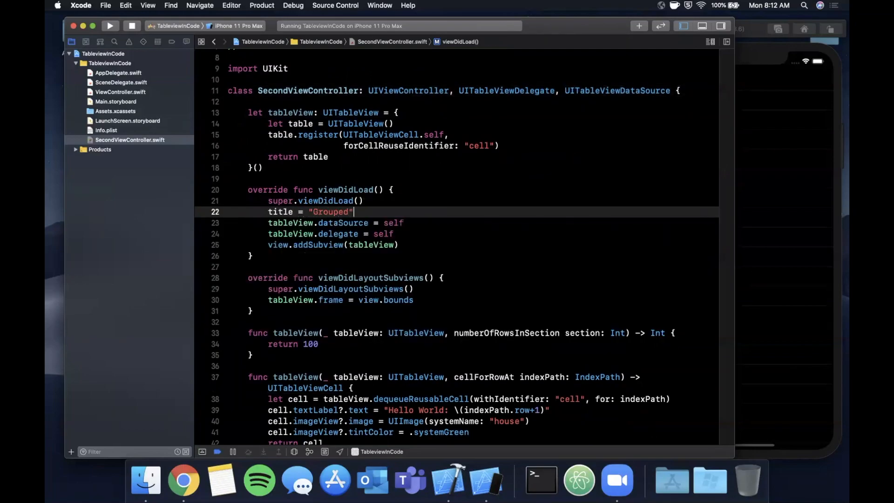
pyautogui.moveTo(733, 195)
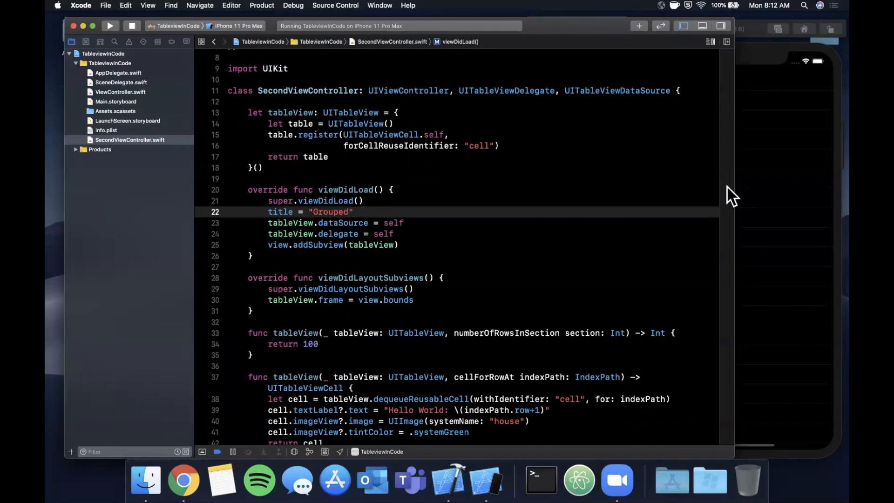
pyautogui.moveTo(137, 97)
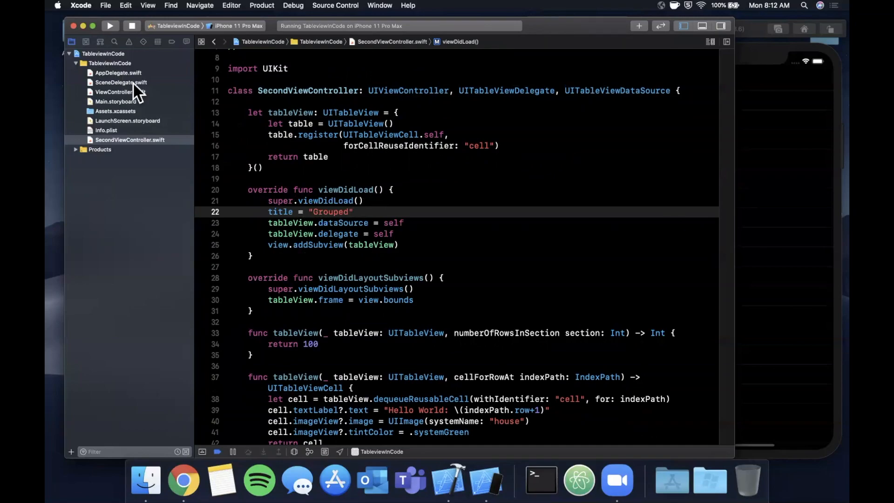
# Step: Embed Main.storyboard's View Controller in a Tab Bar Controller via Editor > Embed In
pyautogui.click(116, 102)
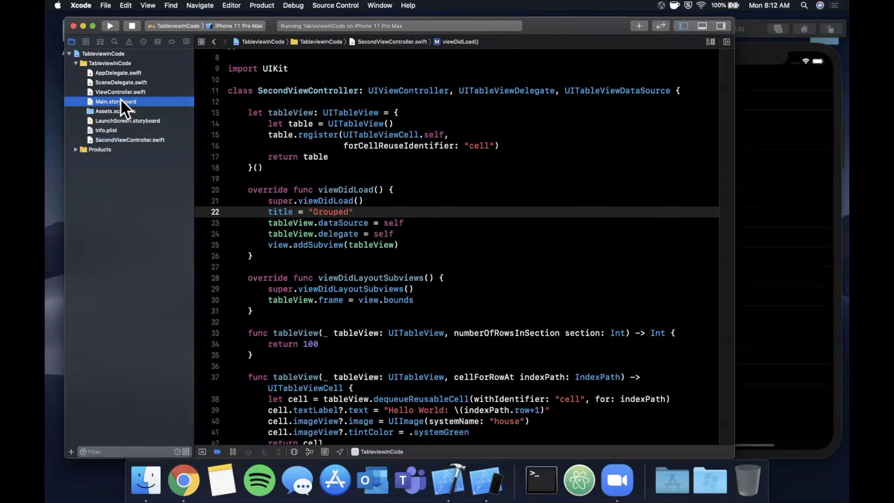
pyautogui.click(115, 101)
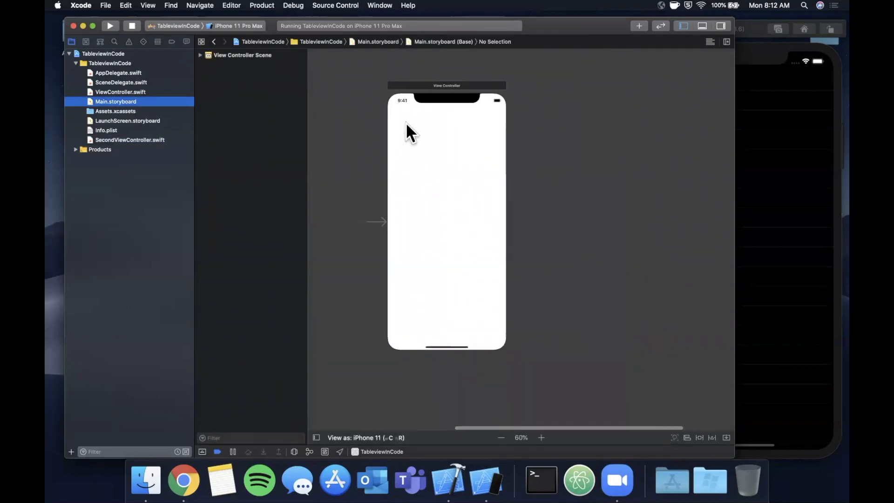
pyautogui.click(447, 86)
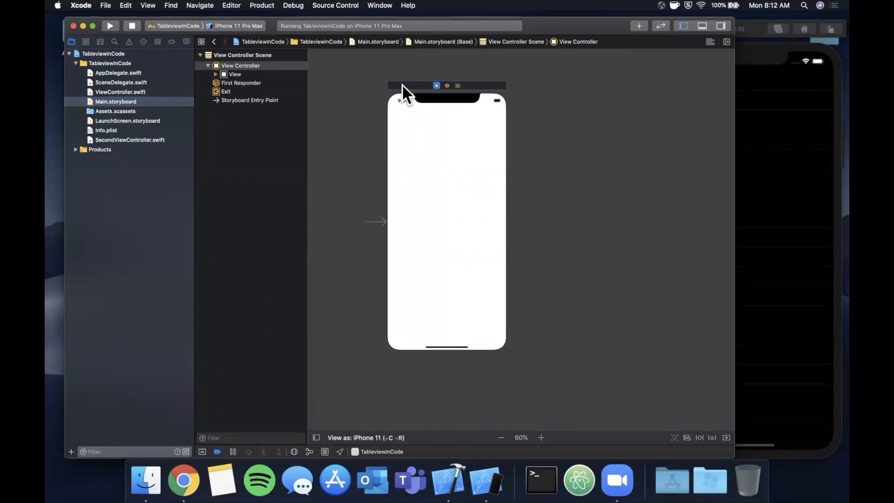
pyautogui.moveTo(193, 12)
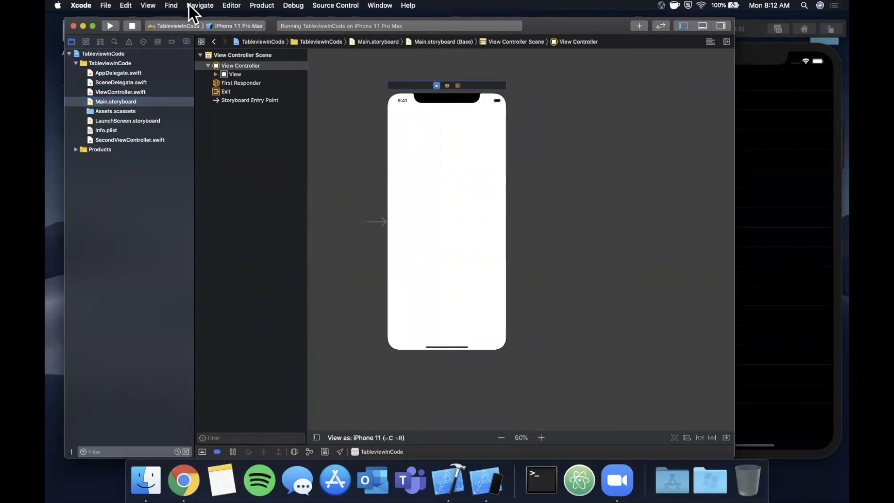
pyautogui.click(231, 6)
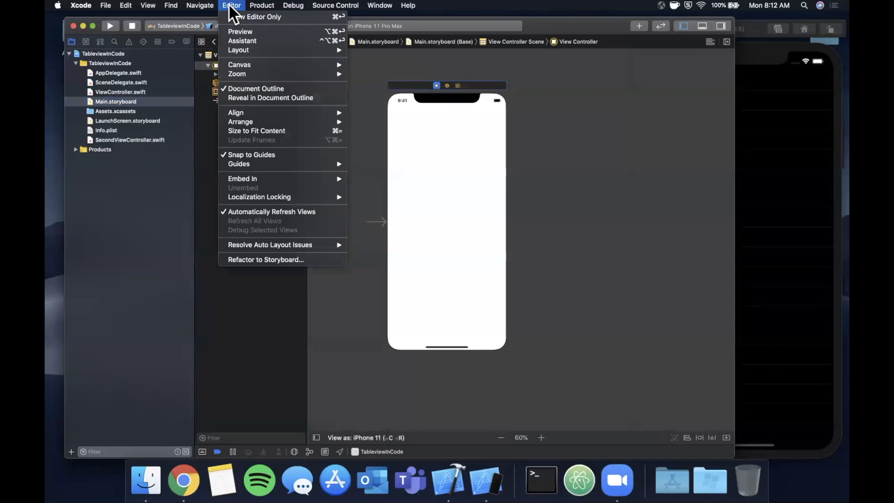
pyautogui.moveTo(270, 245)
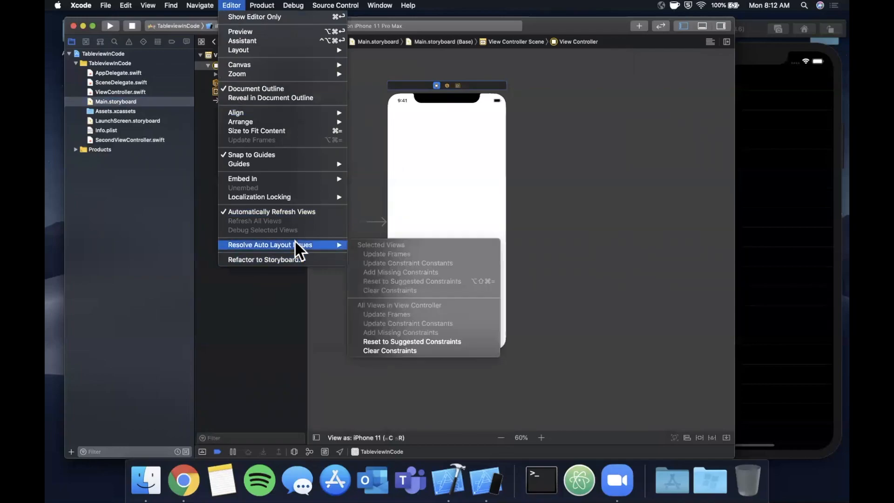
pyautogui.moveTo(242, 178)
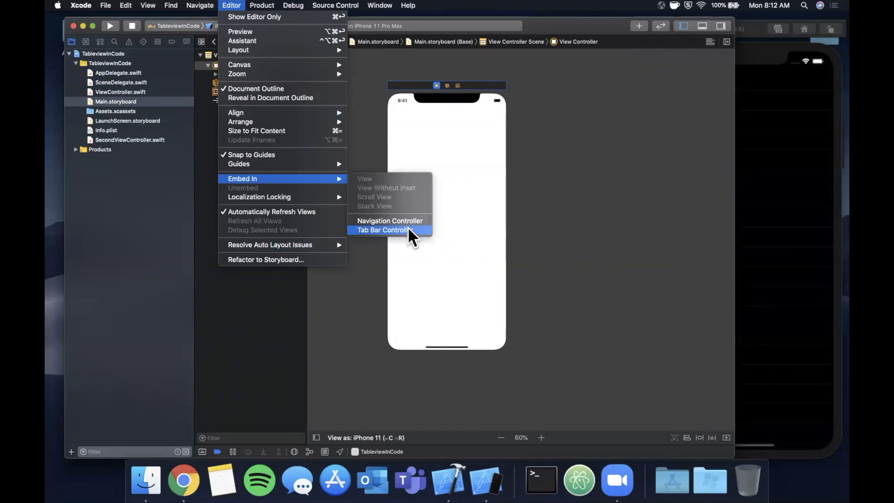
pyautogui.click(382, 230)
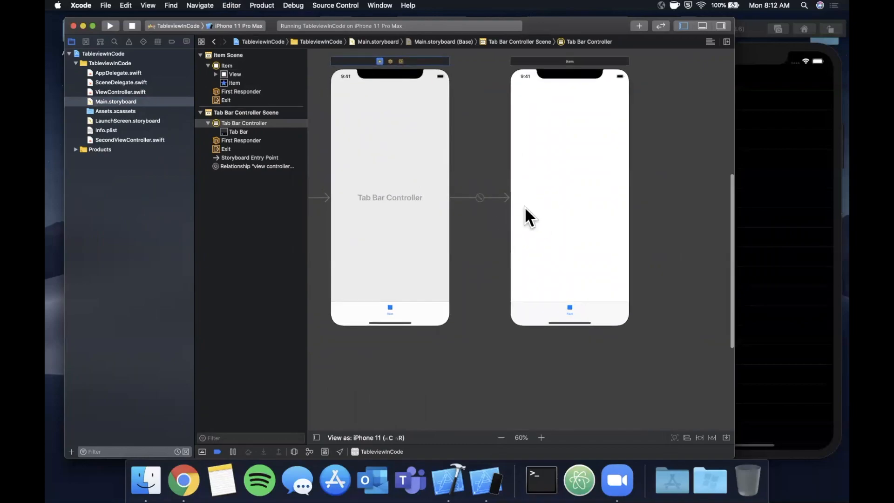
pyautogui.click(501, 438)
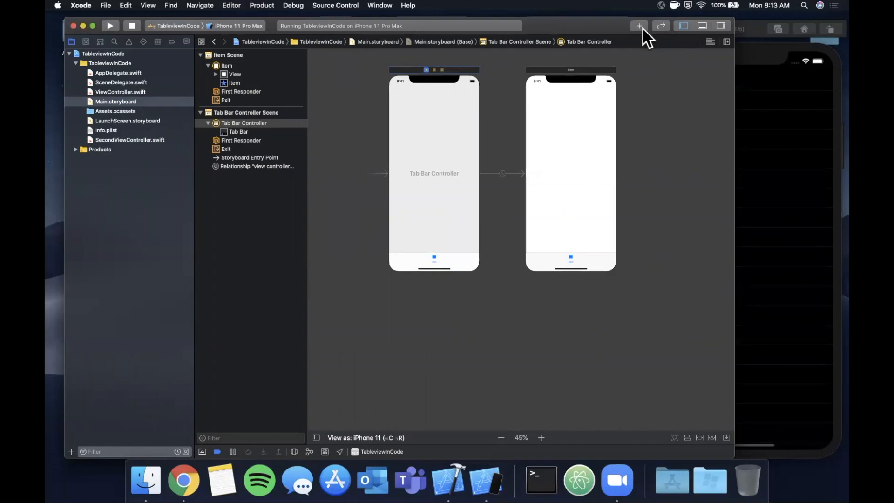
# Step: Drag a new View Controller from the library and link it as the tab bar's second view controller
pyautogui.click(639, 26)
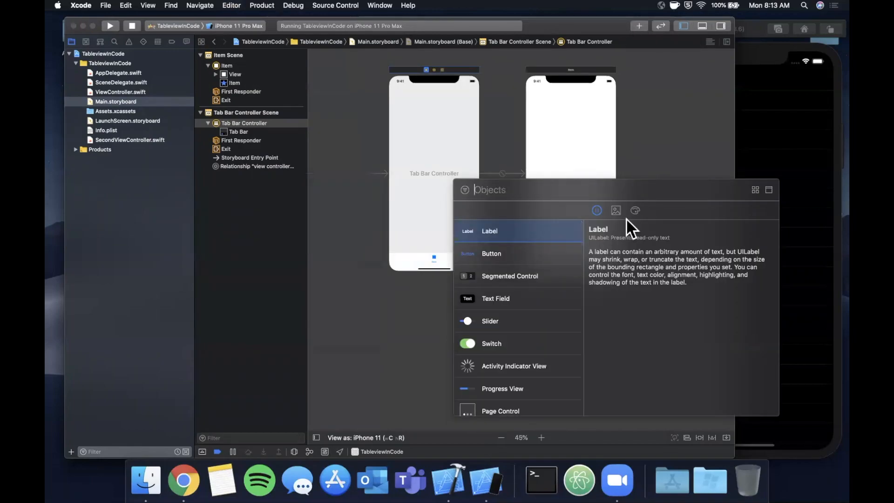
pyautogui.write('uiview')
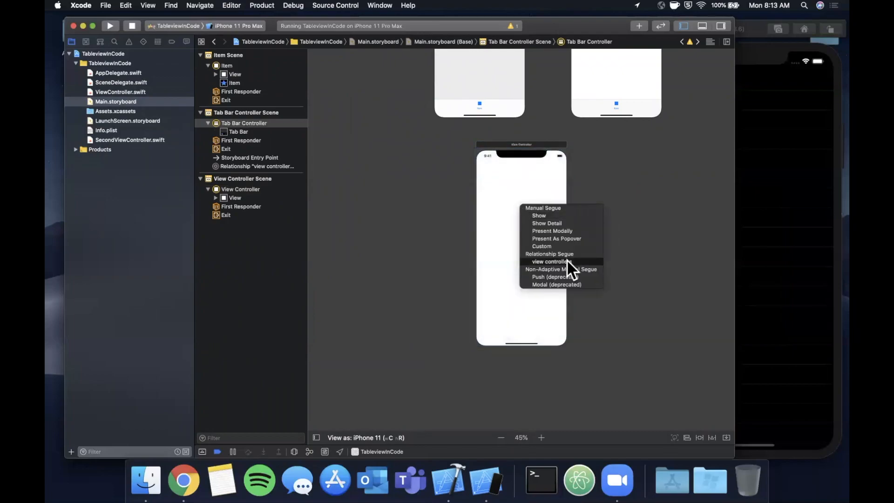
pyautogui.click(552, 261)
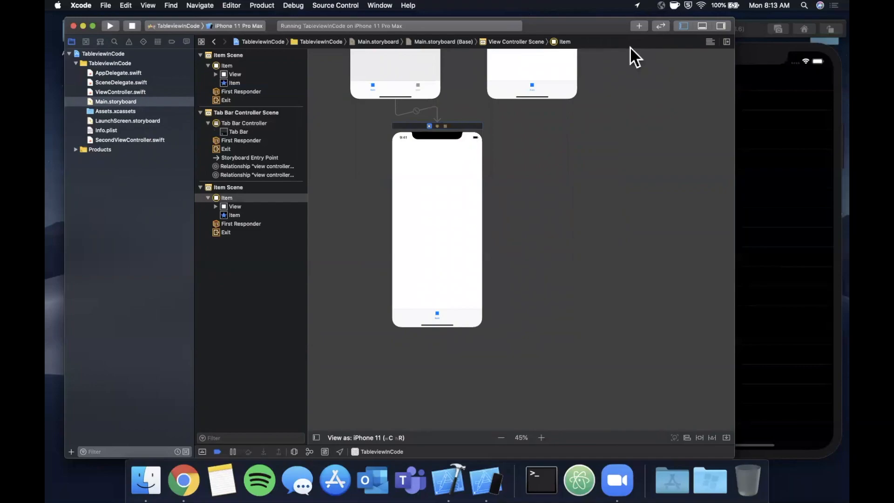
# Step: Set the new tab scene's Custom Class to SecondViewController in the Identity Inspector
pyautogui.click(721, 26)
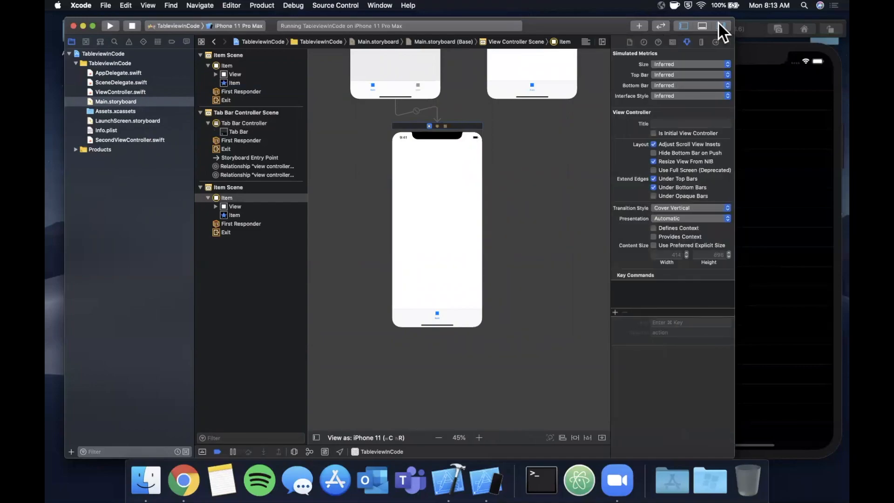
pyautogui.click(672, 42)
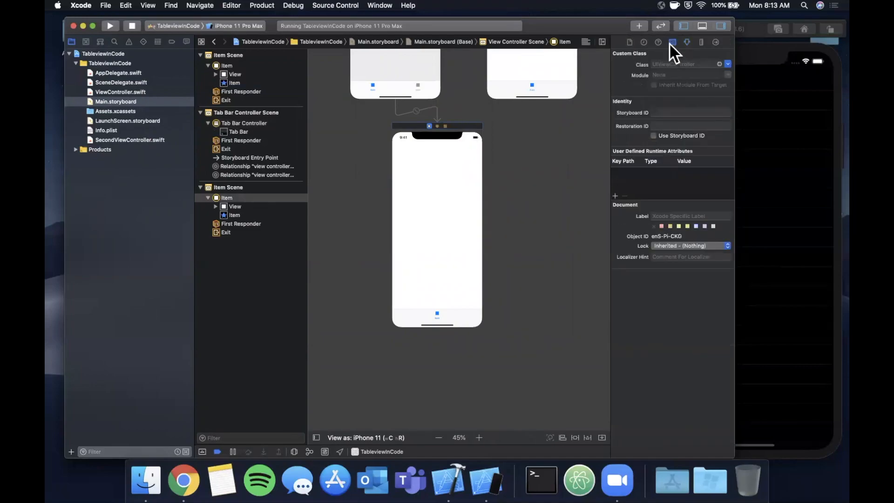
pyautogui.write('SecondViewController')
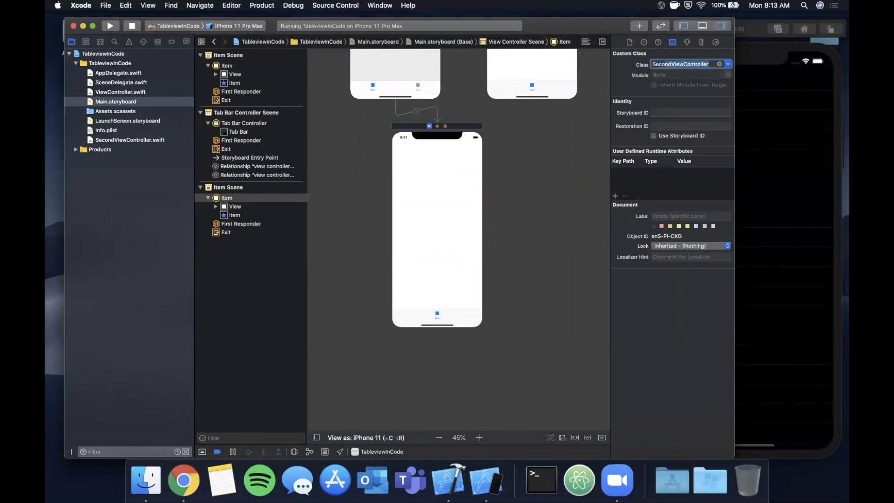
pyautogui.click(654, 85)
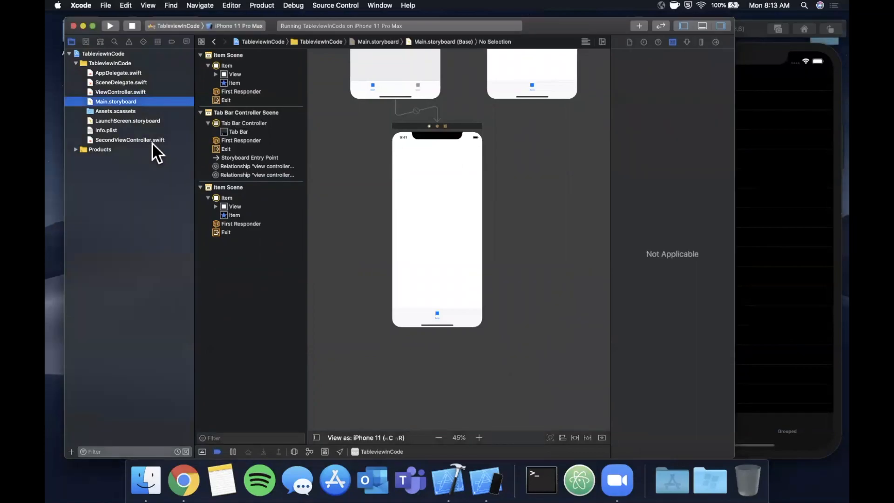
# Step: Make SecondViewController return 10 rows with .systemBlue house icons and run the app
pyautogui.click(130, 140)
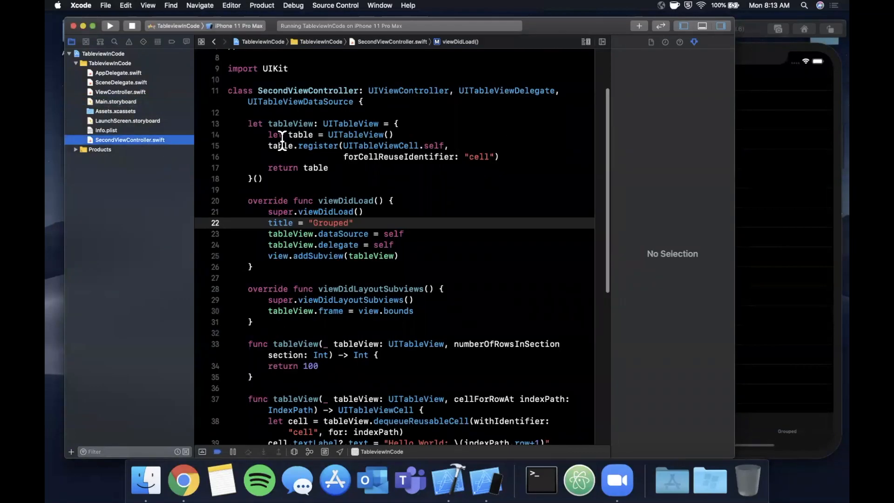
pyautogui.scroll(-3)
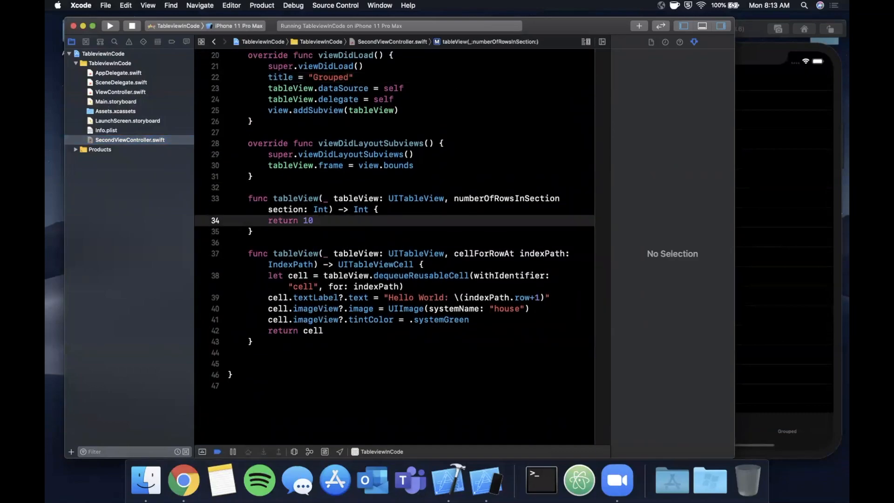
pyautogui.scroll(-3)
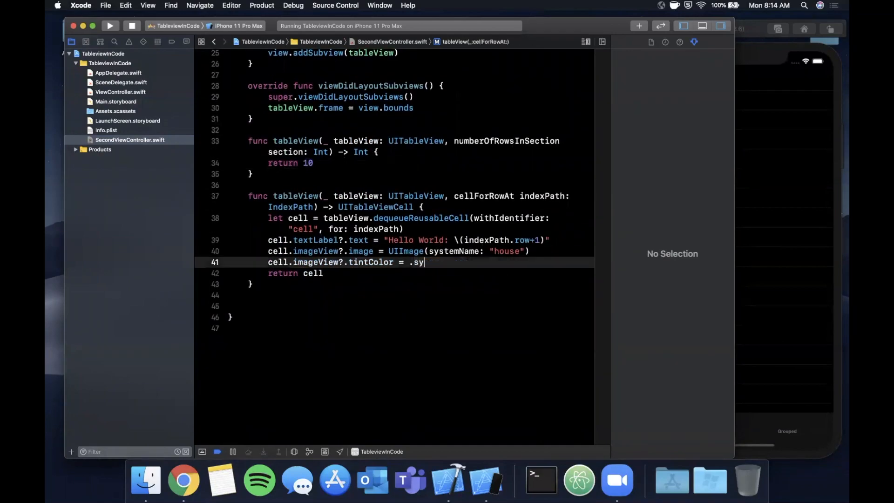
pyautogui.write('stembl')
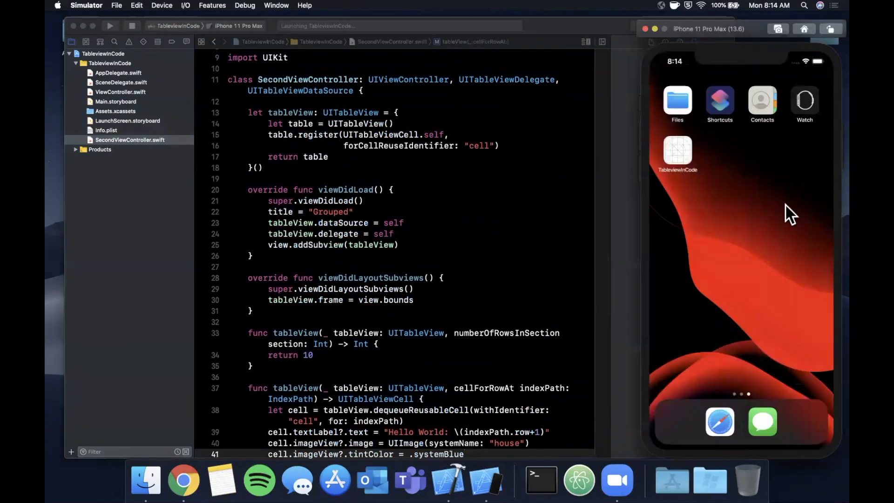
# Step: Let the rebuilt app launch in Simulator with its Grouped tab, then return to the code
pyautogui.click(110, 26)
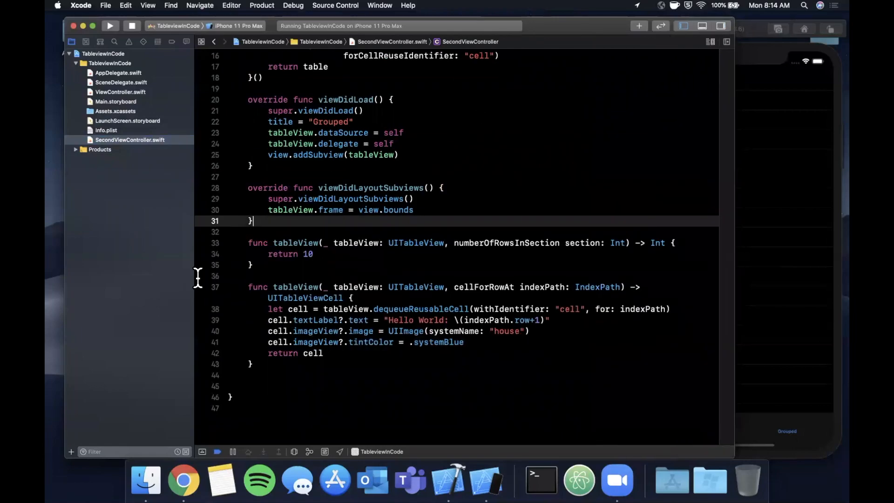
# Step: Make SecondViewController's numberOfSections return 5
pyautogui.write('n')
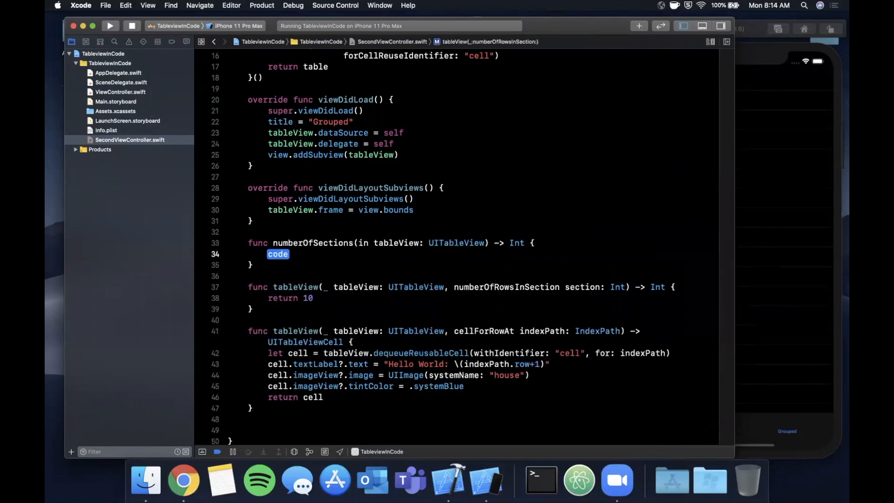
pyautogui.write('return')
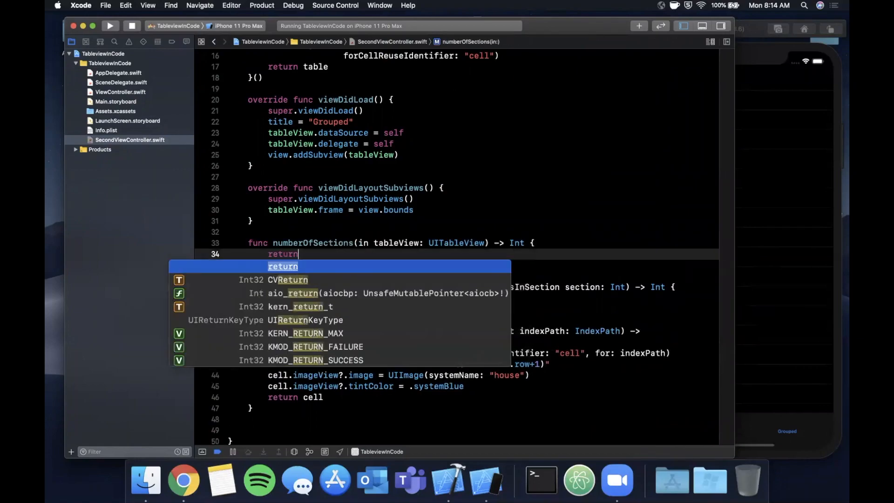
pyautogui.write('5')
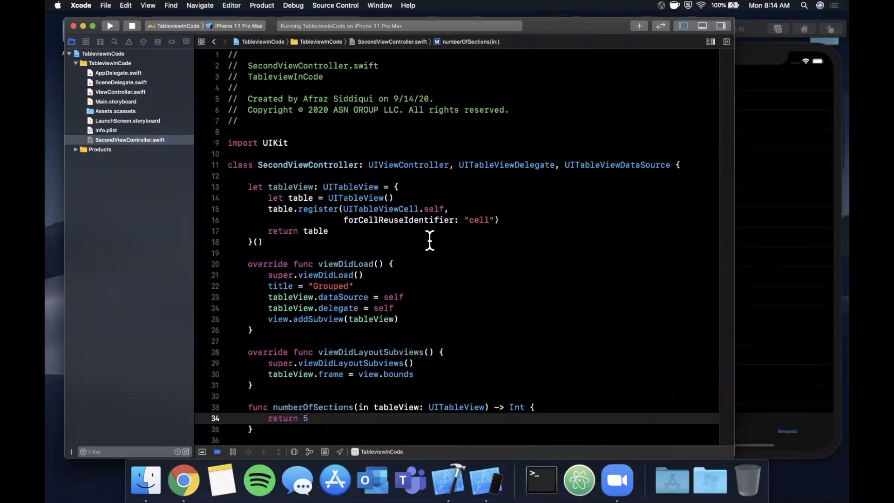
# Step: Create the table as UITableView(frame: .zero, style: .grouped) via autocomplete
pyautogui.click(390, 198)
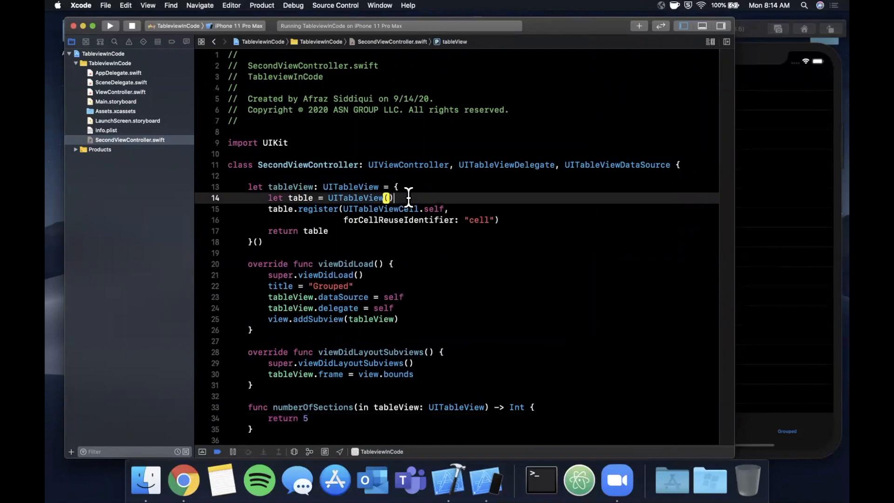
pyautogui.write('(')
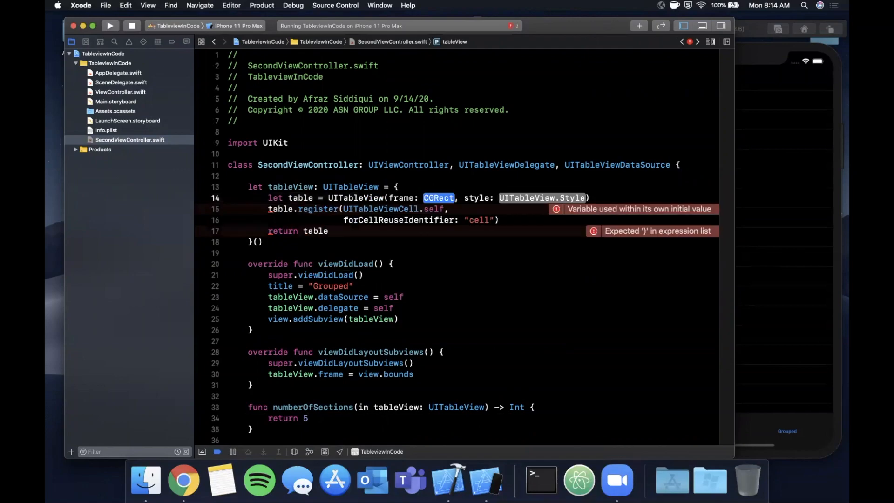
pyautogui.write('.zero')
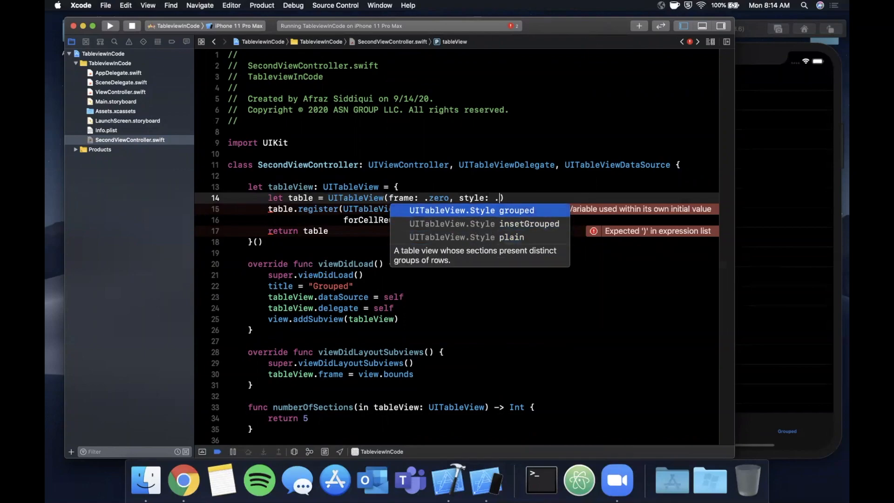
pyautogui.press('Down')
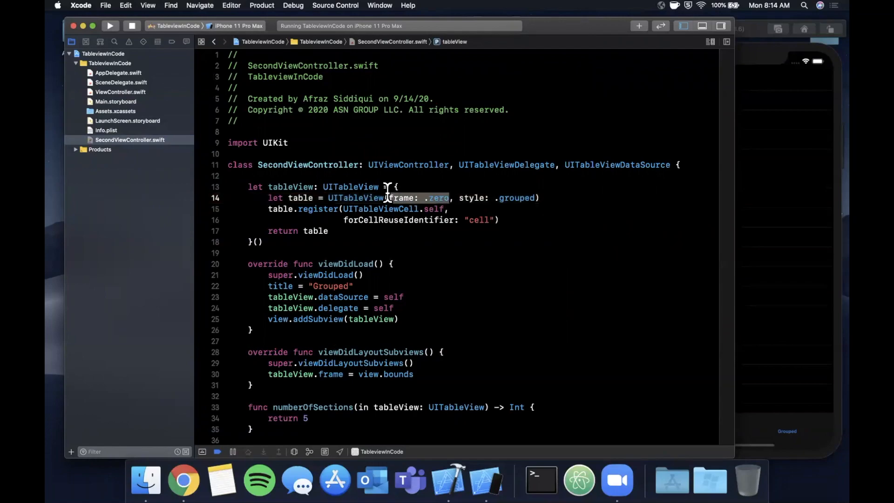
pyautogui.scroll(-3)
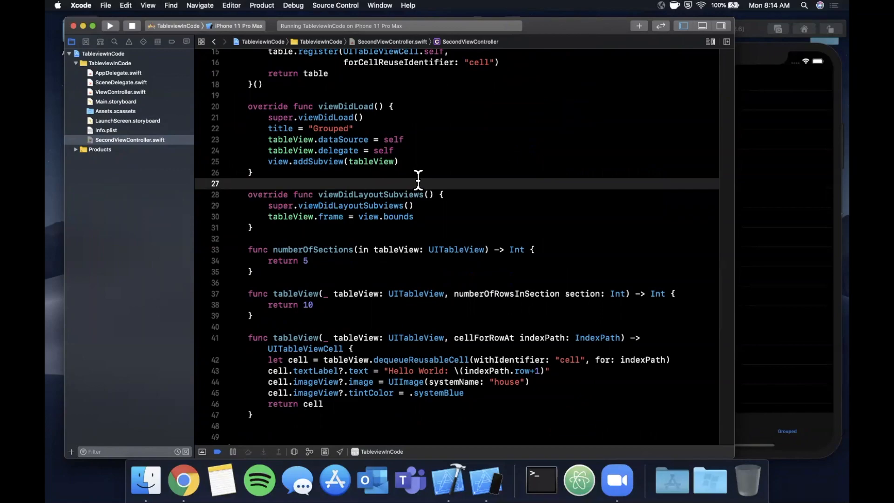
# Step: Review the grouped Hello World sections in Simulator, then relaunch TableviewInCode from the home screen in dark appearance
pyautogui.click(110, 26)
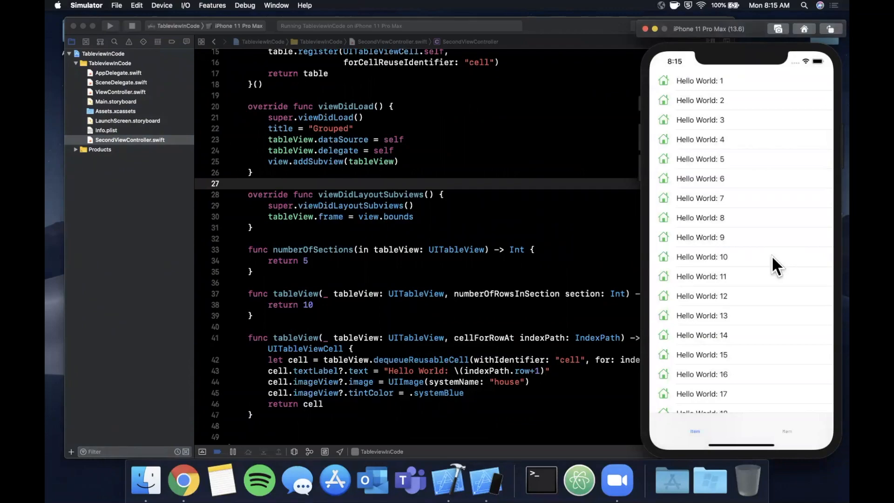
pyautogui.moveTo(773, 356)
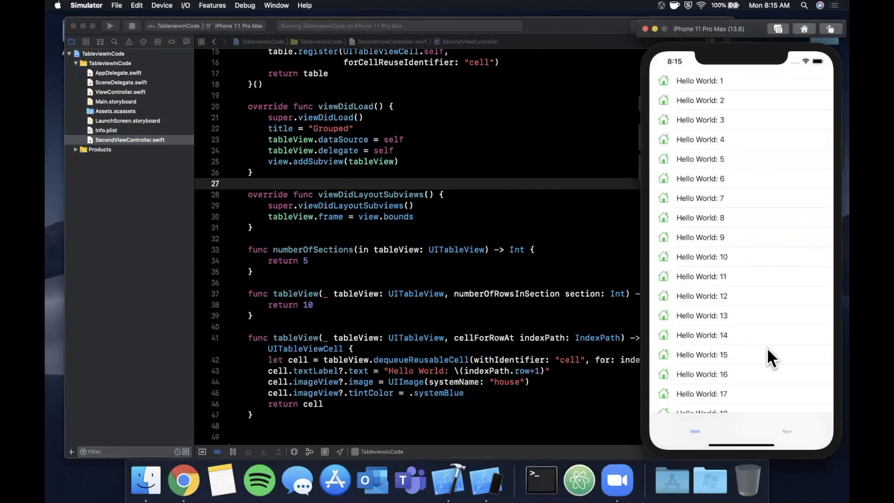
pyautogui.moveTo(793, 436)
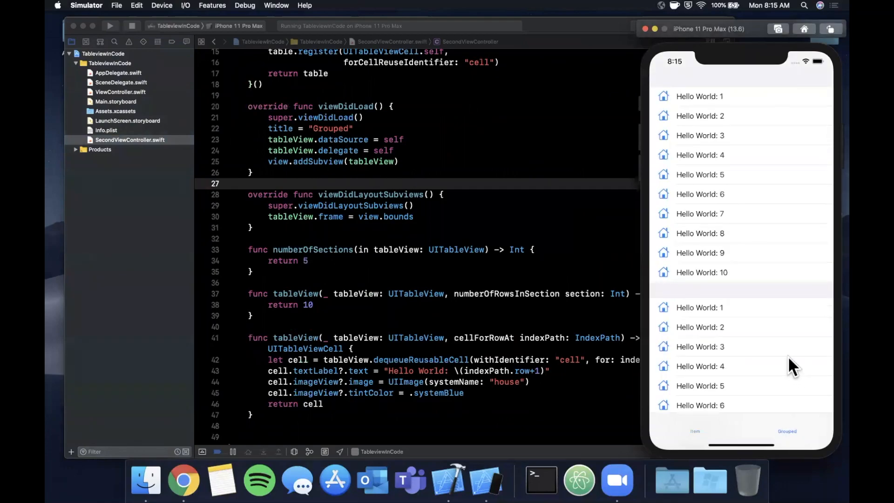
pyautogui.moveTo(803, 175)
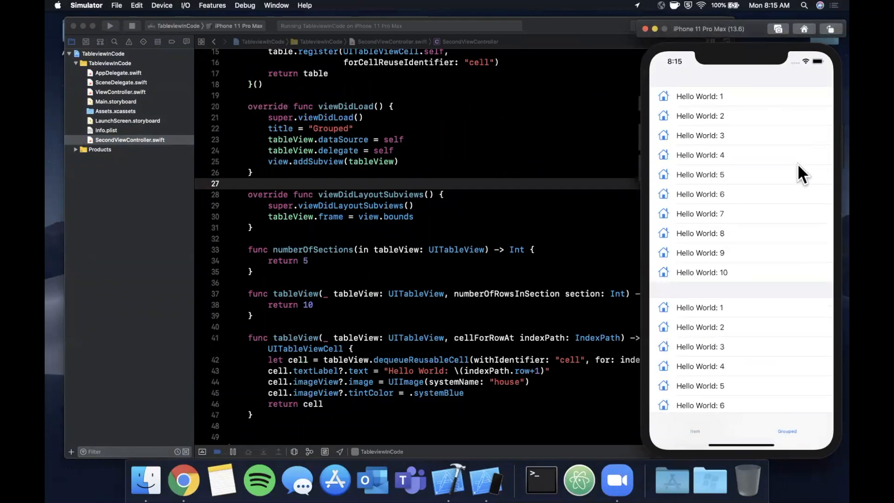
pyautogui.moveTo(784, 293)
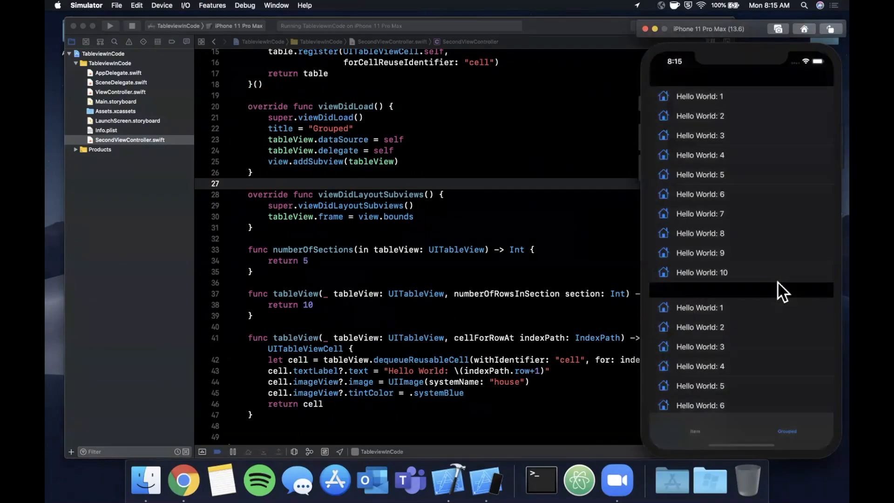
pyautogui.scroll(-3)
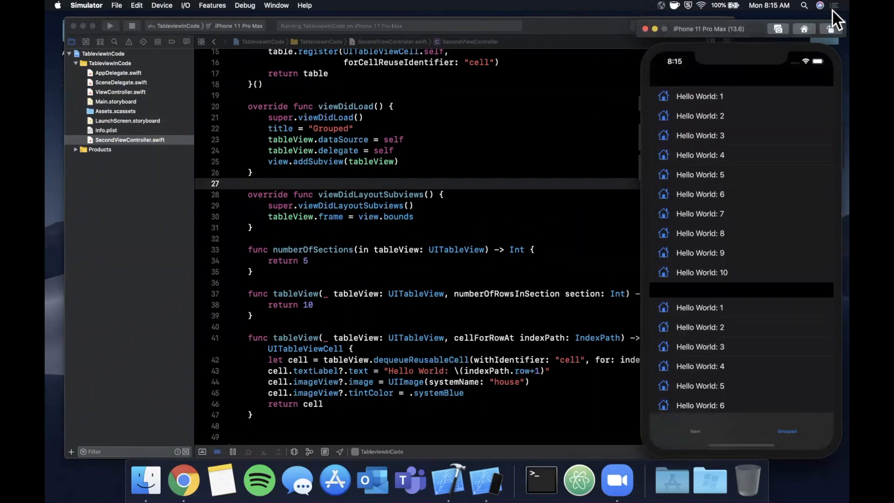
pyautogui.moveTo(773, 78)
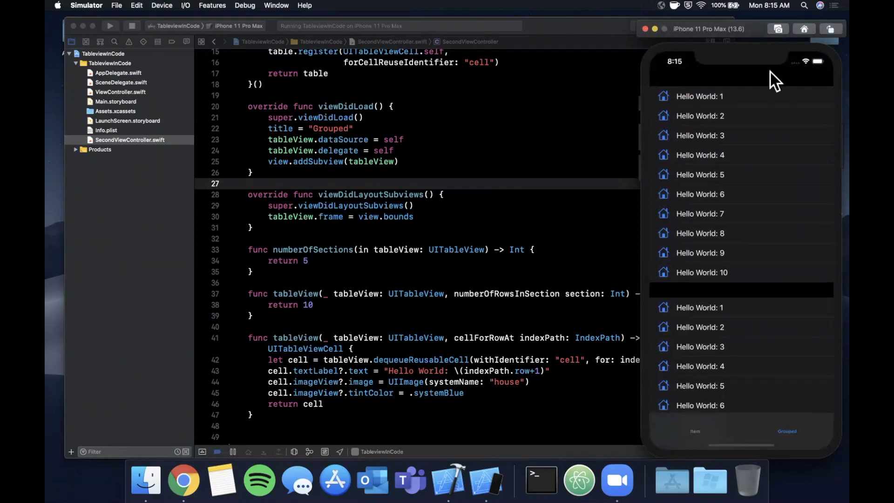
pyautogui.click(804, 29)
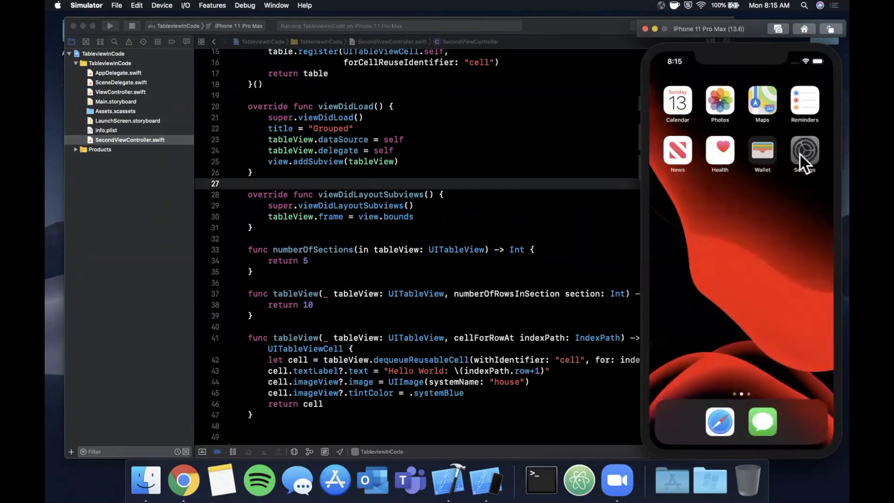
pyautogui.click(804, 152)
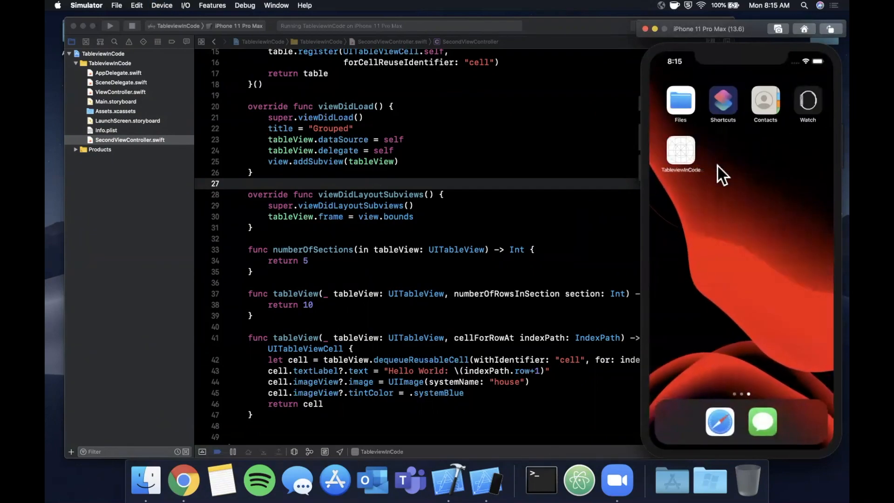
pyautogui.click(680, 153)
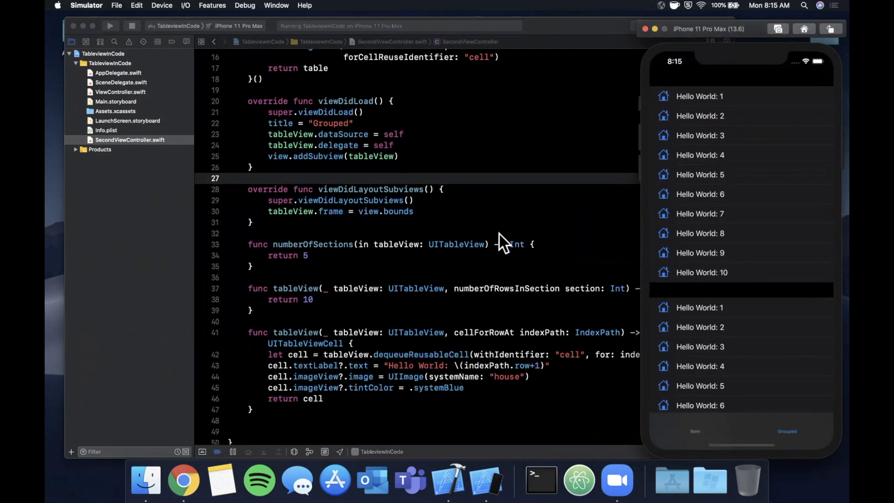
# Step: Add didSelectRowAt calling deselectRow(at:animated: true) and start assigning cell.accessoryType in SecondViewController
pyautogui.scroll(-3)
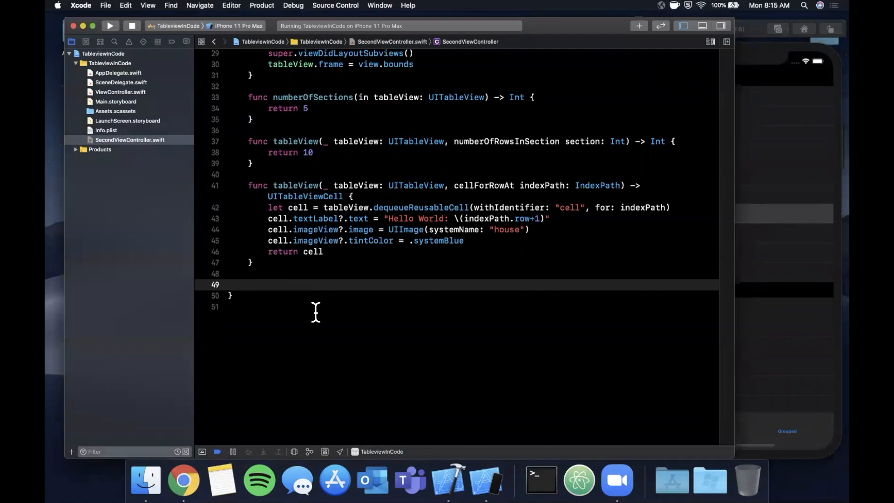
pyautogui.write('didselectrowAt indexPath: IndexPath) {')
pyautogui.write('tableView.deselectRow(at: indexPath, animated: Bool')
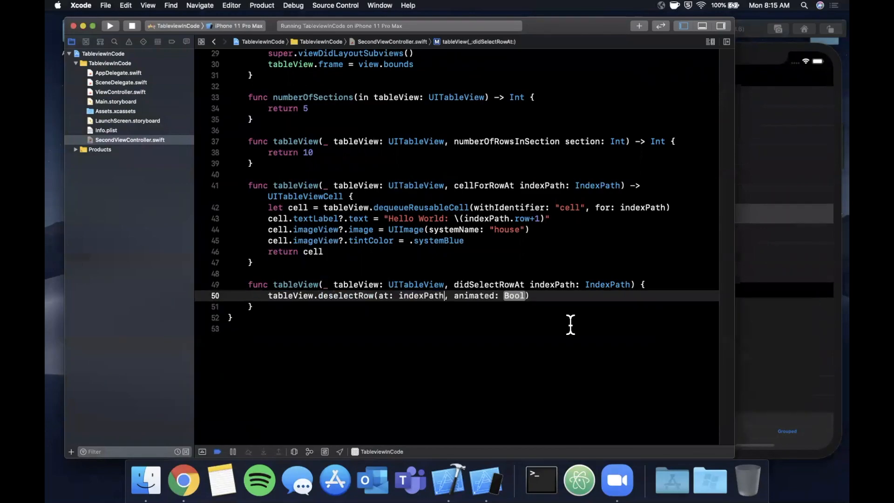
pyautogui.write('true')
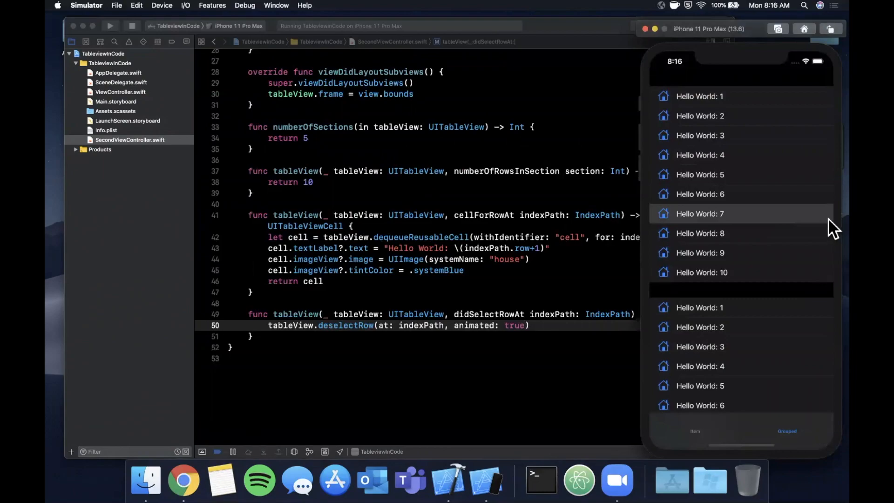
pyautogui.moveTo(279, 294)
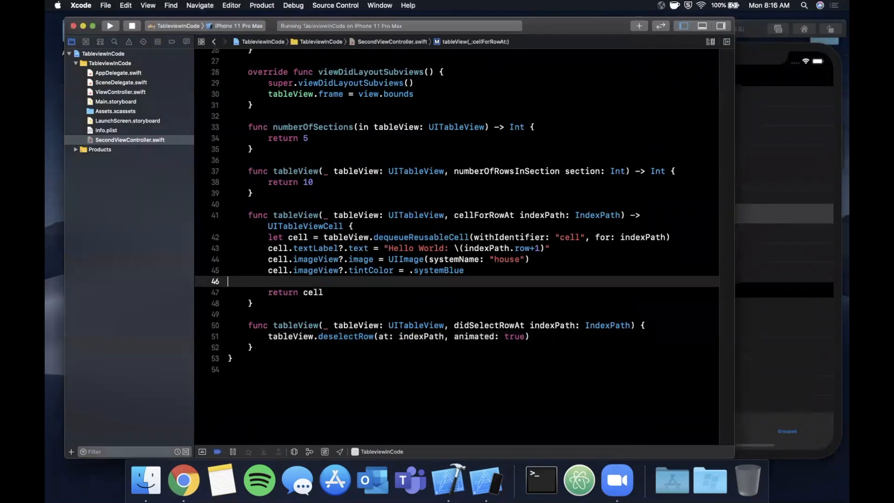
pyautogui.write('cell.acco')
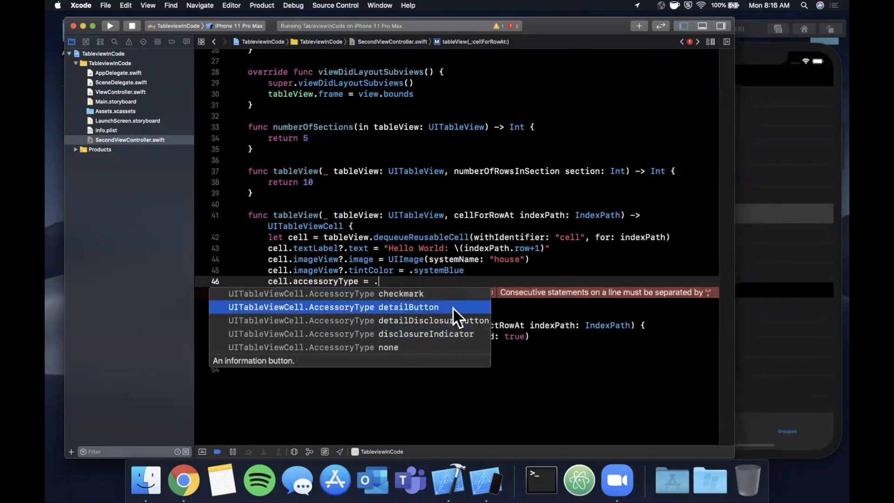
pyautogui.moveTo(485, 342)
pyautogui.write('detailDisclosureButton')
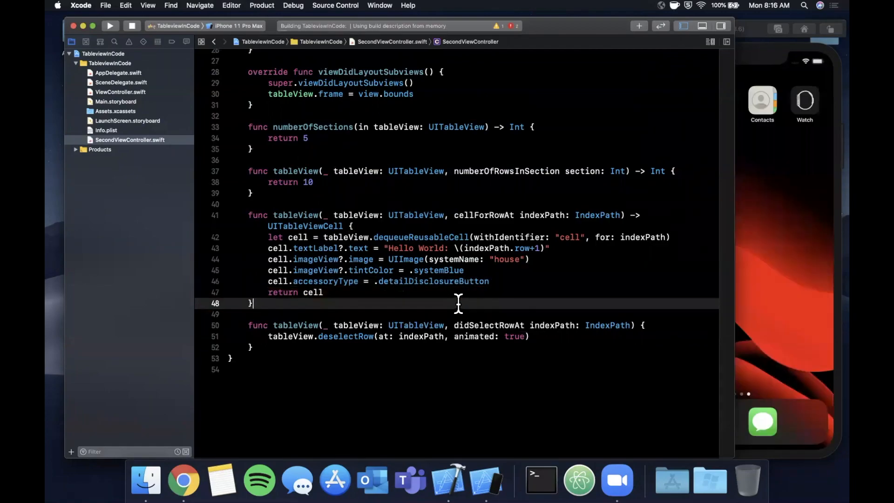
# Step: Review the rebuilt app's rows ending in detail disclosure info buttons with arrows
pyautogui.click(110, 26)
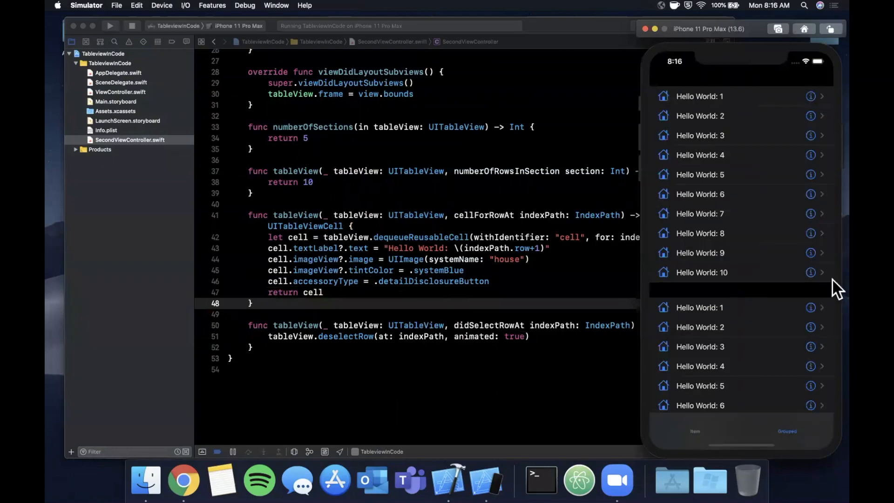
pyautogui.moveTo(819, 282)
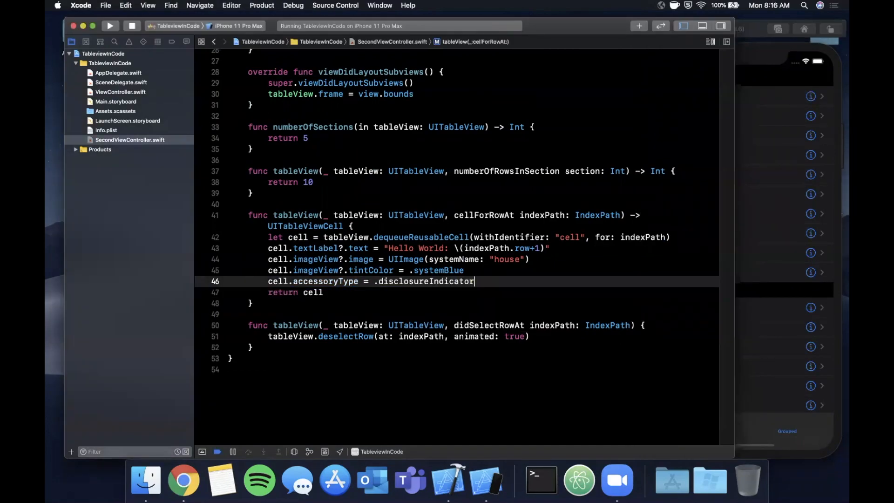
# Step: Scroll the grouped table to confirm every Hello World row shows only a plain disclosure arrow
pyautogui.click(110, 26)
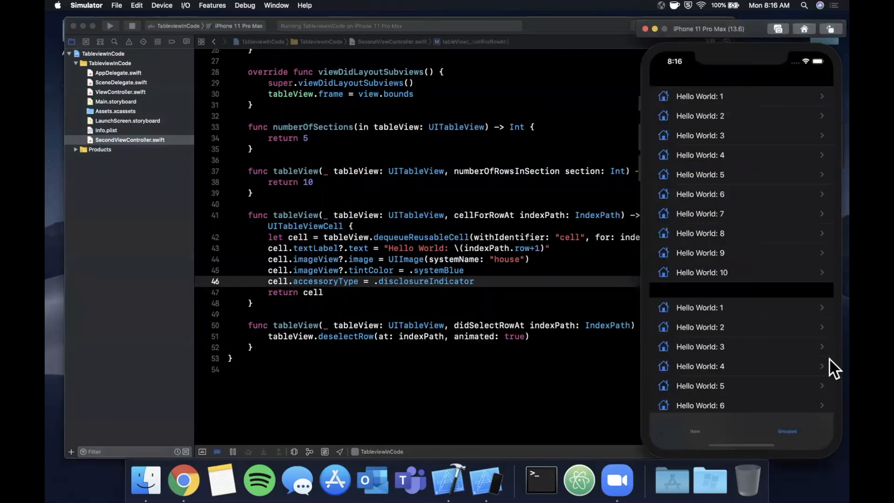
pyautogui.moveTo(829, 336)
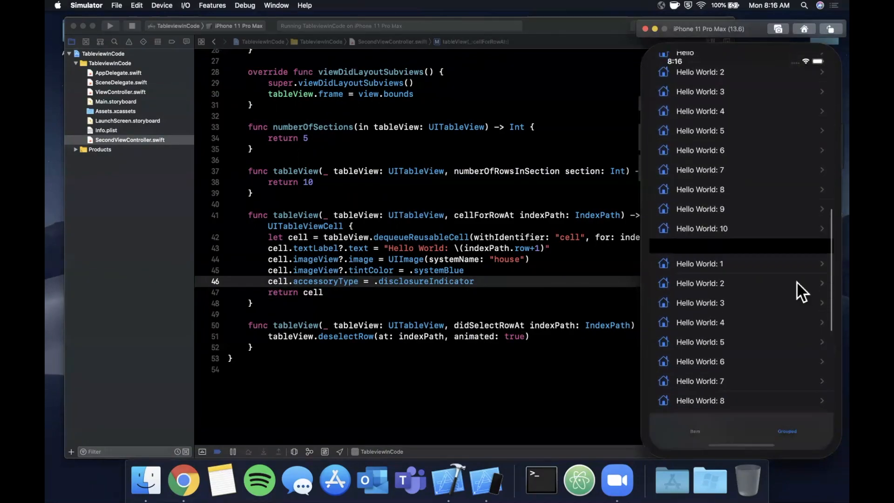
pyautogui.scroll(-3)
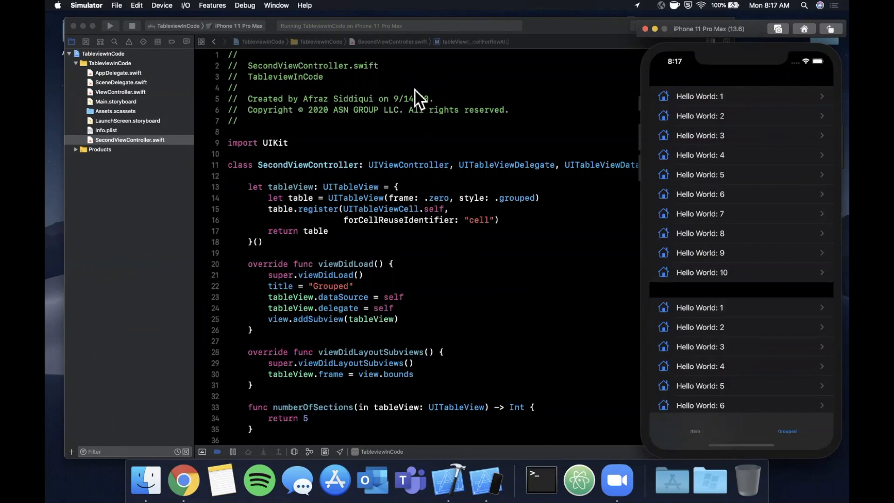
pyautogui.moveTo(316, 83)
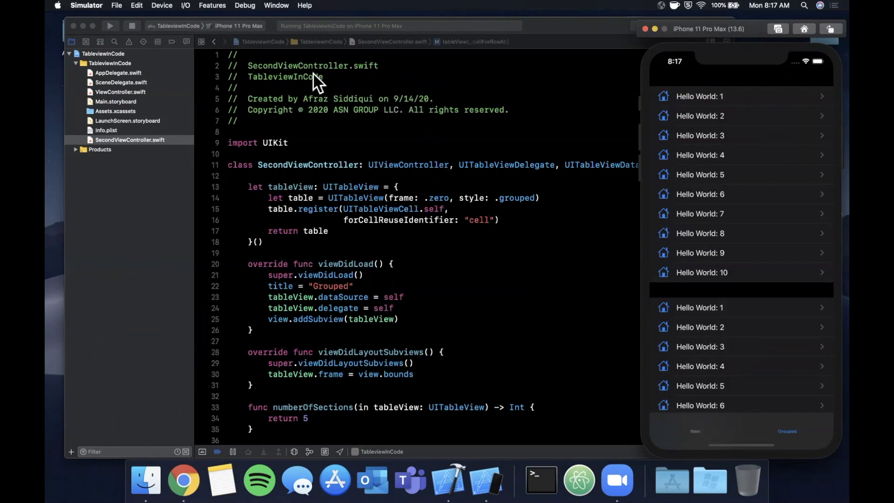